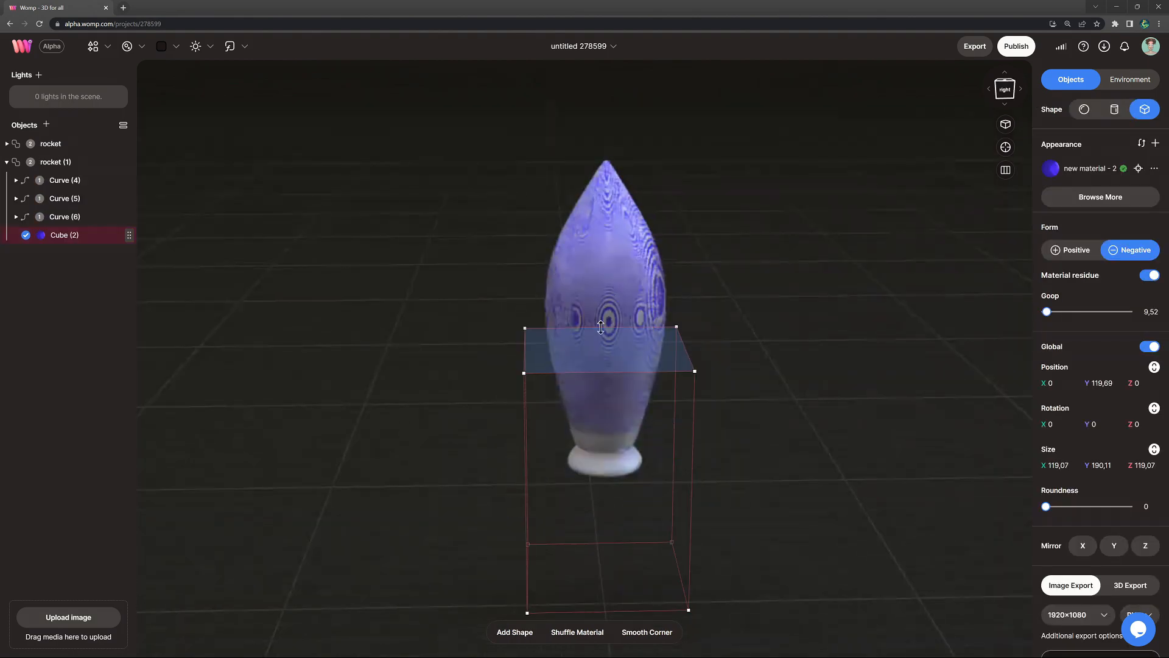
Review the finished rocket scene and switch to a new empty project.
left_click_drag(602, 327, 605, 220)
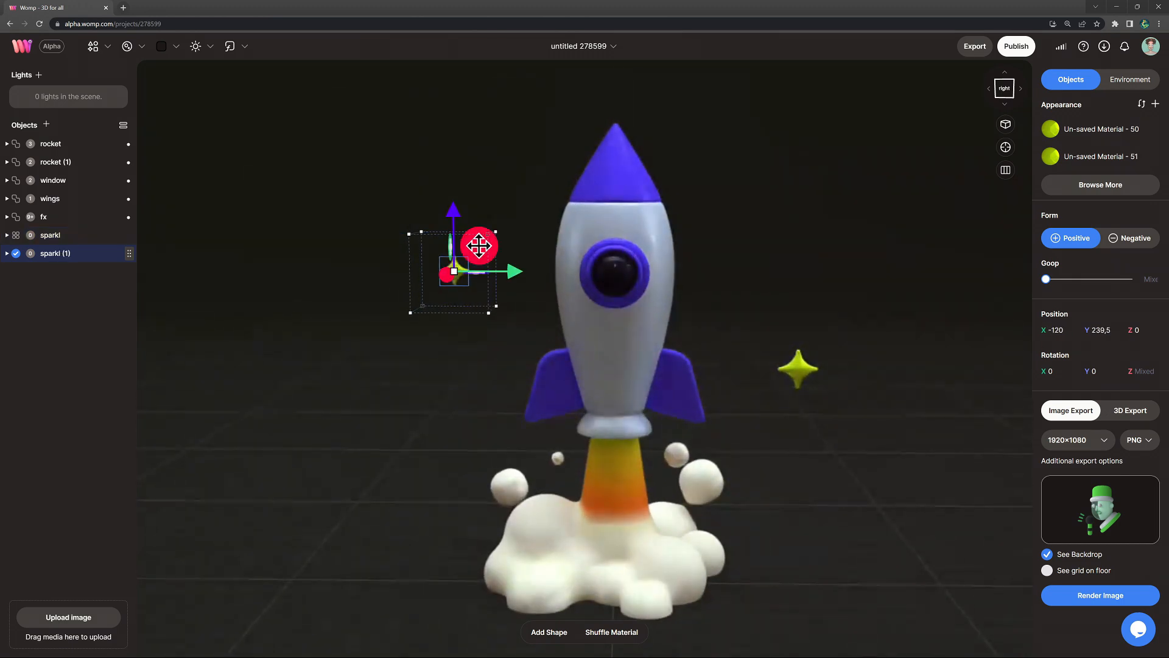
left_click(1129, 79)
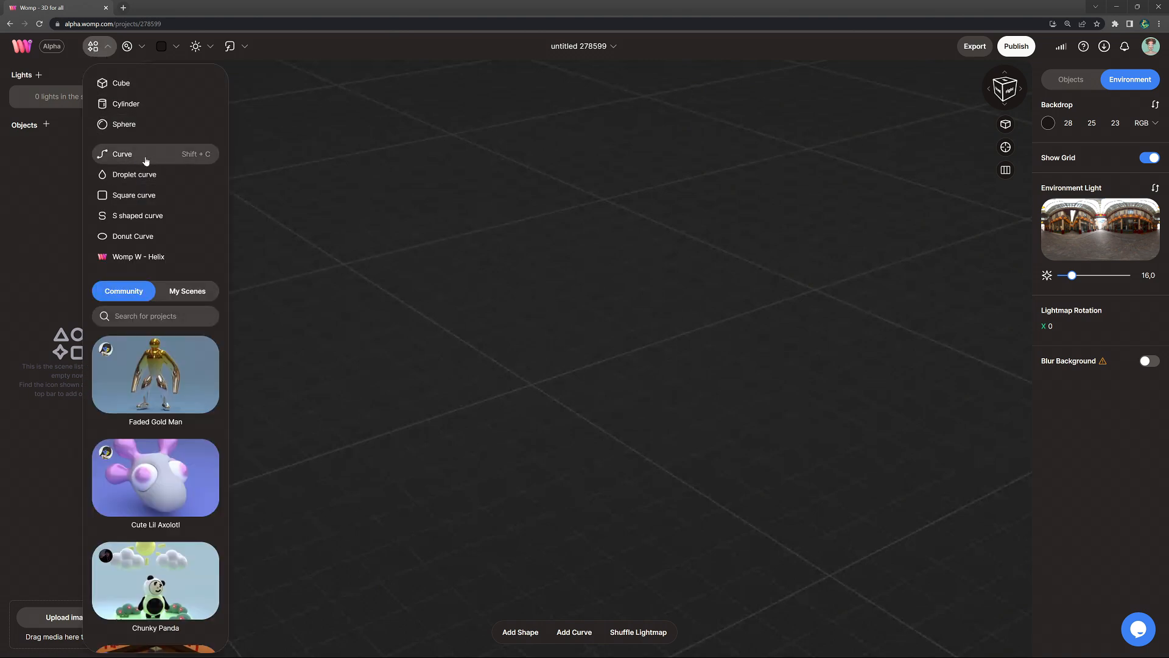
Add a curve and give its single point roundness 4, density 250 and goop strength 5.
left_click(123, 154)
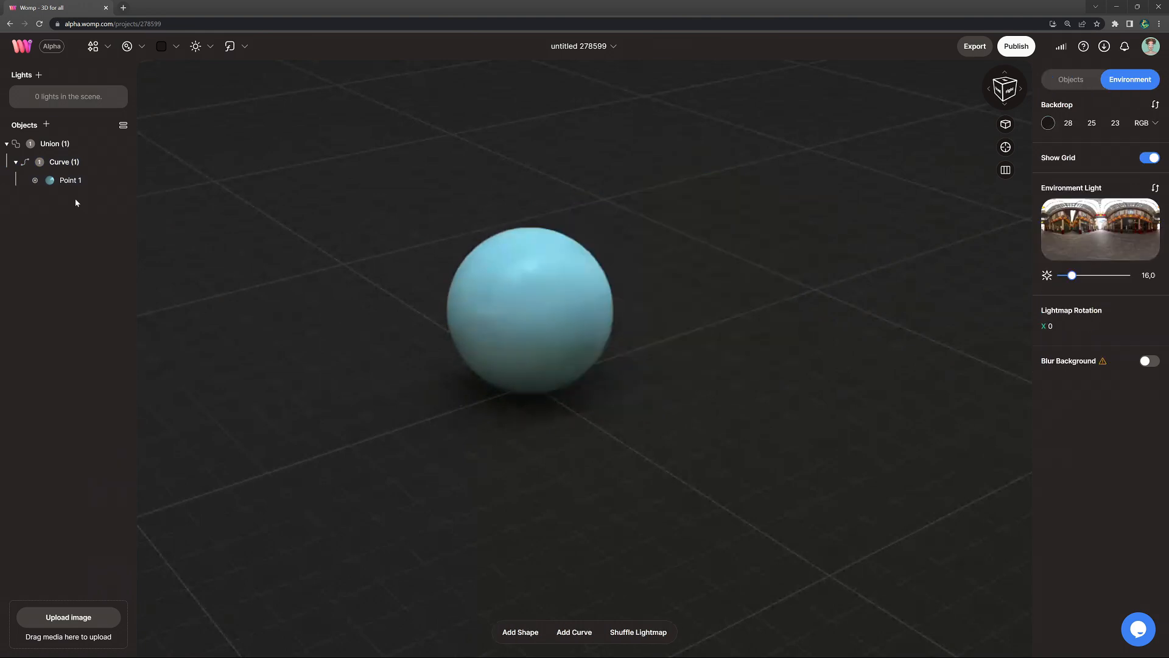
left_click(62, 162)
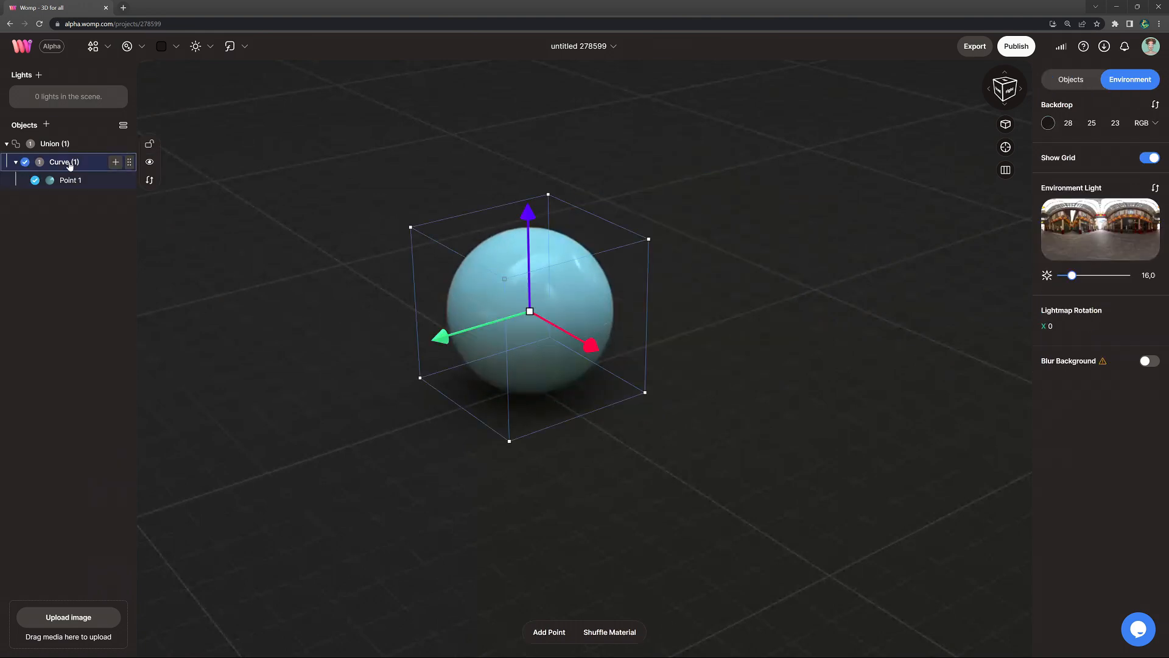
left_click(1070, 79)
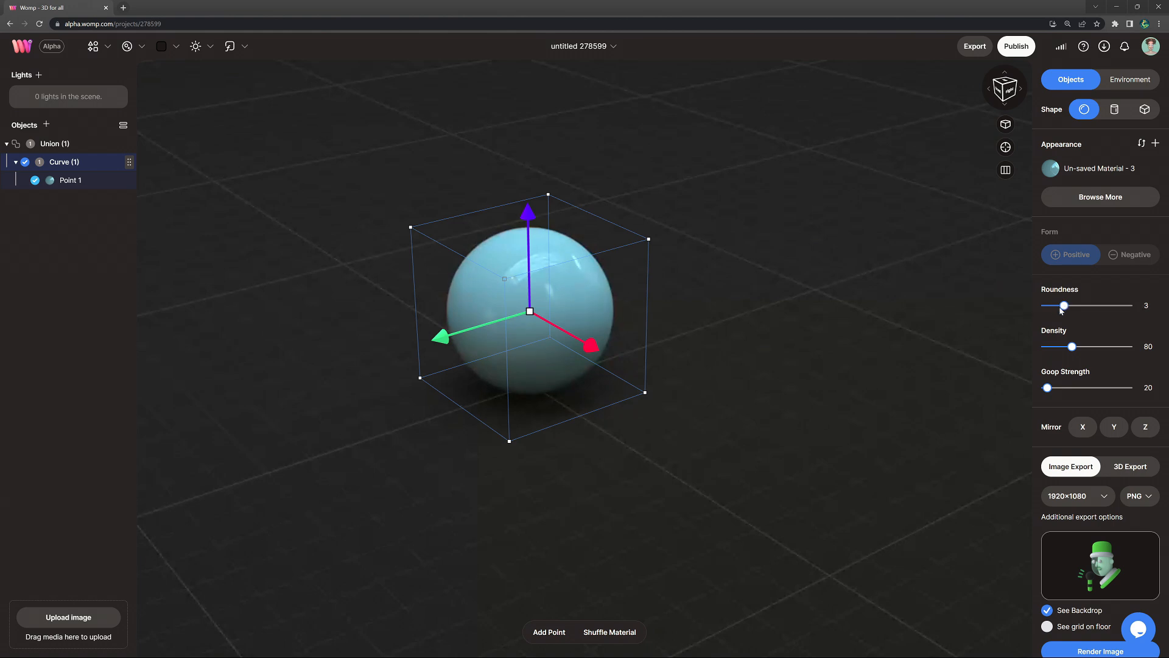
left_click_drag(1072, 346, 1129, 346)
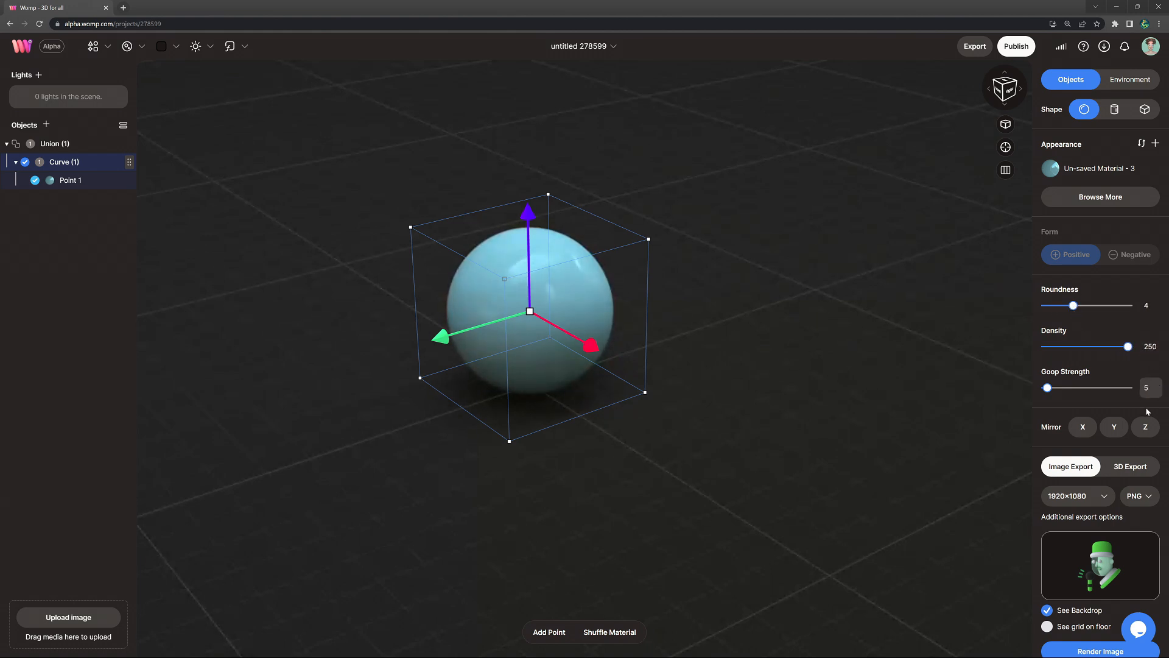
mouse_move(1096, 169)
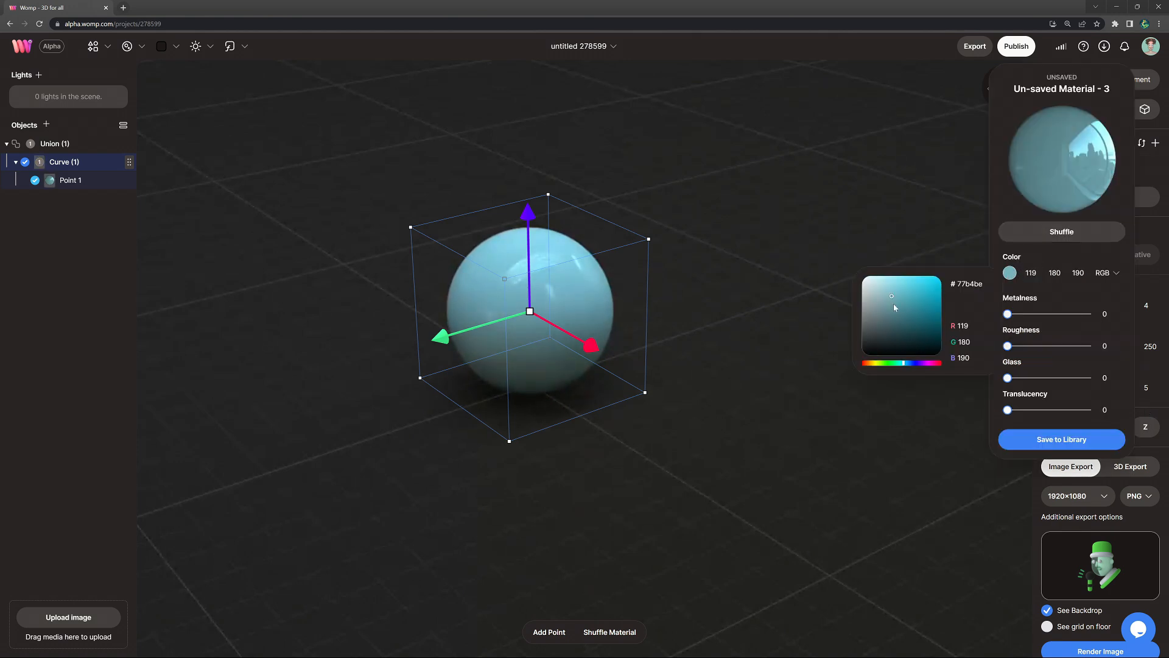
Colour the ball pale blue-white (cce4ff) with metalness about 14.
left_click(892, 315)
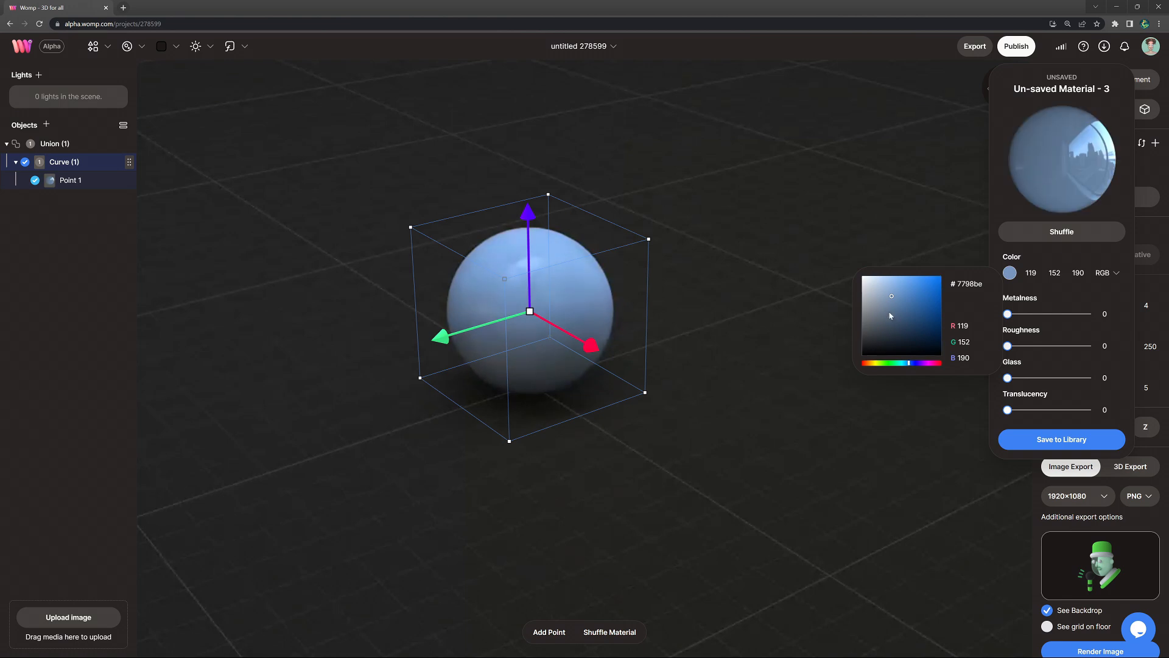
left_click(889, 296)
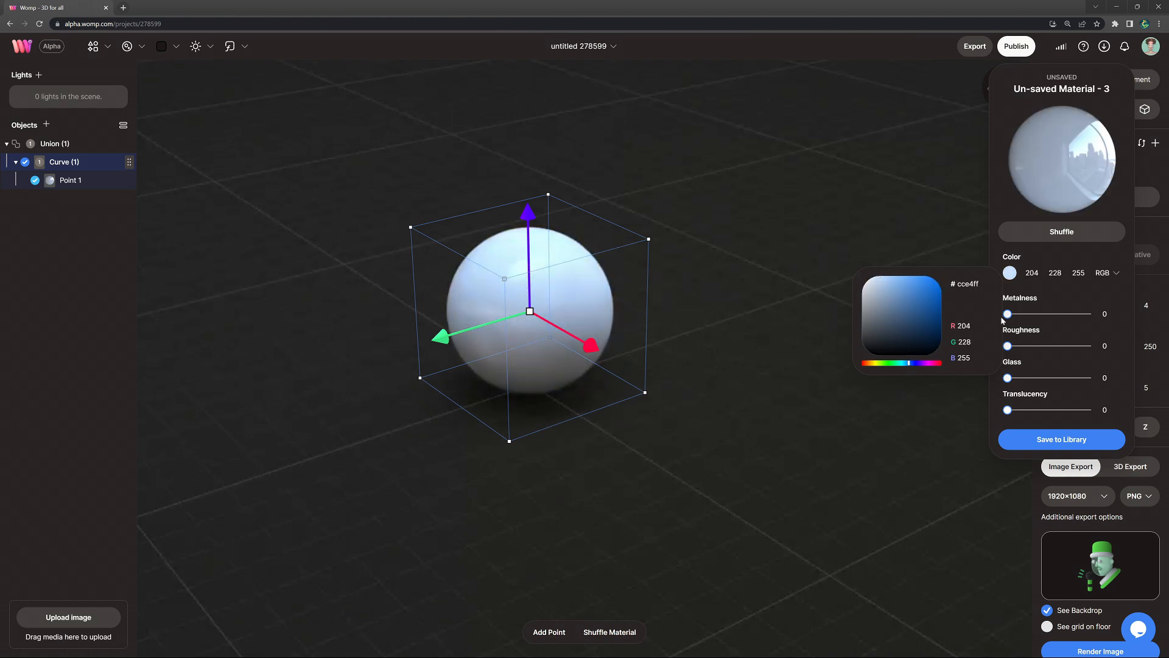
left_click_drag(1007, 314, 1017, 315)
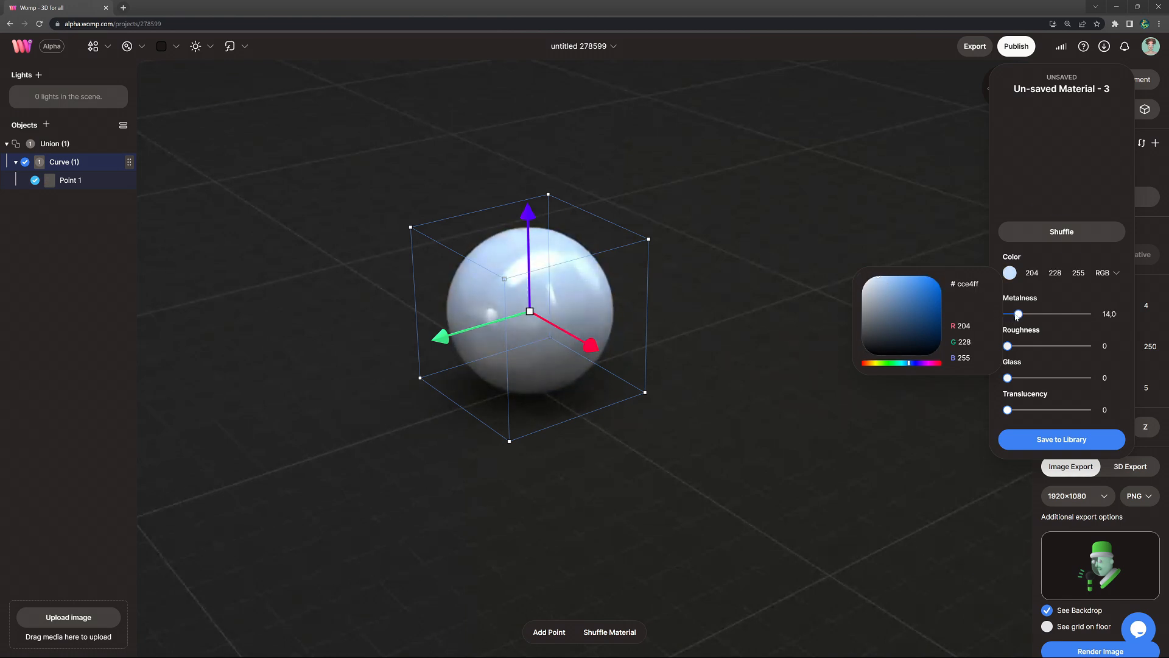
left_click_drag(1006, 345, 1029, 345)
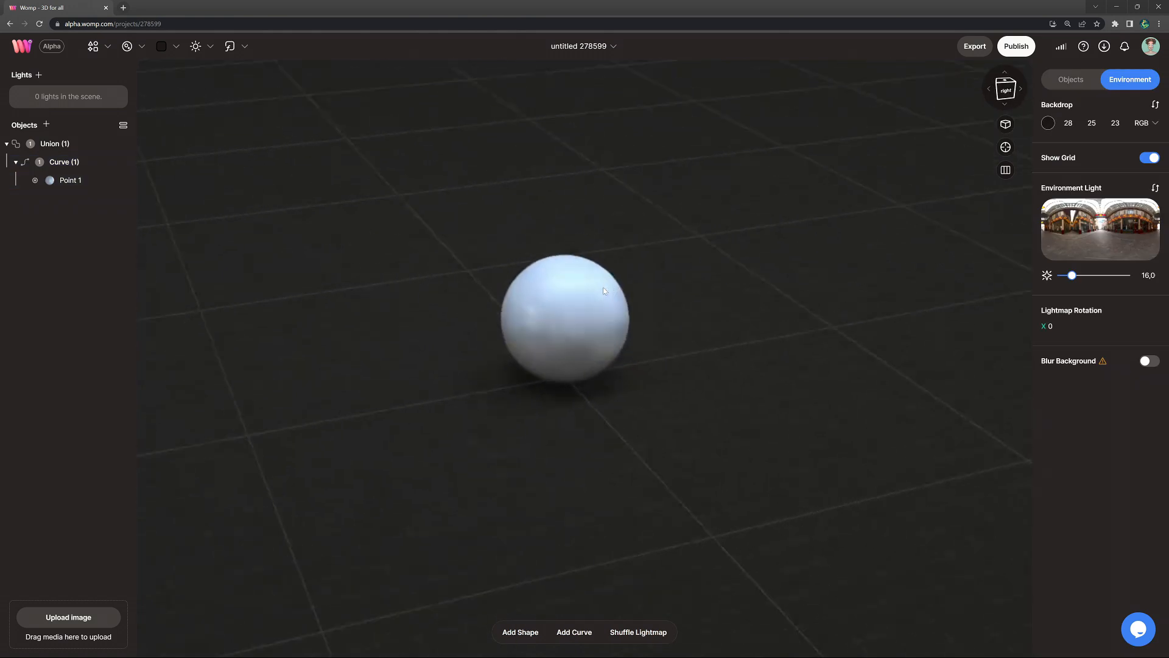
Position four curve points into a tall tapered body with an enlarged bottom point.
left_click(70, 180)
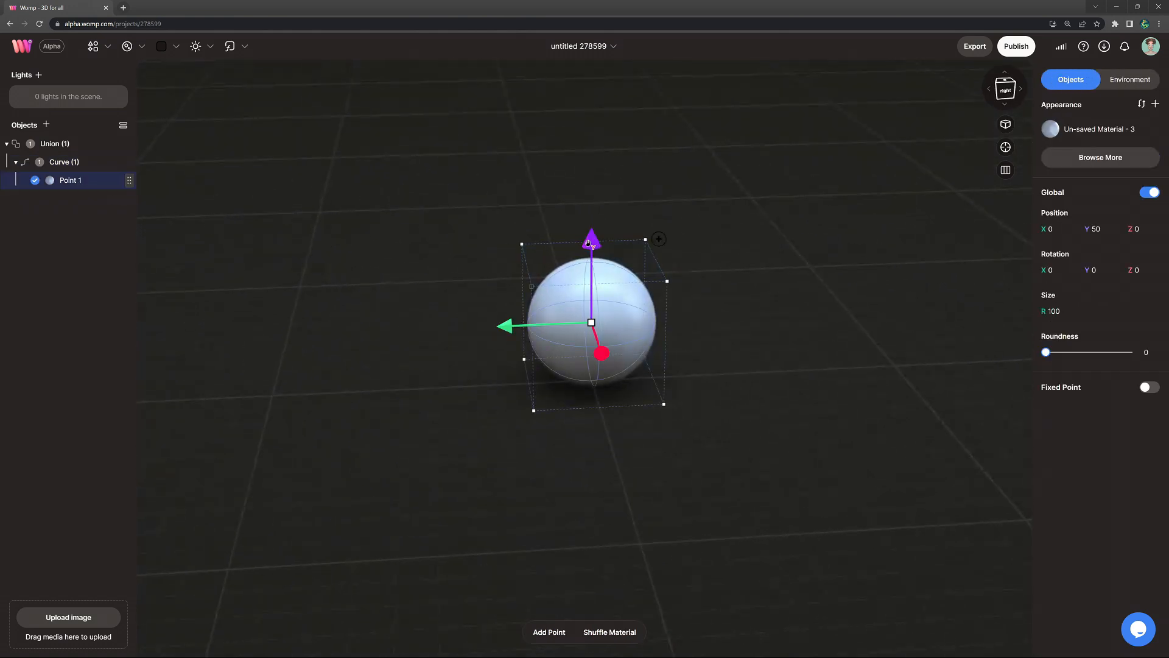
left_click_drag(591, 239, 627, 224)
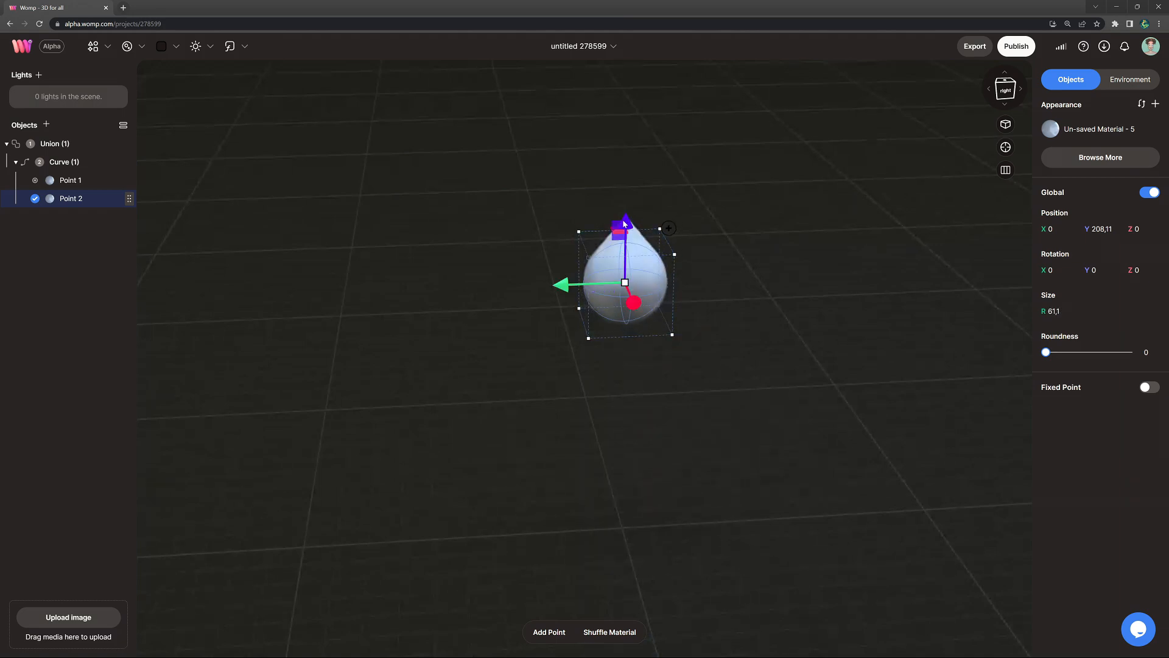
left_click_drag(625, 223, 628, 232)
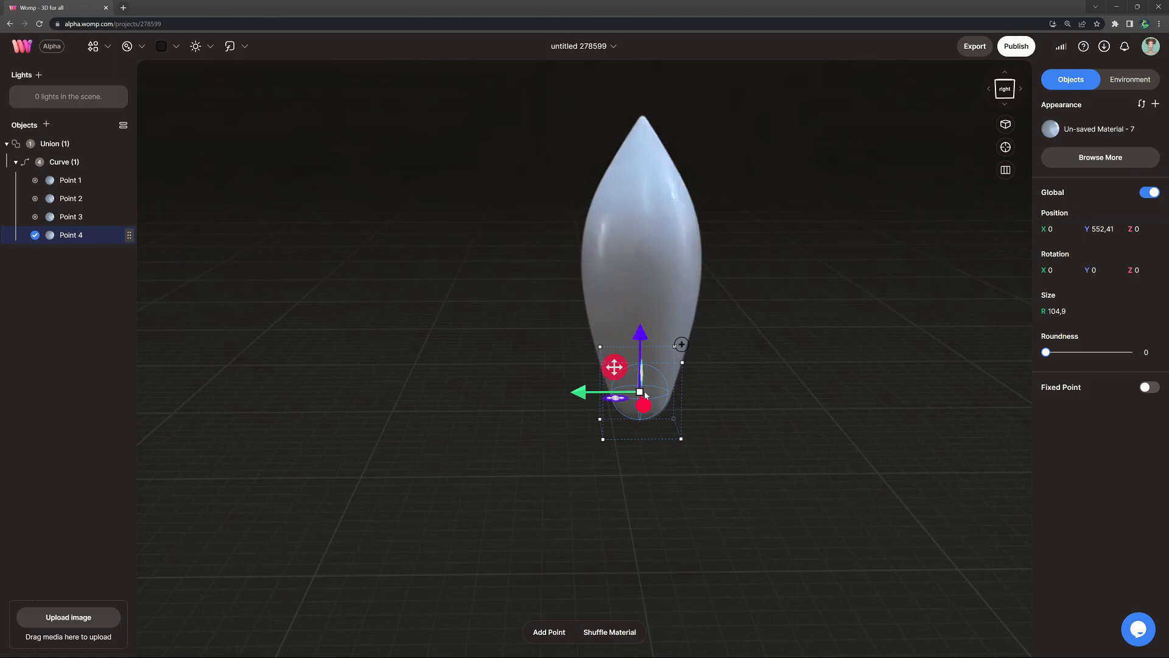
left_click_drag(644, 404, 659, 403)
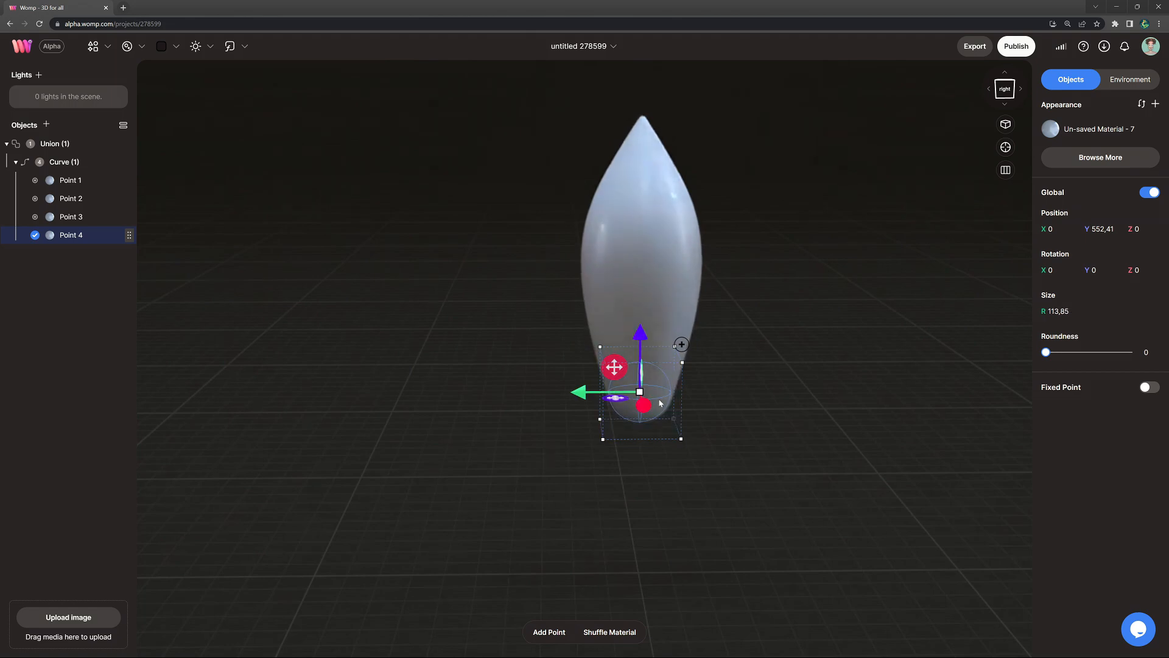
Add a cube to the Union group and raise it into the body's base.
left_click(1129, 80)
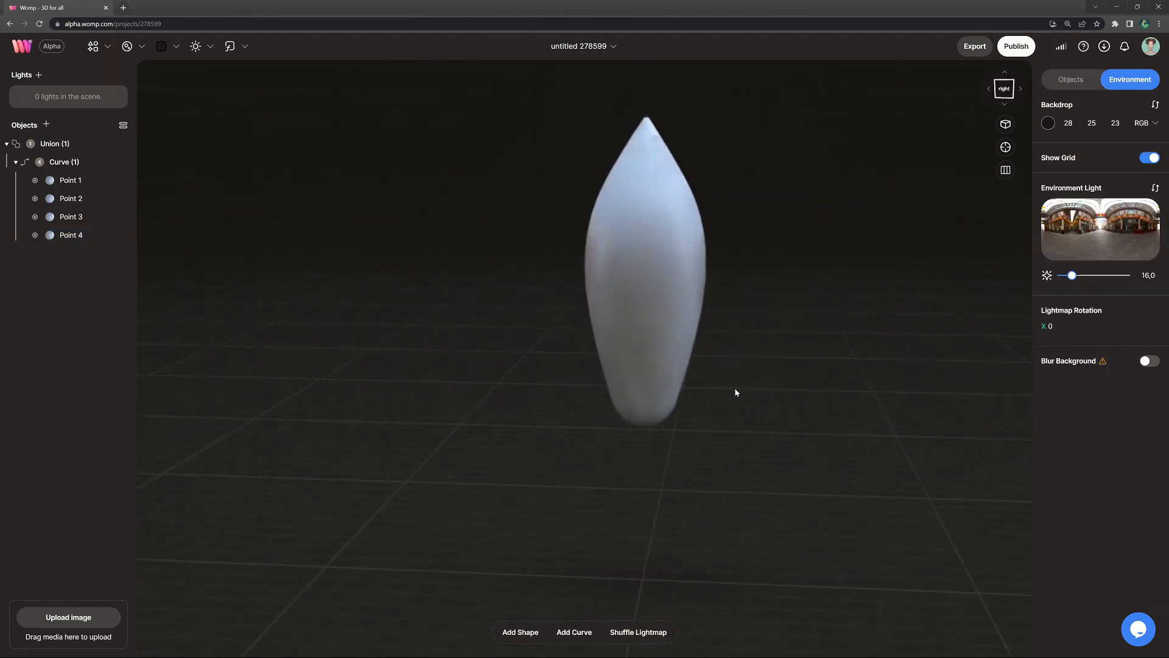
left_click(54, 143)
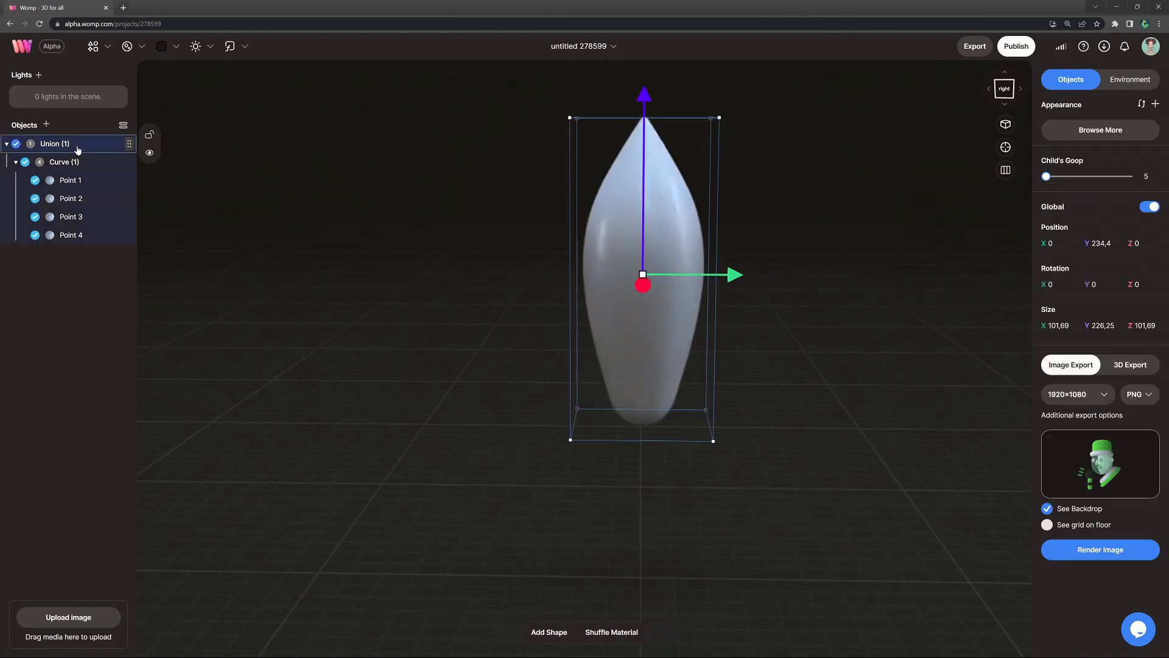
left_click(93, 47)
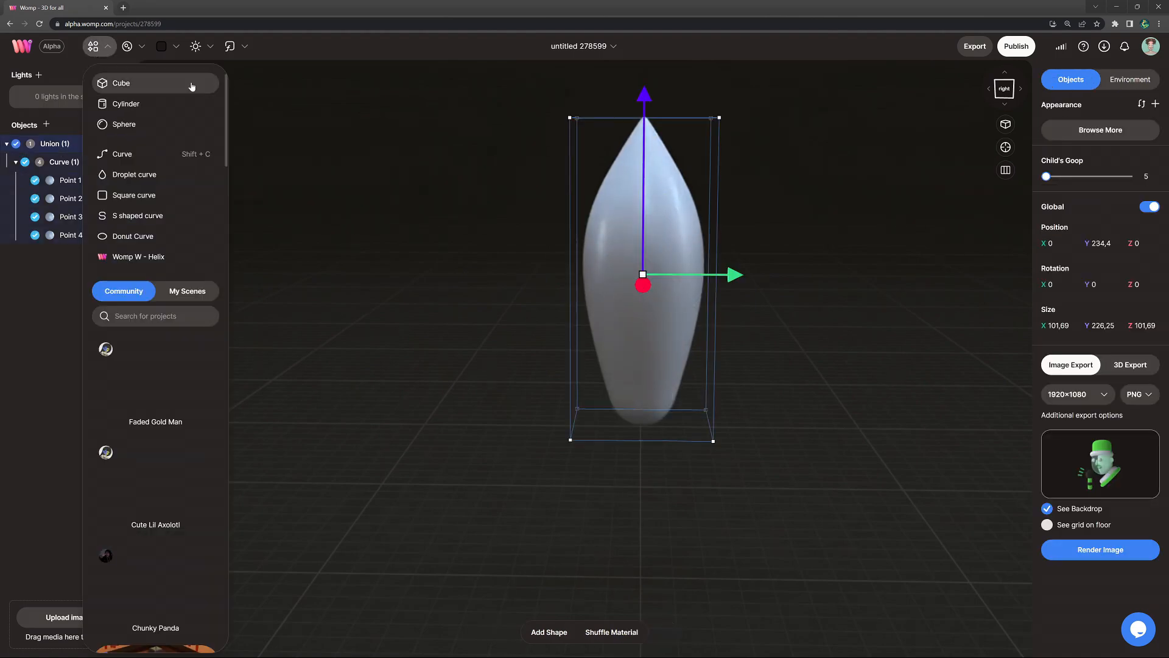
left_click(120, 83)
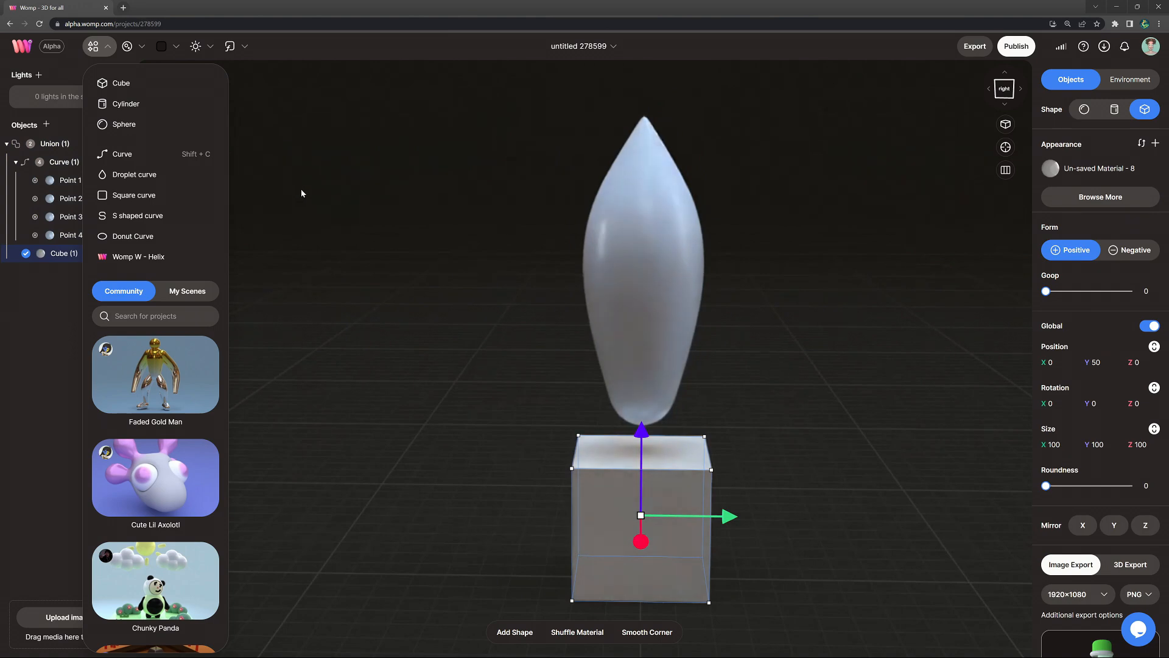
left_click_drag(641, 427, 642, 380)
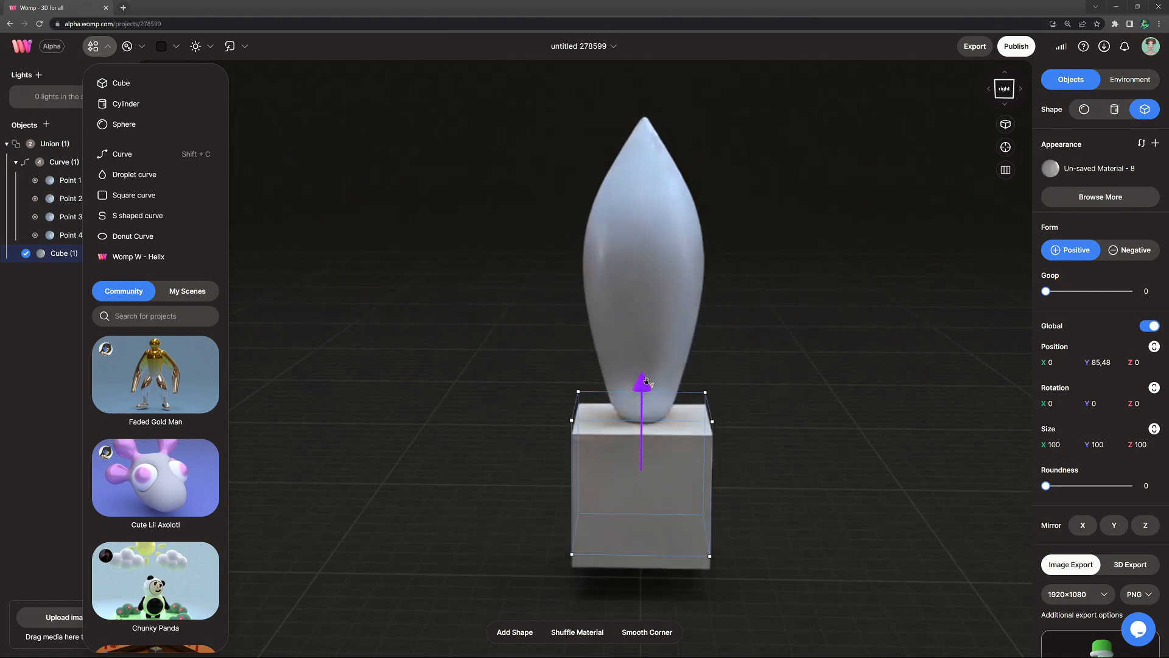
Make the cube negative with goop 8 so it cuts a softly rounded flat bottom.
left_click(1130, 249)
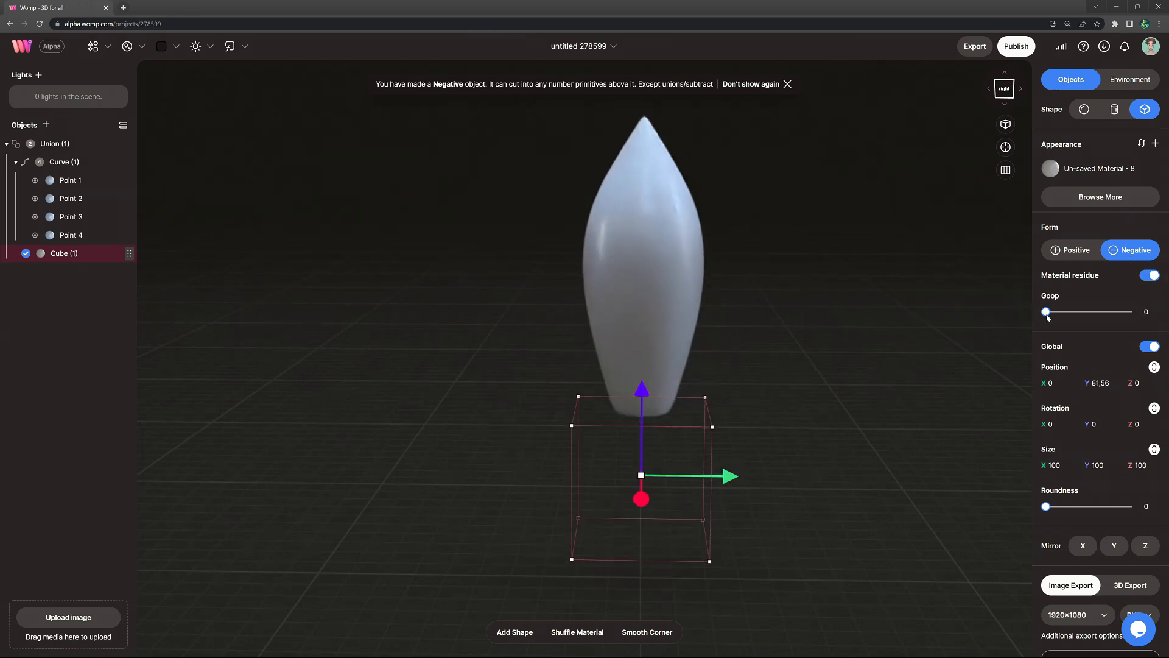
left_click_drag(1045, 311, 1053, 312)
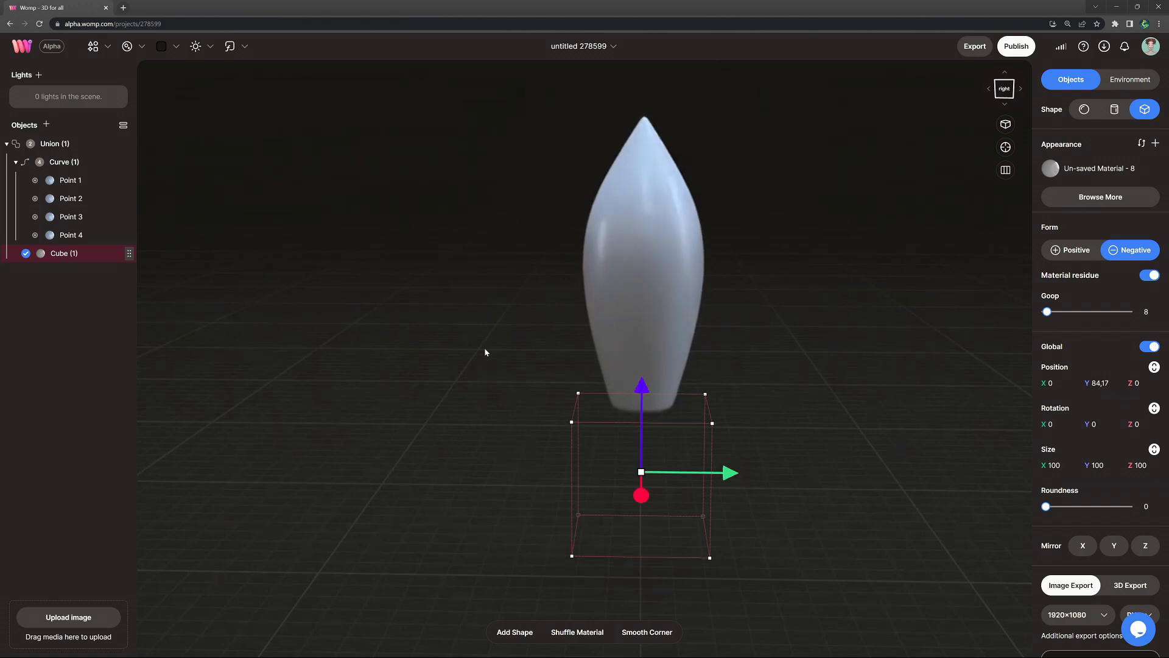
left_click(1050, 168)
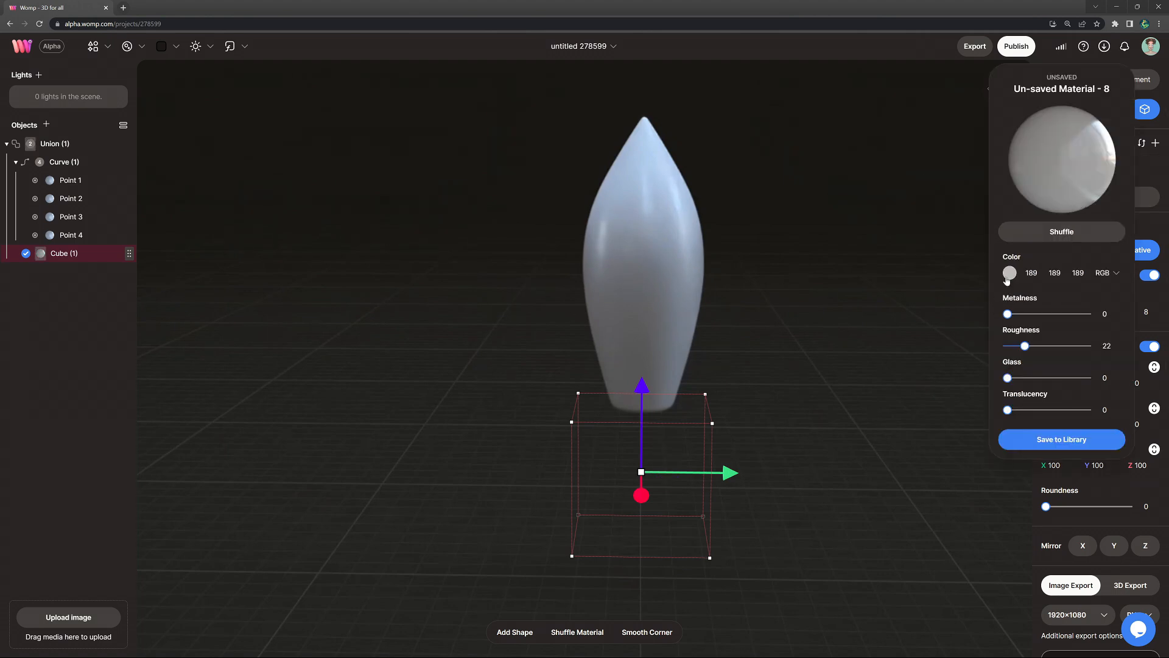
left_click(1009, 273)
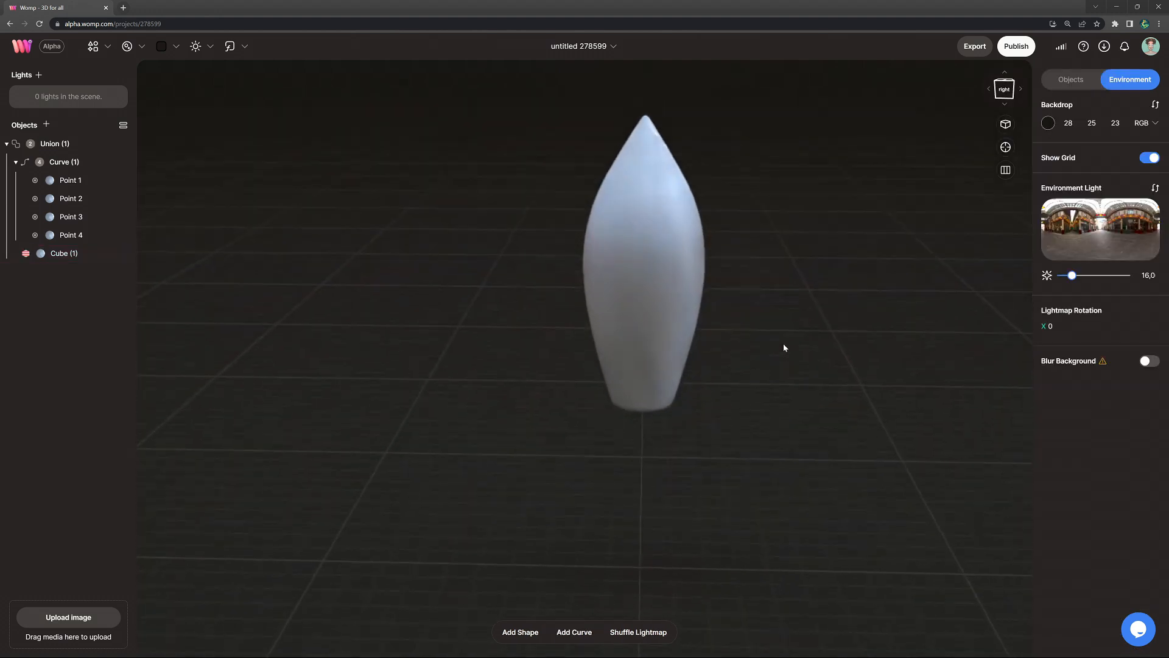
Turn the second curve's point into a wide flat cylinder disc under the body.
left_click(64, 161)
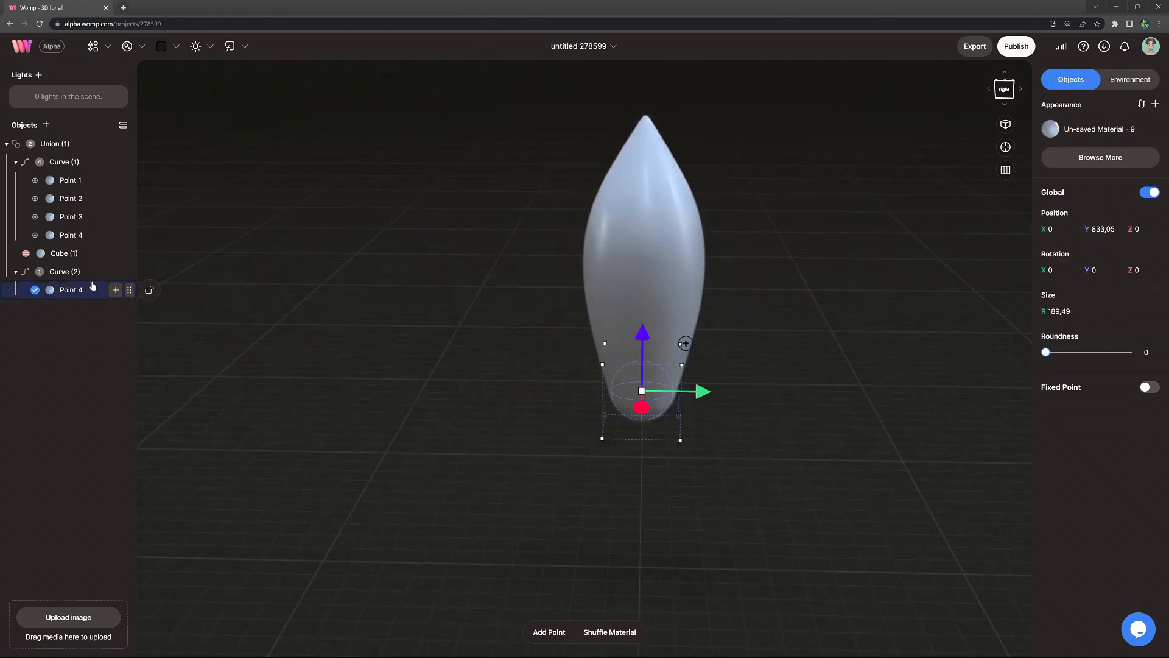
left_click(64, 271)
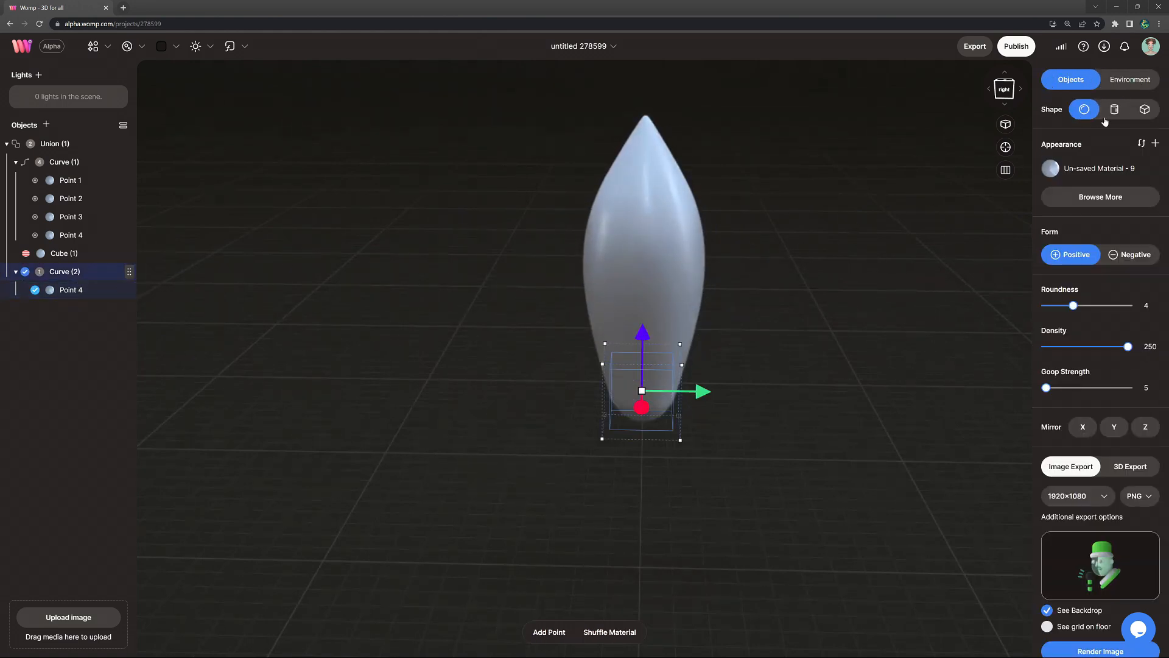
left_click(1113, 109)
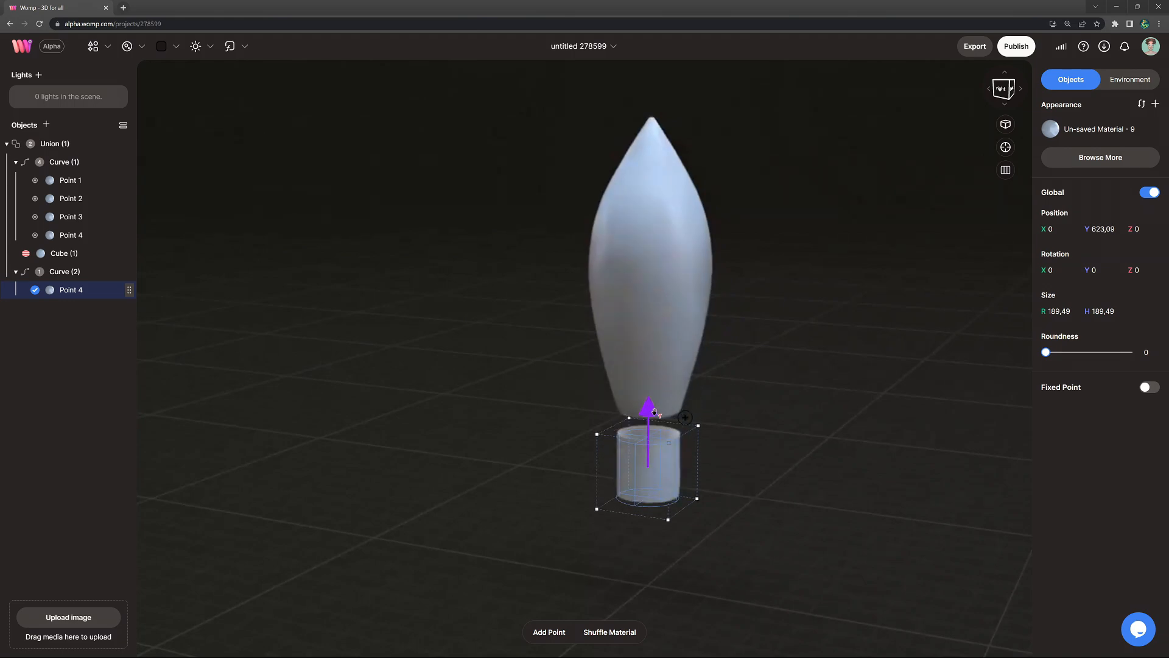
left_click_drag(647, 403, 661, 444)
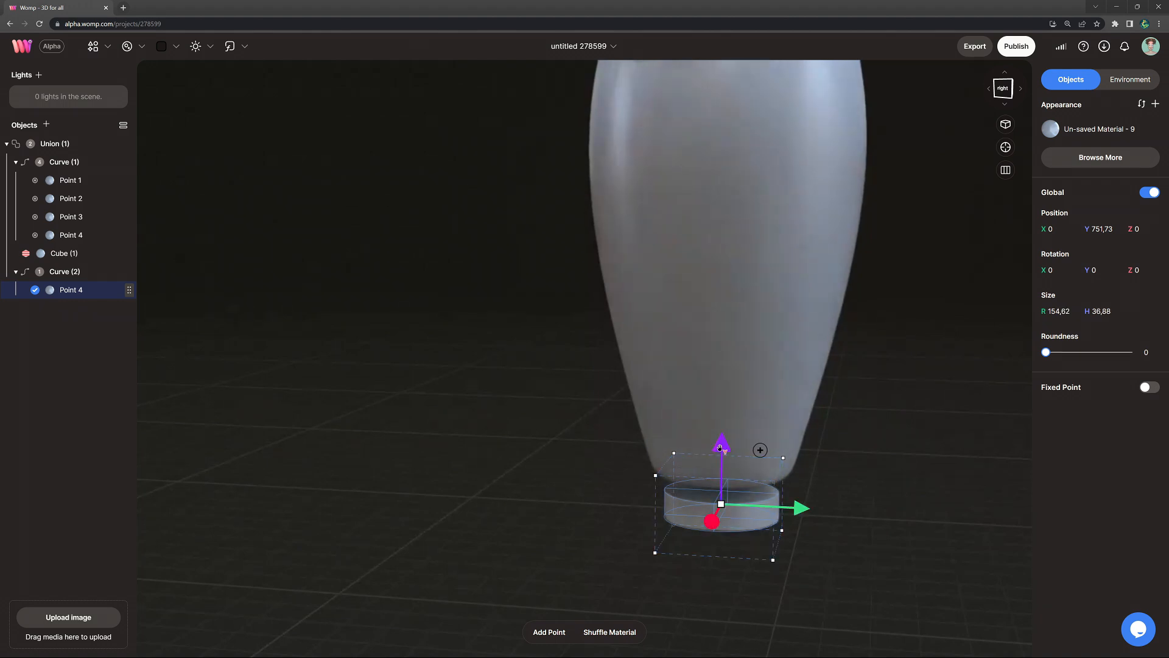
Raise the disc under the base and round its edges to roundness 51.
left_click_drag(1045, 351, 1055, 351)
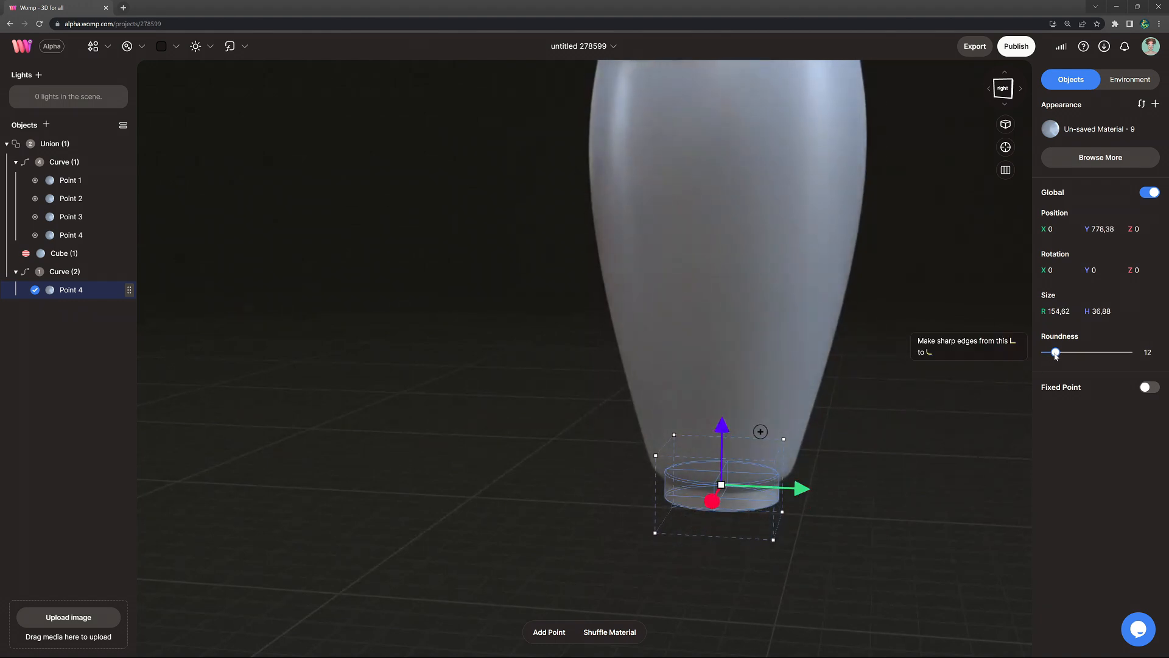
left_click_drag(1054, 352, 1086, 352)
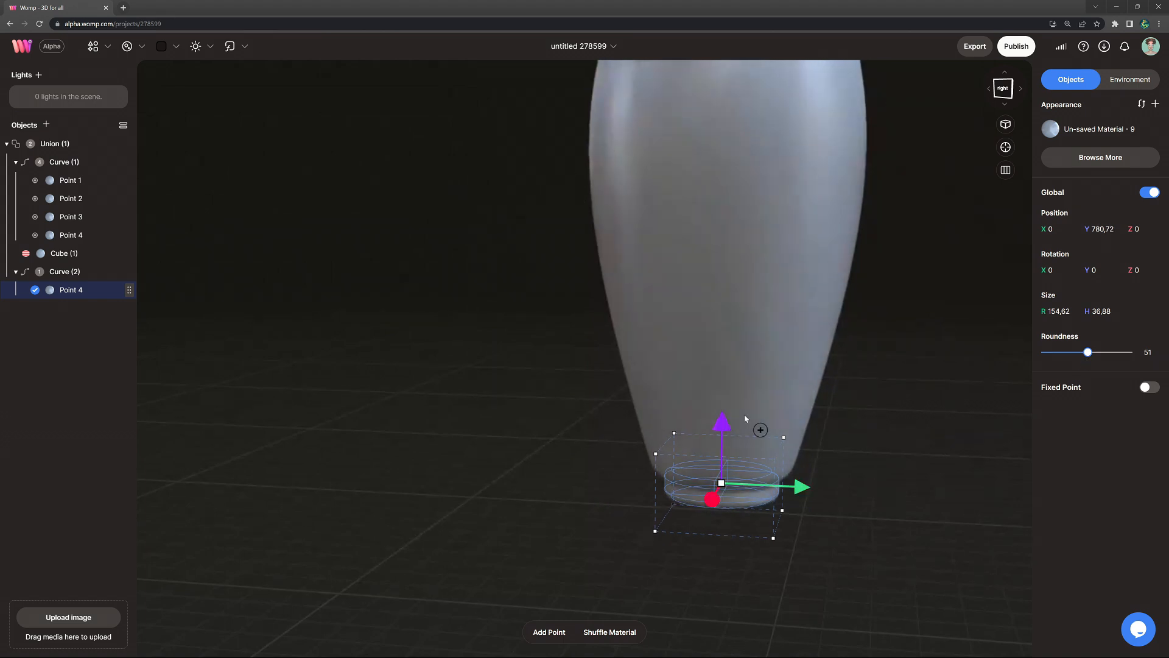
left_click(1050, 128)
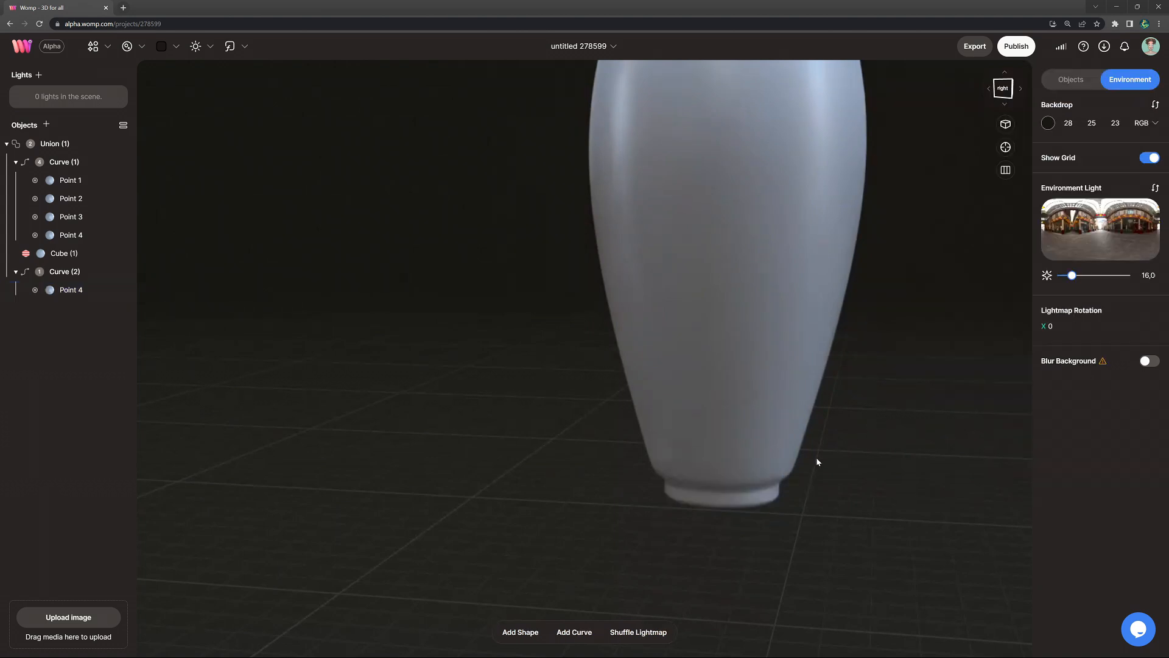
Duplicate the base point with roundness 100 and nudge it upward into a flared foot.
left_click(70, 289)
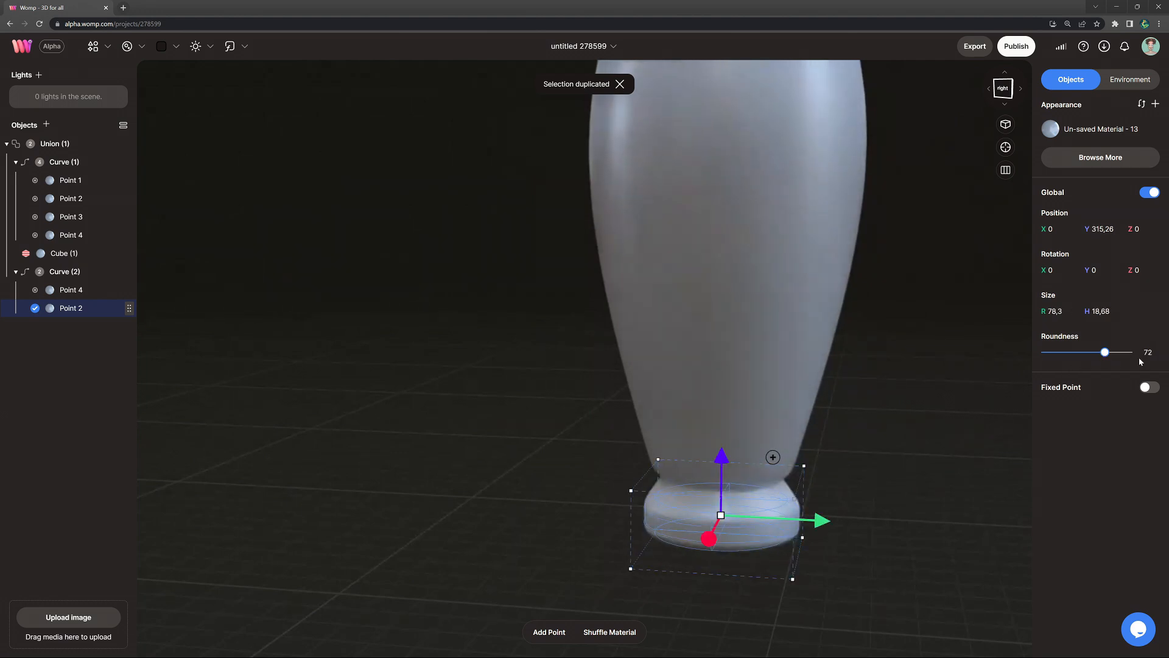
left_click_drag(1104, 352, 1128, 351)
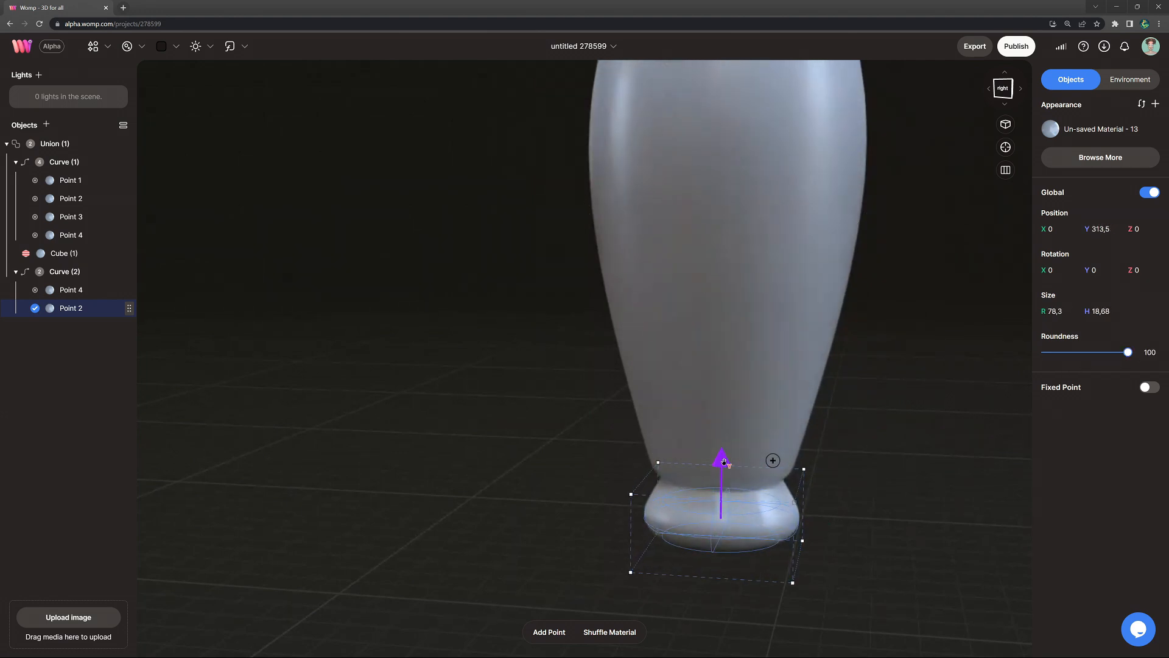
left_click(1129, 79)
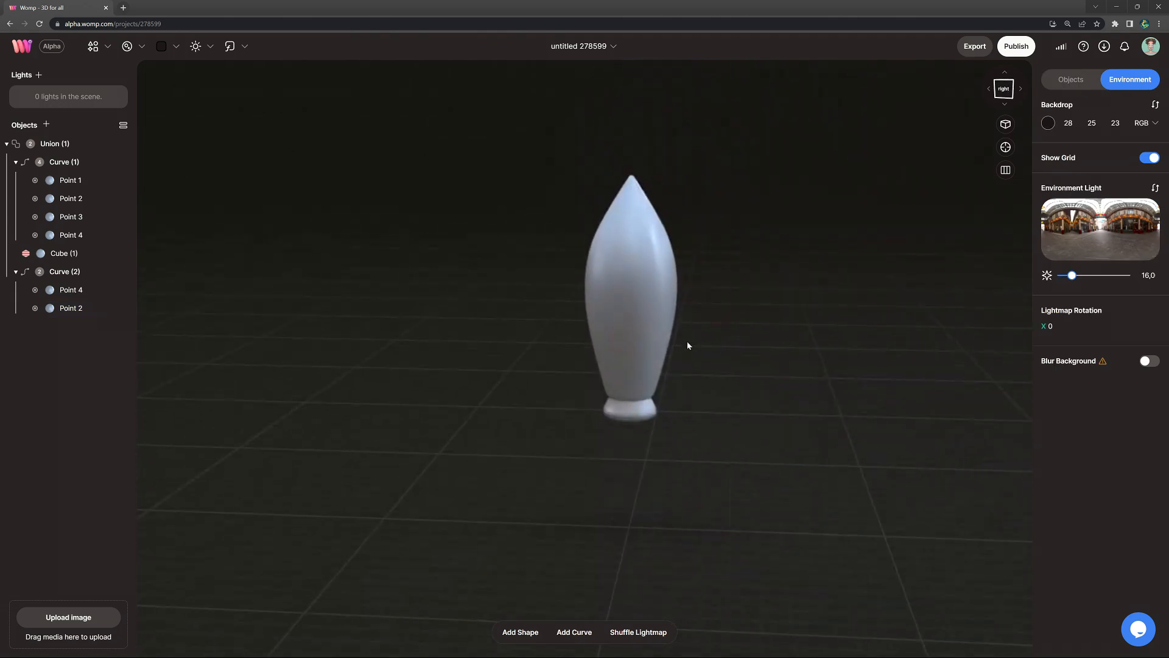
left_click(70, 308)
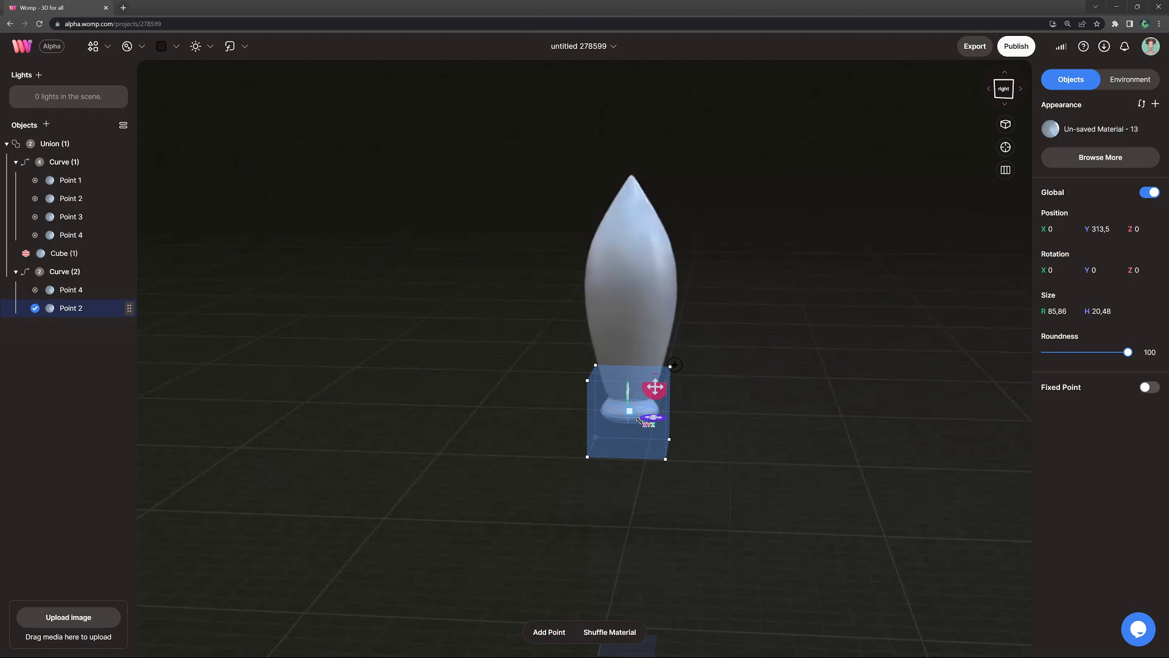
left_click_drag(632, 410, 631, 349)
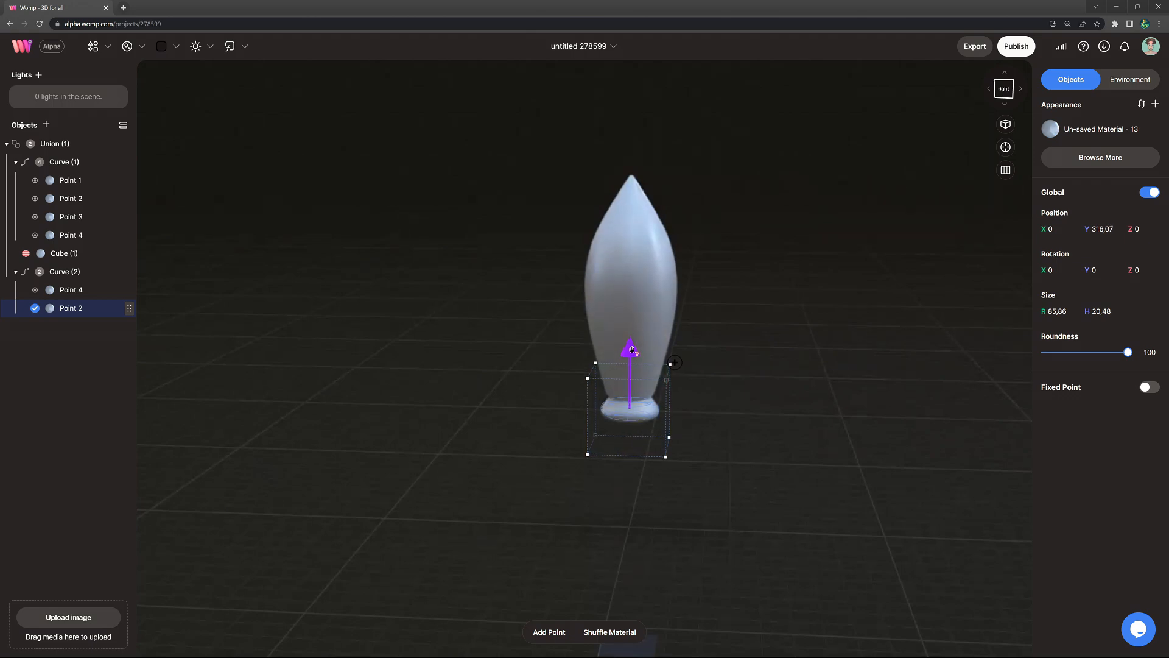
left_click(70, 289)
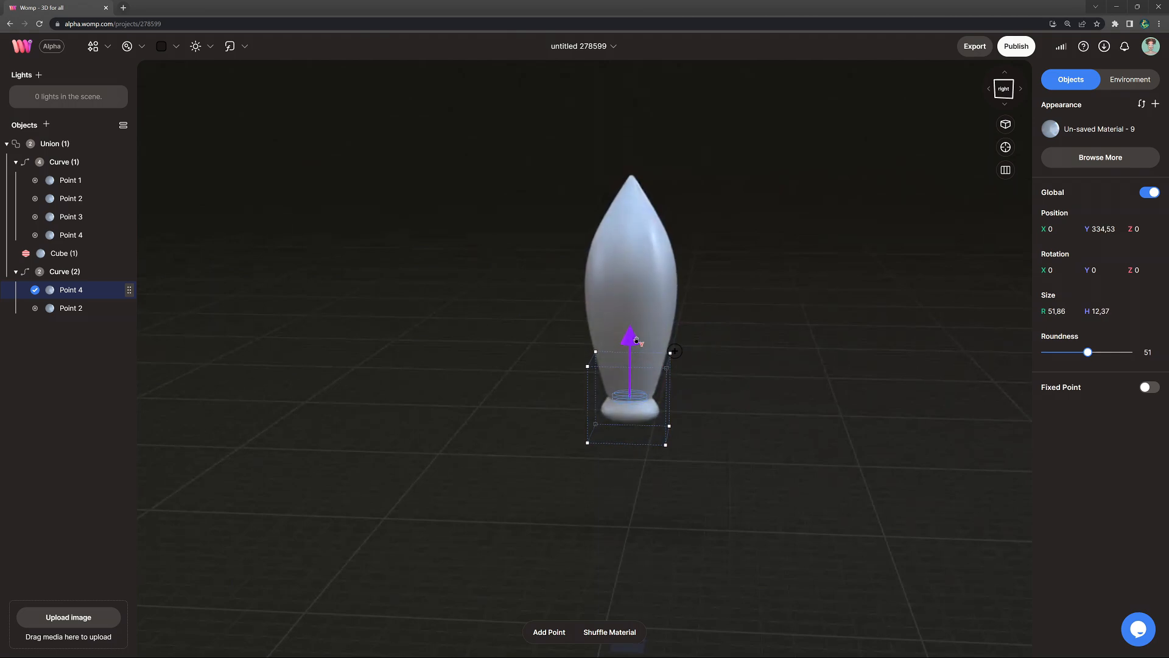
left_click(1130, 79)
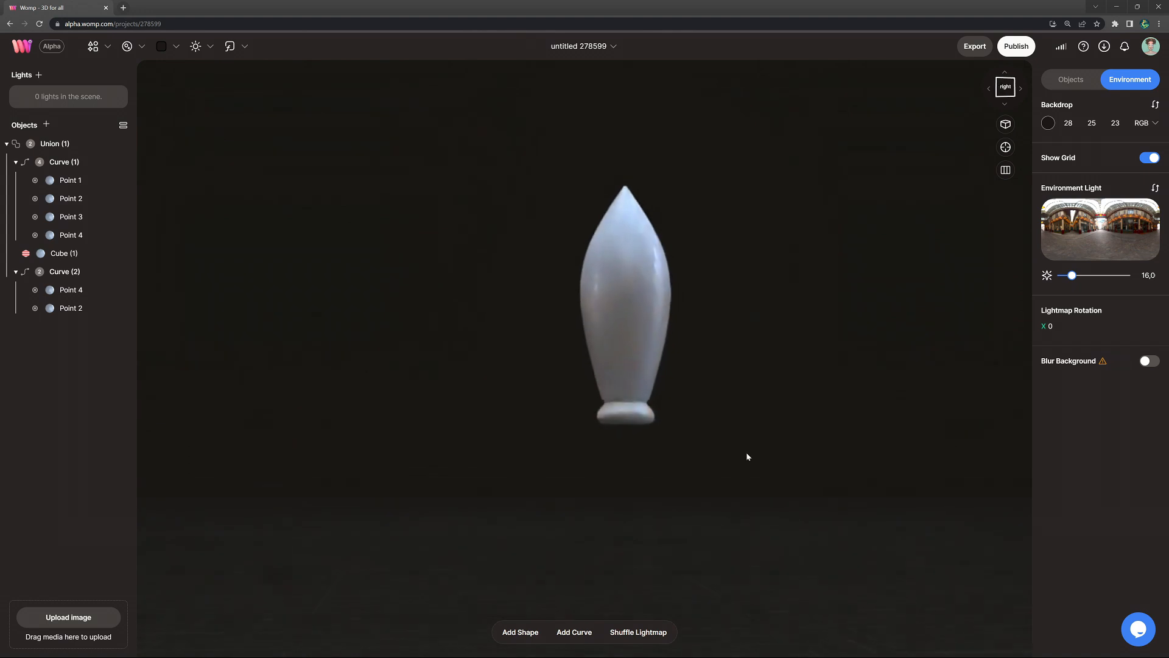
Paste a copy of the base curve and set it to Negative to hollow the rim.
left_click(64, 270)
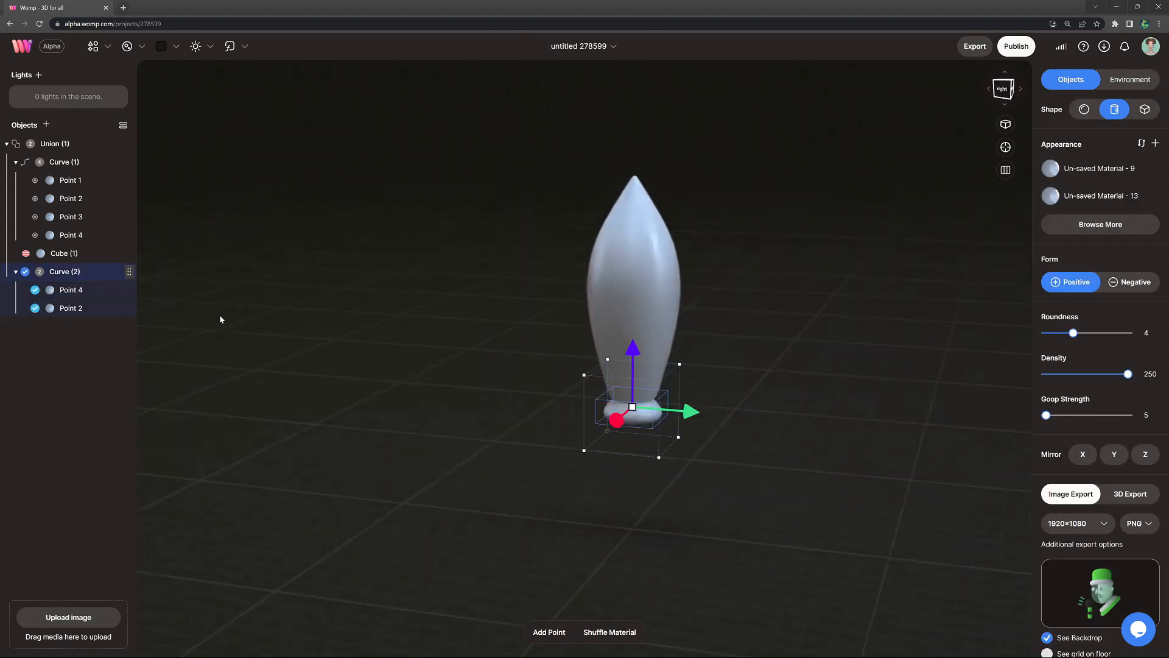
key("ctrl+v")
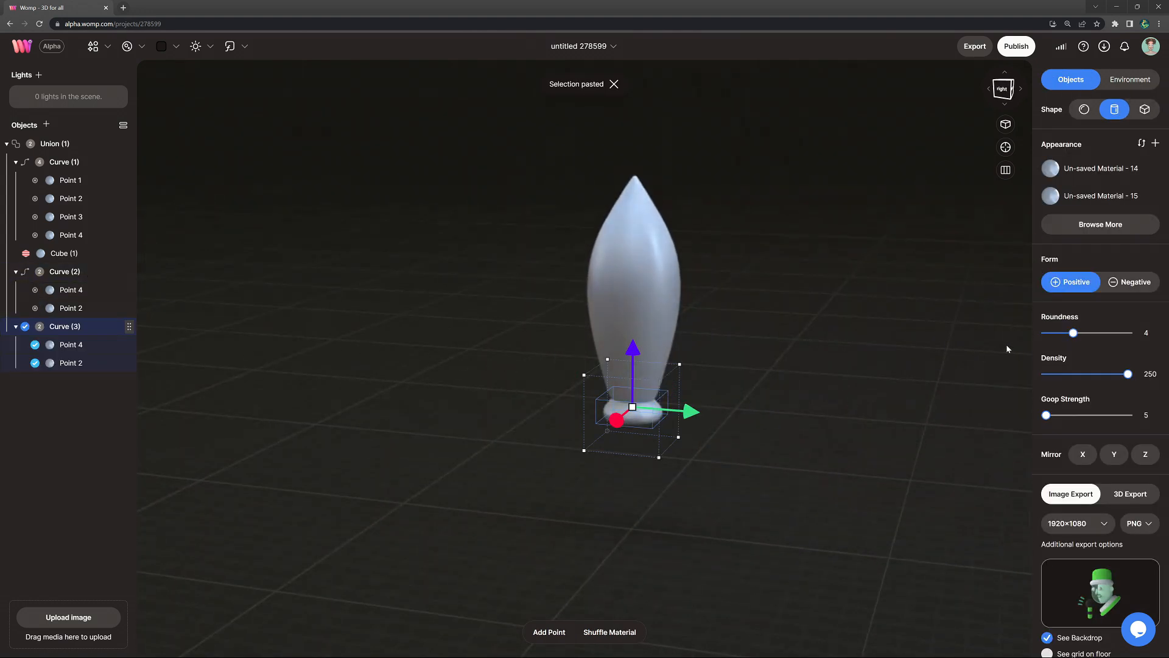
left_click(1129, 282)
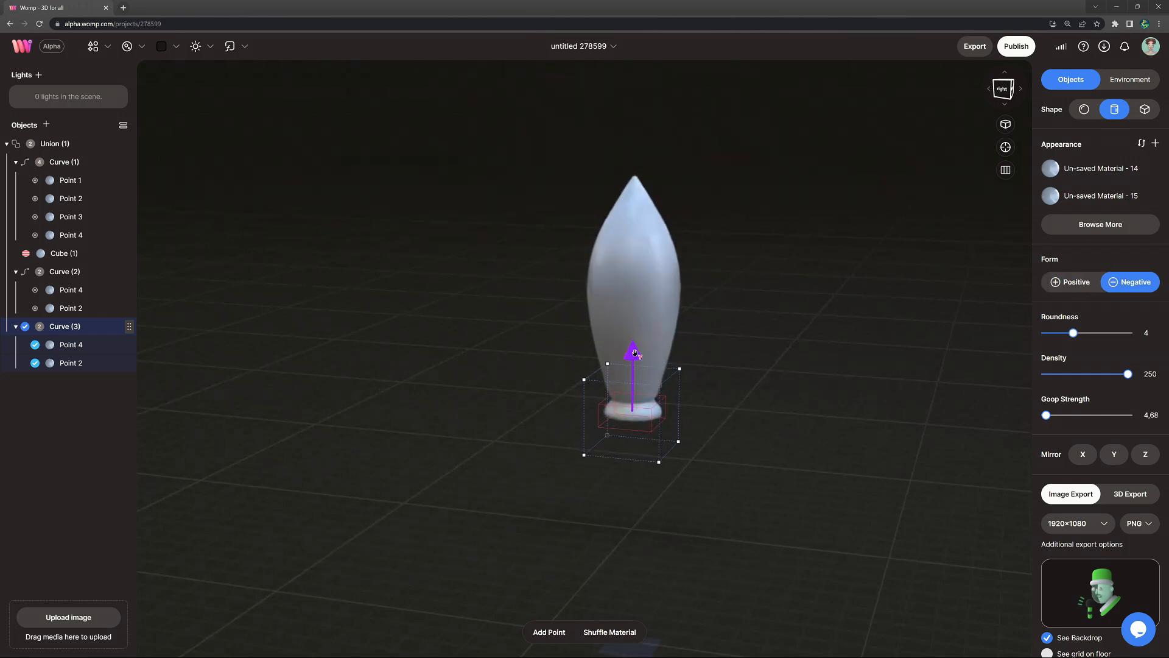
left_click(1129, 79)
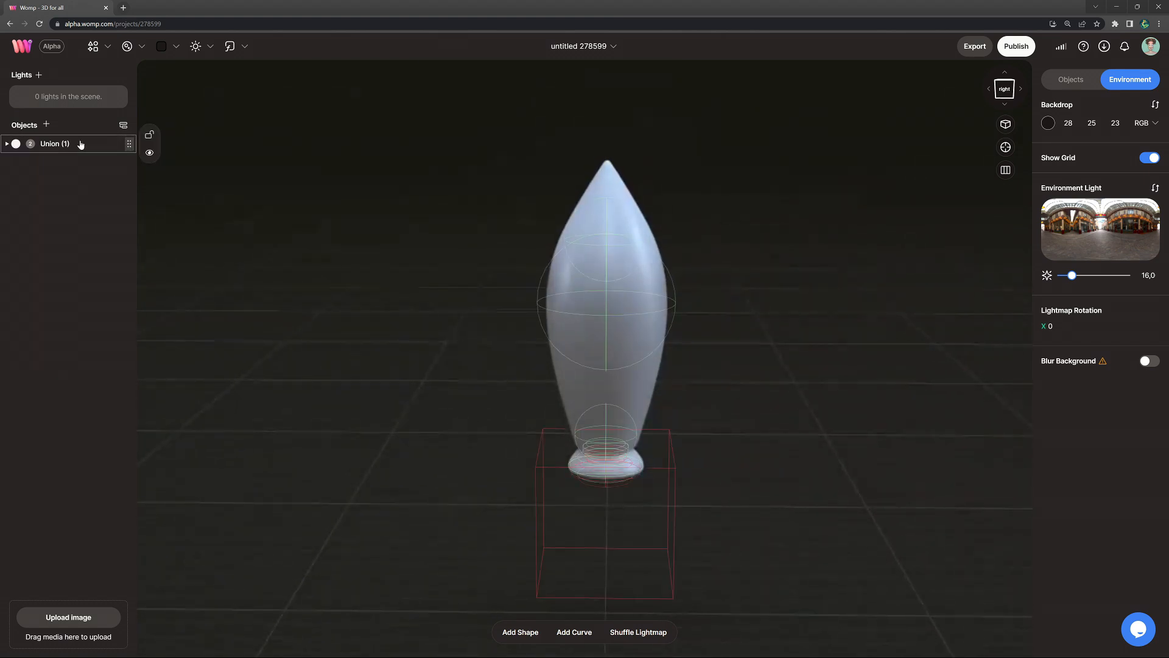
Rename the body group 'rocket' and paste a duplicate 'rocket (1)'.
left_click(54, 144)
type("rocket")
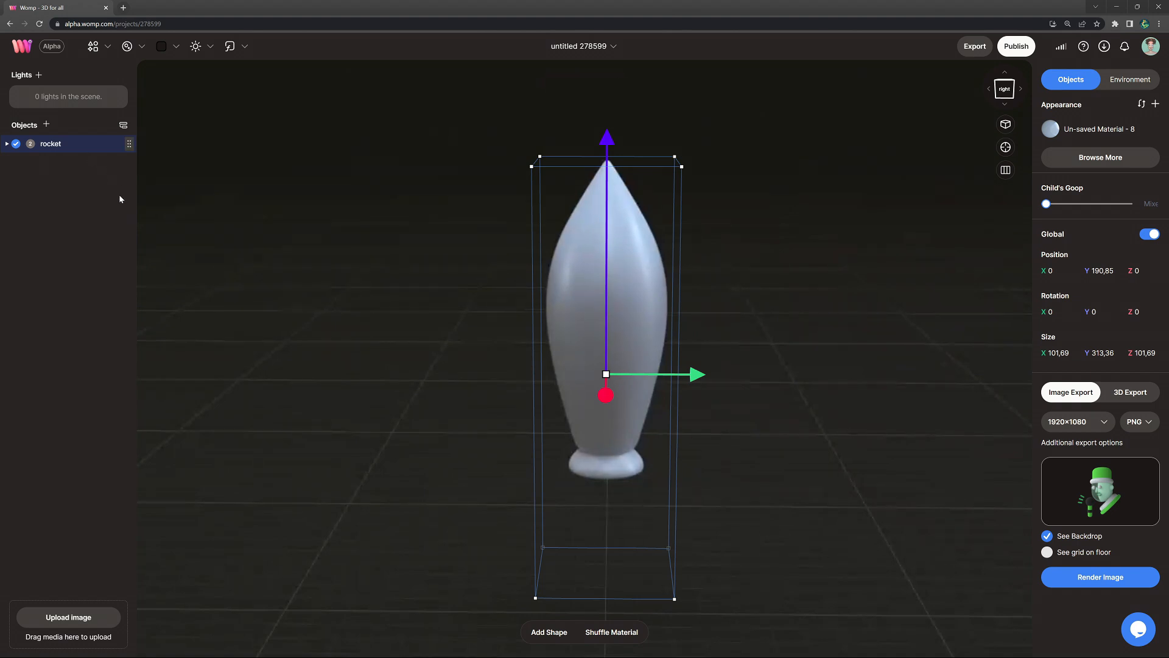
key("ctrl+v")
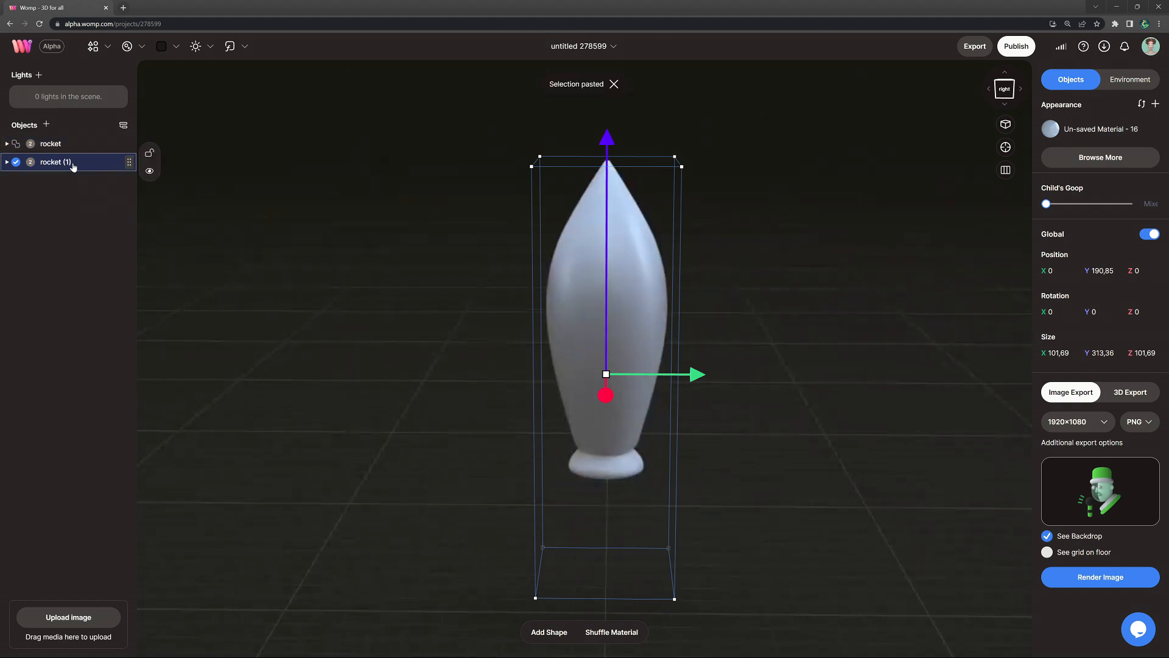
Create a new material for the copy and pick a blue hue.
left_click(127, 47)
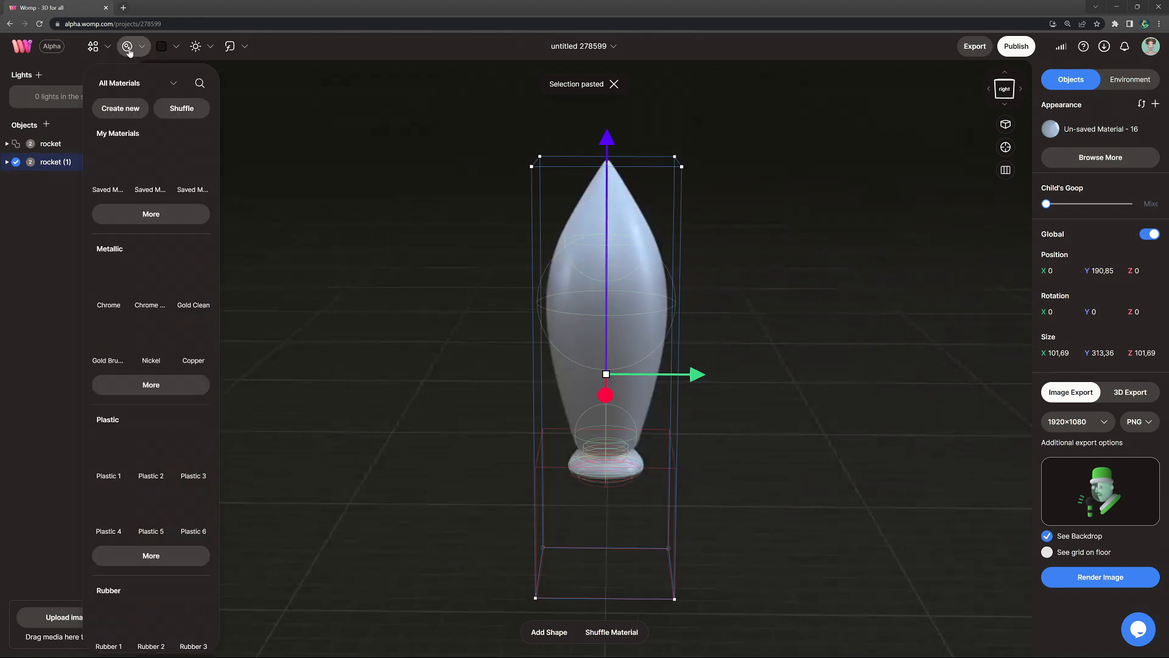
left_click(120, 108)
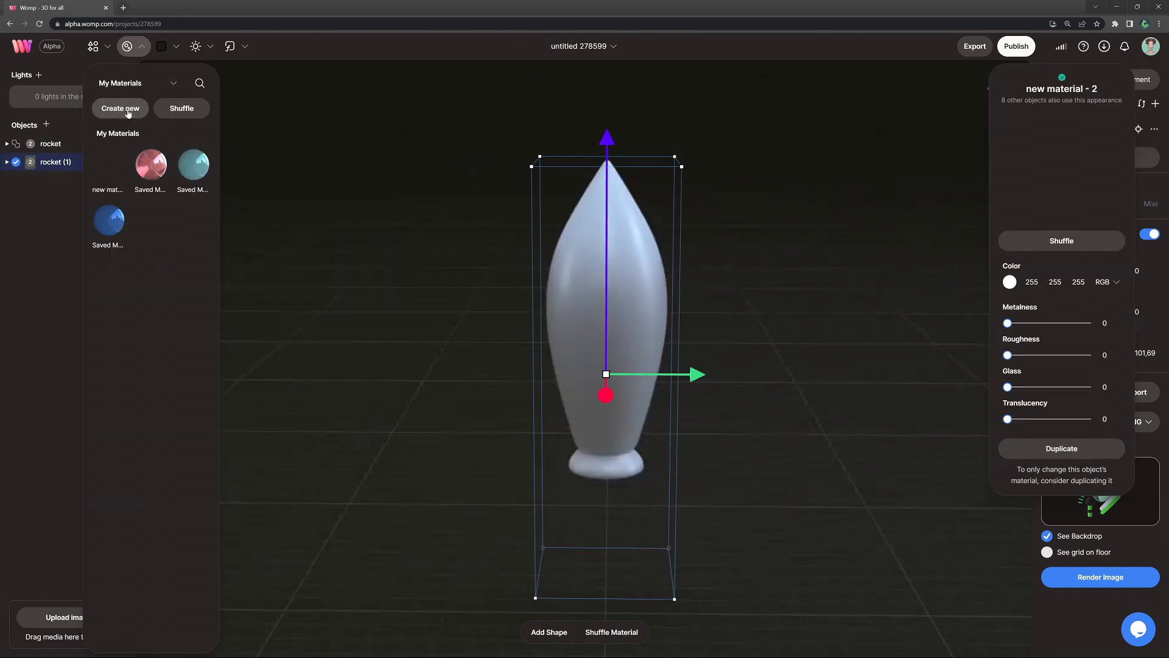
left_click(1010, 282)
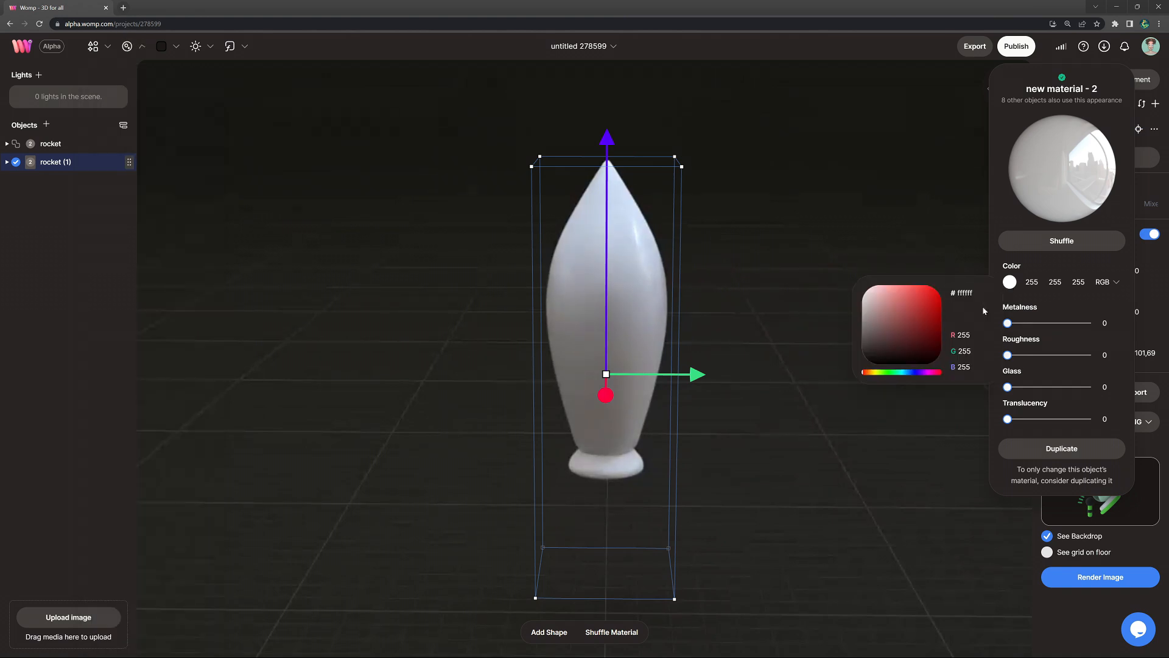
left_click(919, 289)
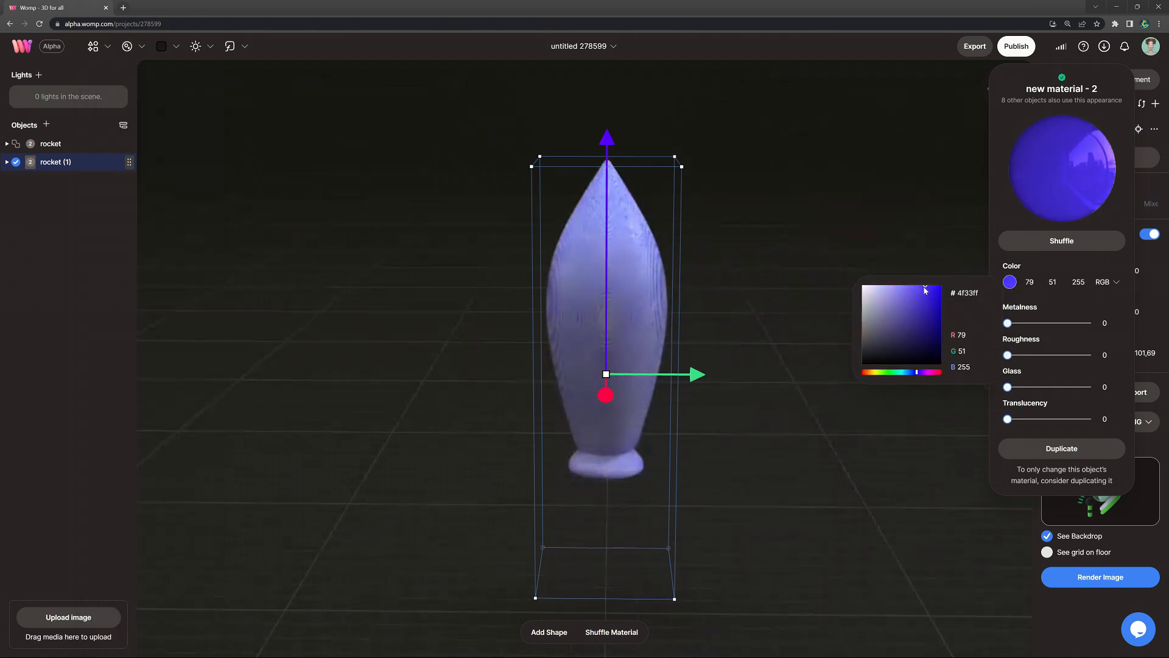
Set the material to vivid blue #4f33ff with metalness 19 and roughness 26.
left_click_drag(1007, 323, 1021, 323)
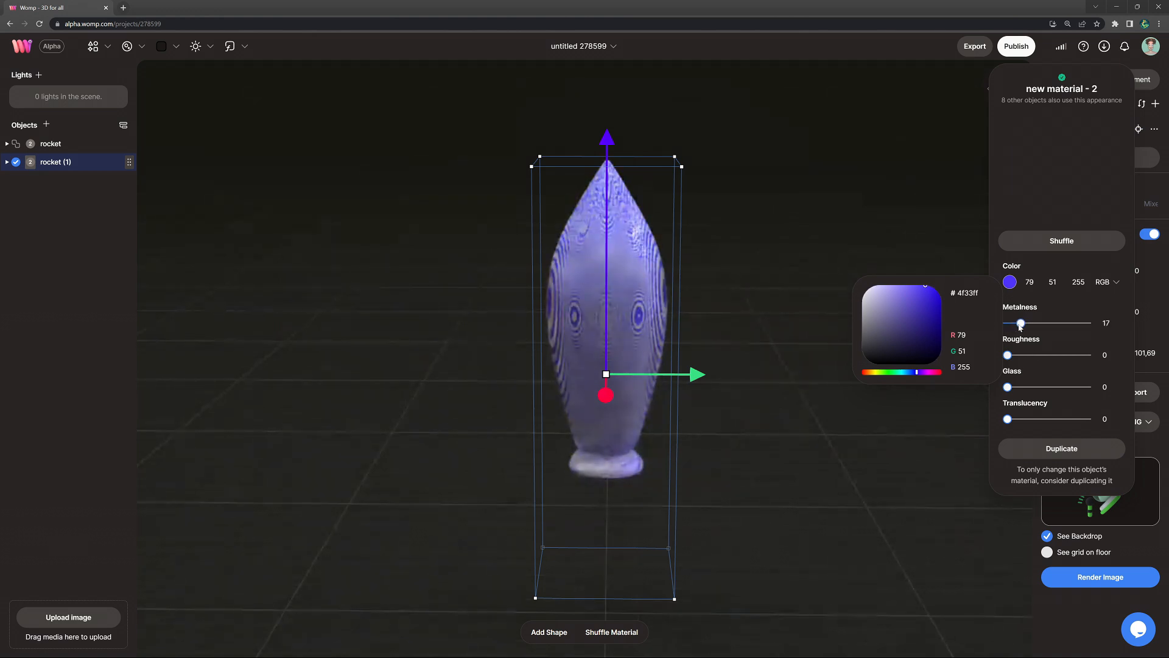
left_click_drag(1007, 355, 1022, 355)
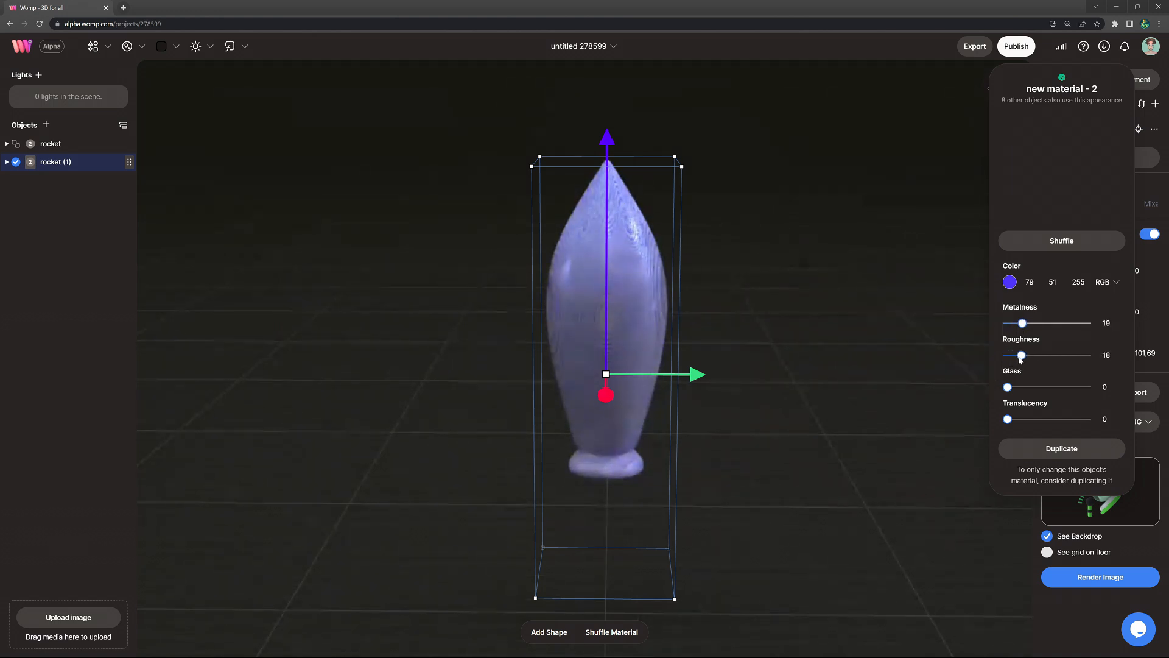
left_click_drag(1021, 355, 1027, 355)
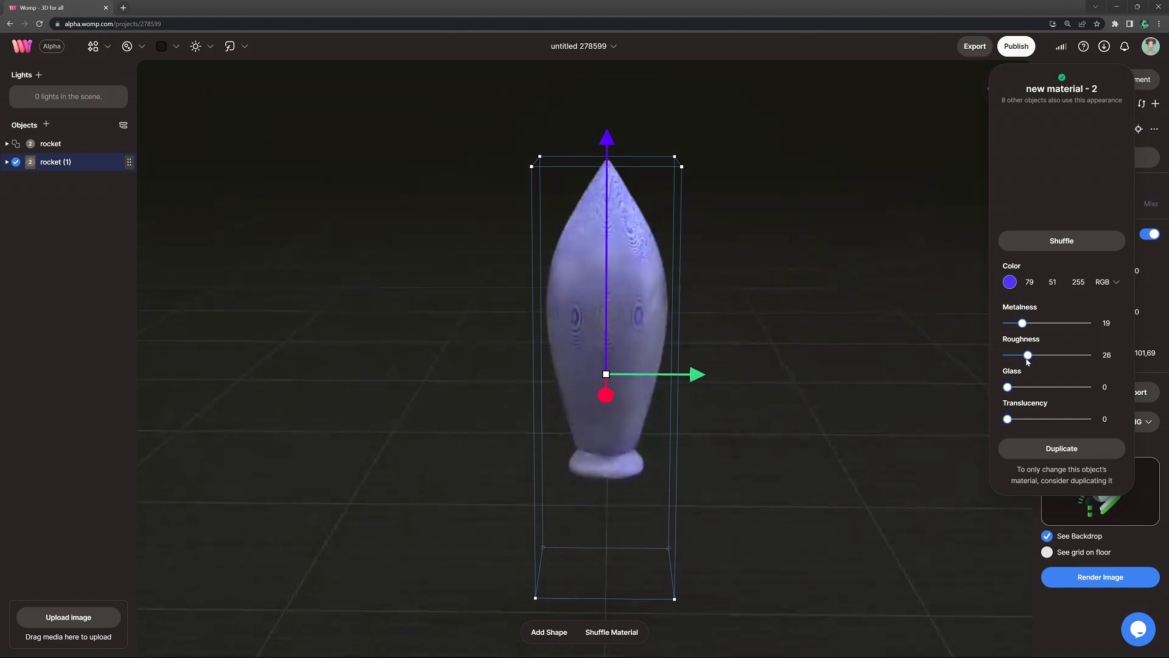
left_click_drag(1027, 355, 1031, 355)
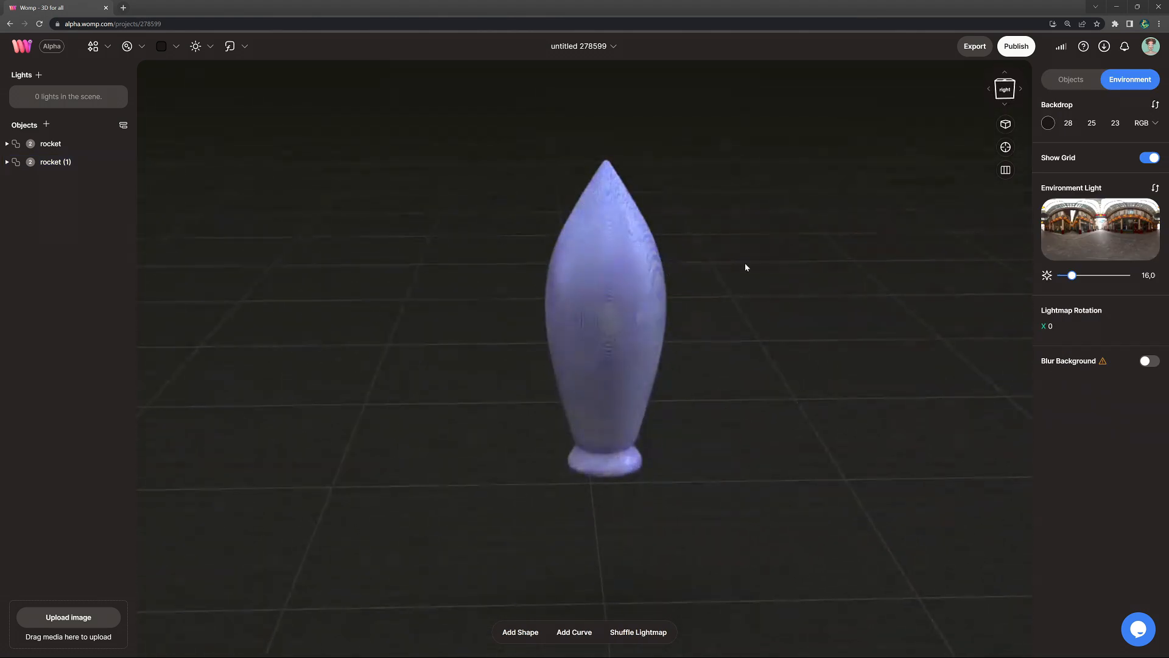
Stretch the copy's negative Cube (2) upward so only the blue nose cone remains.
left_click(54, 162)
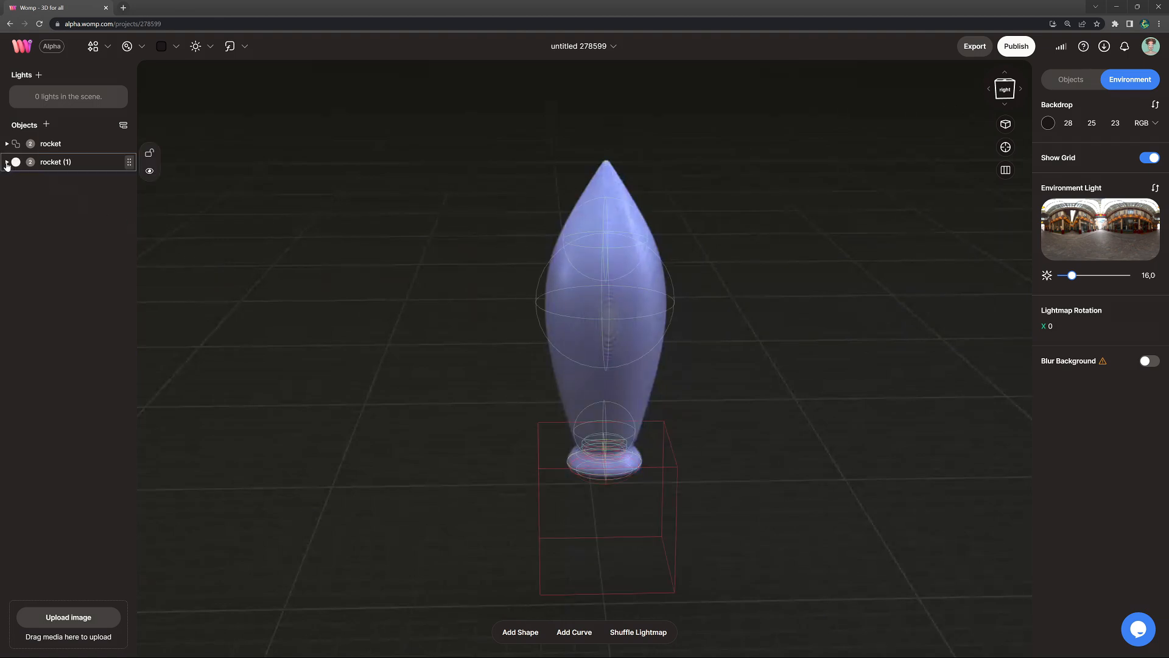
left_click(7, 162)
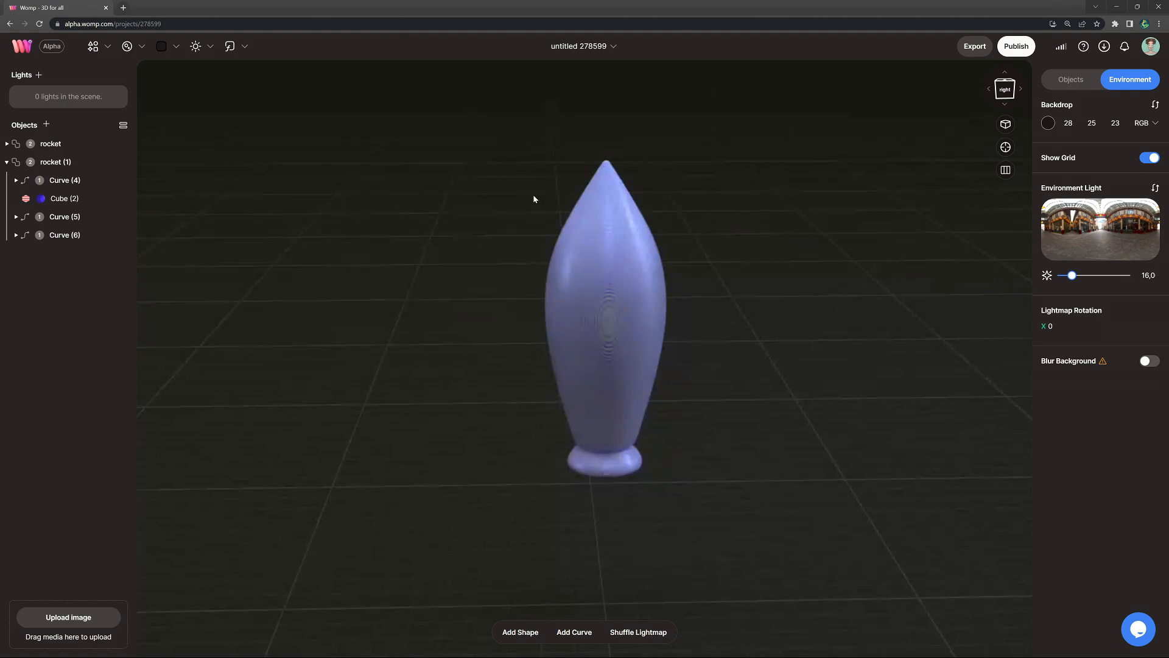
left_click(64, 199)
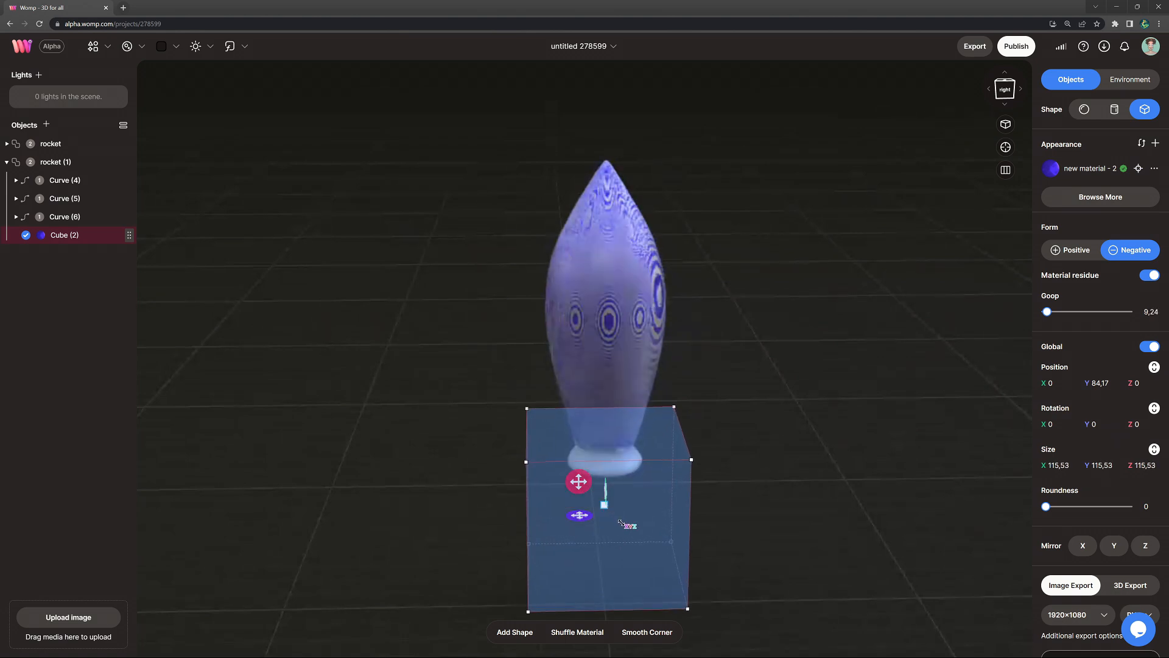
left_click_drag(588, 485, 600, 258)
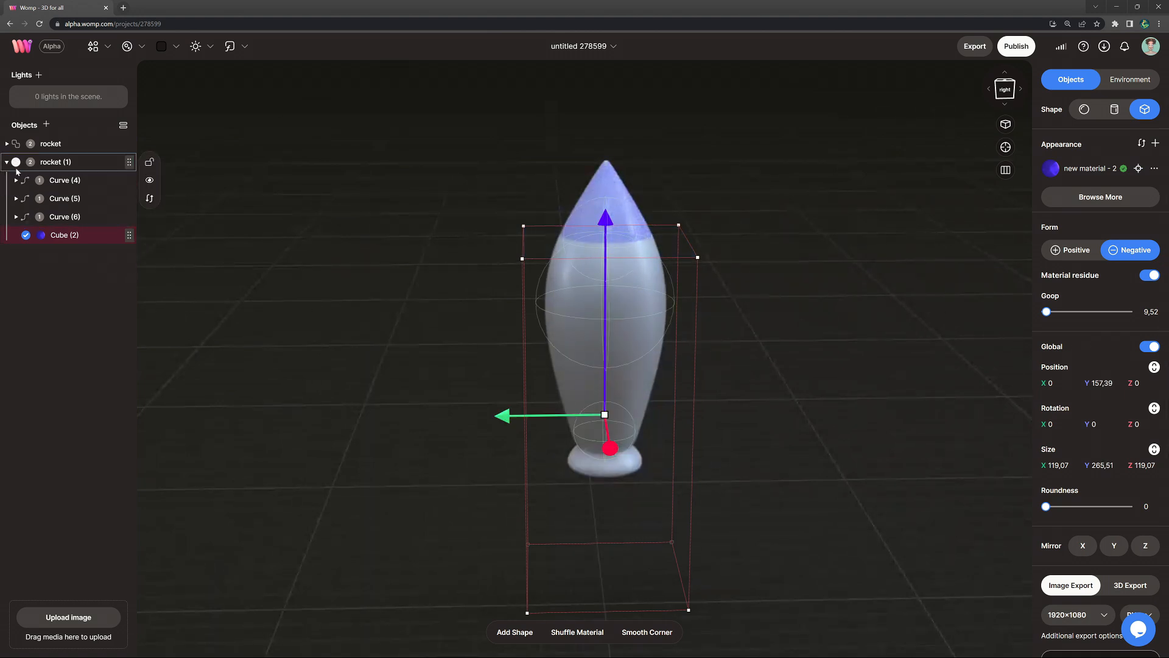
Collapse the copy's parts, expand the original rocket and orbit to inspect the blue tip.
left_click(6, 162)
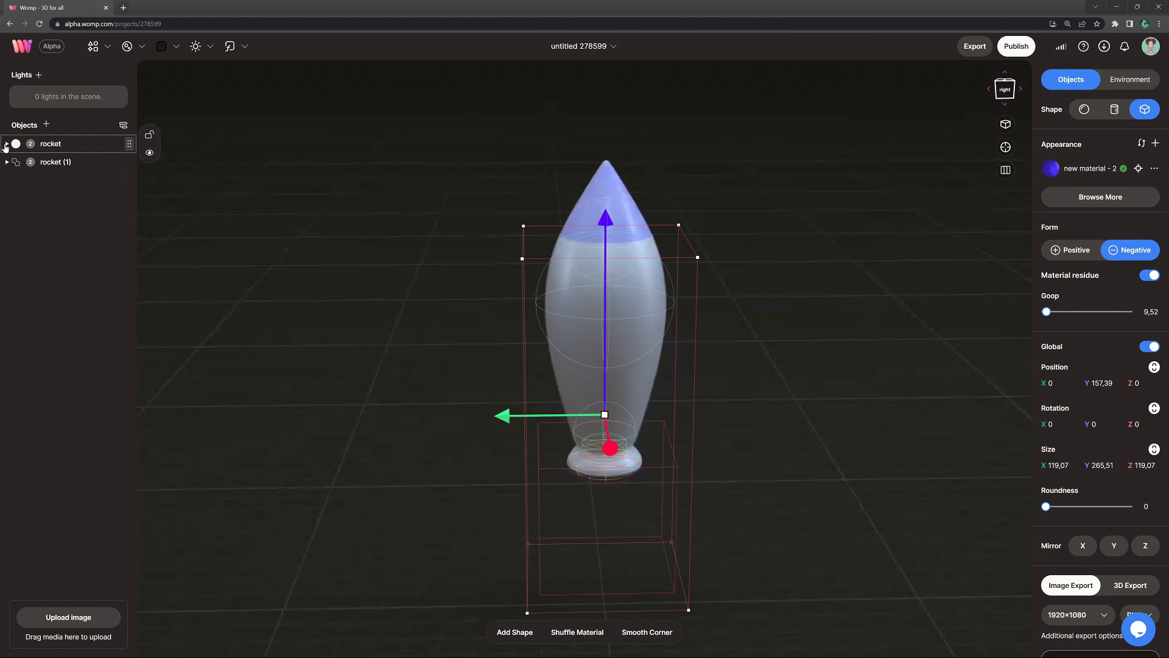
left_click(6, 143)
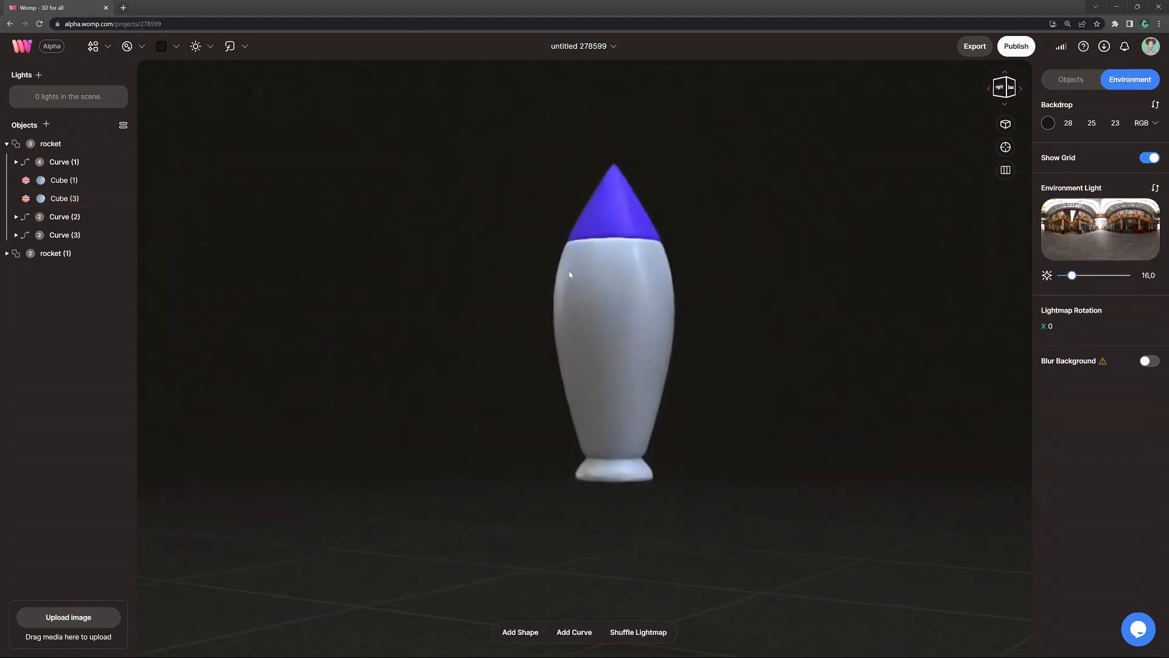
left_click_drag(569, 275, 738, 379)
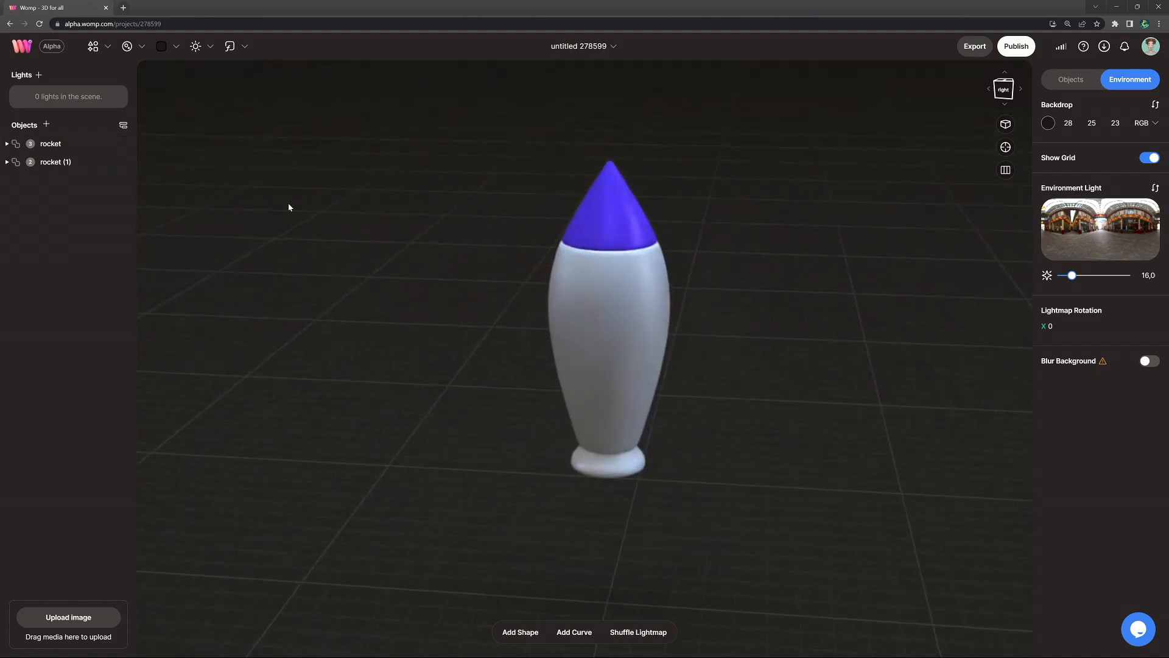
Add a cylinder and apply the blue 'new material' from My Materials to it.
left_click(92, 46)
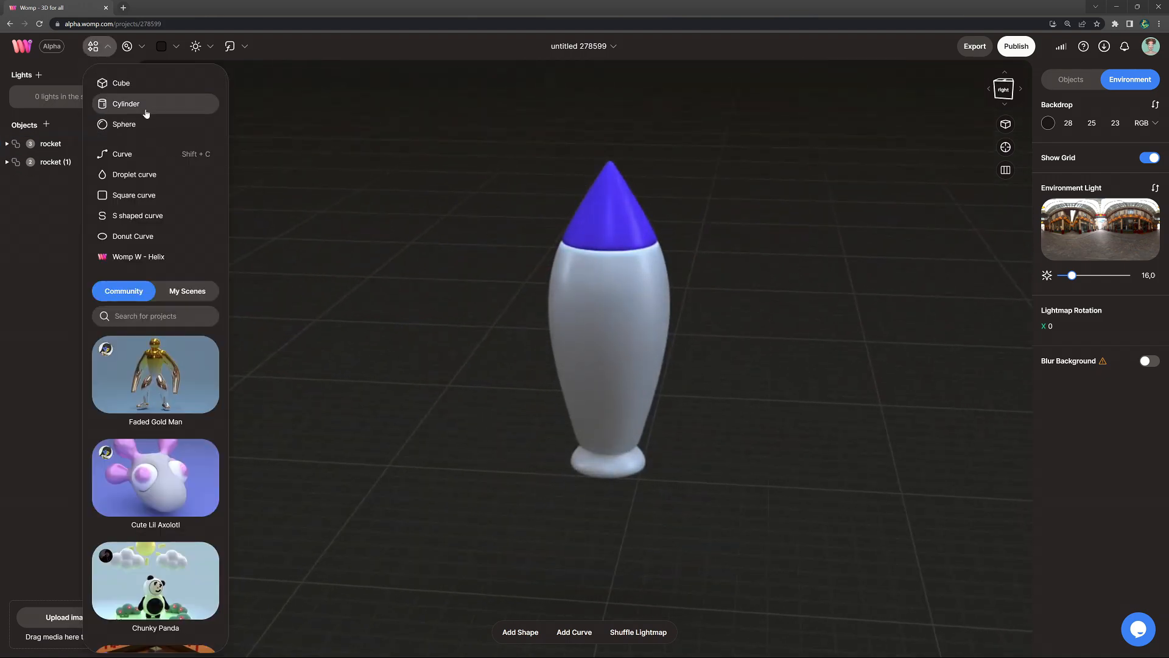
left_click(126, 103)
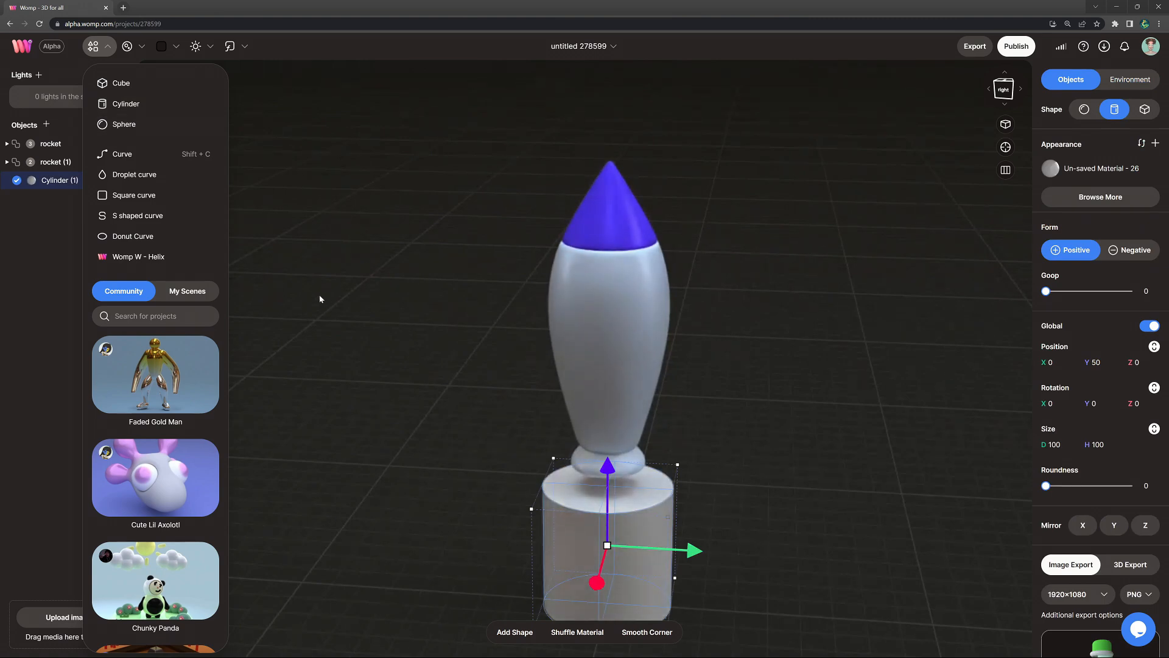
left_click(127, 47)
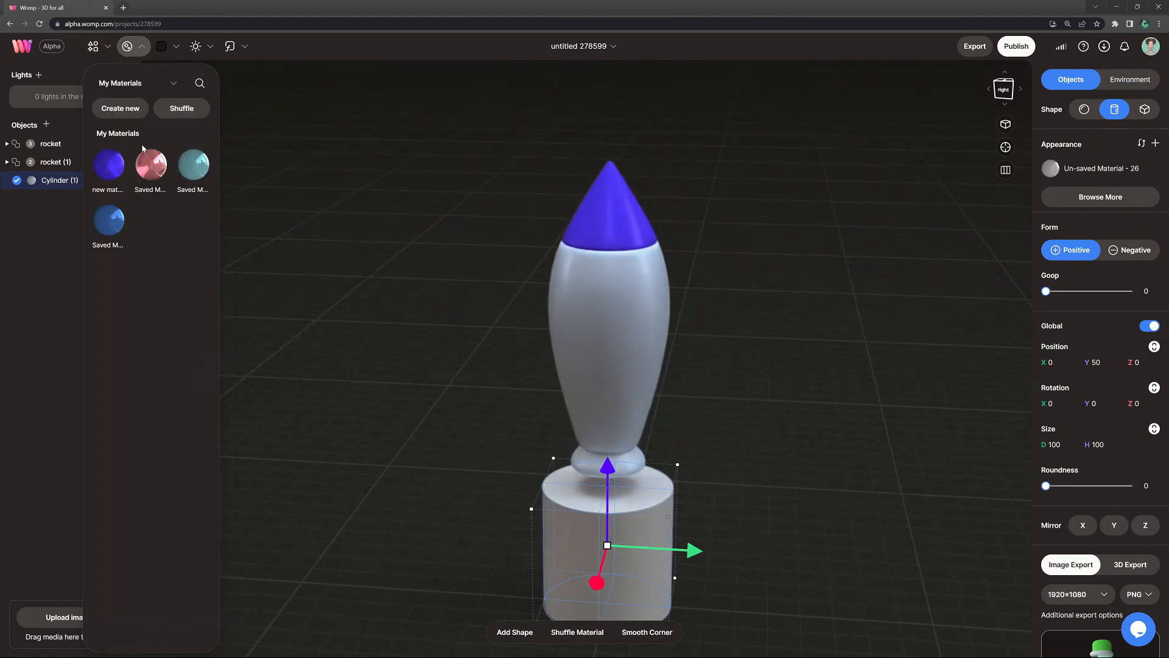
left_click(1130, 79)
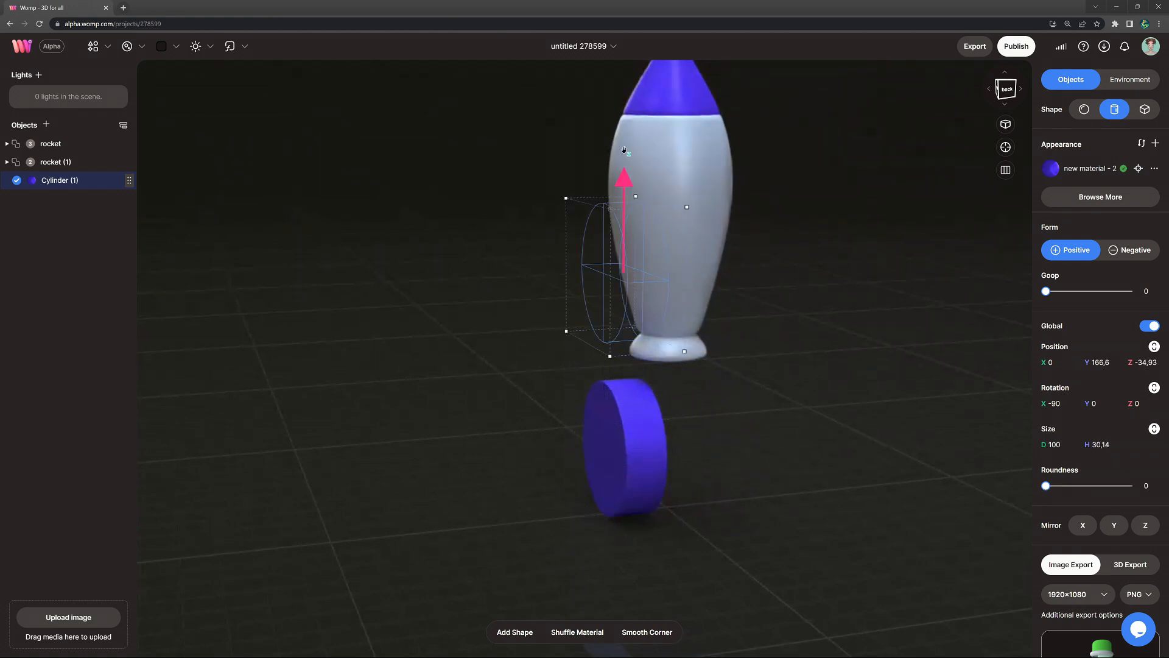
Rotate the cylinder X -90, shrink it and lay it flat against the rocket's side.
left_click_drag(624, 179, 627, 93)
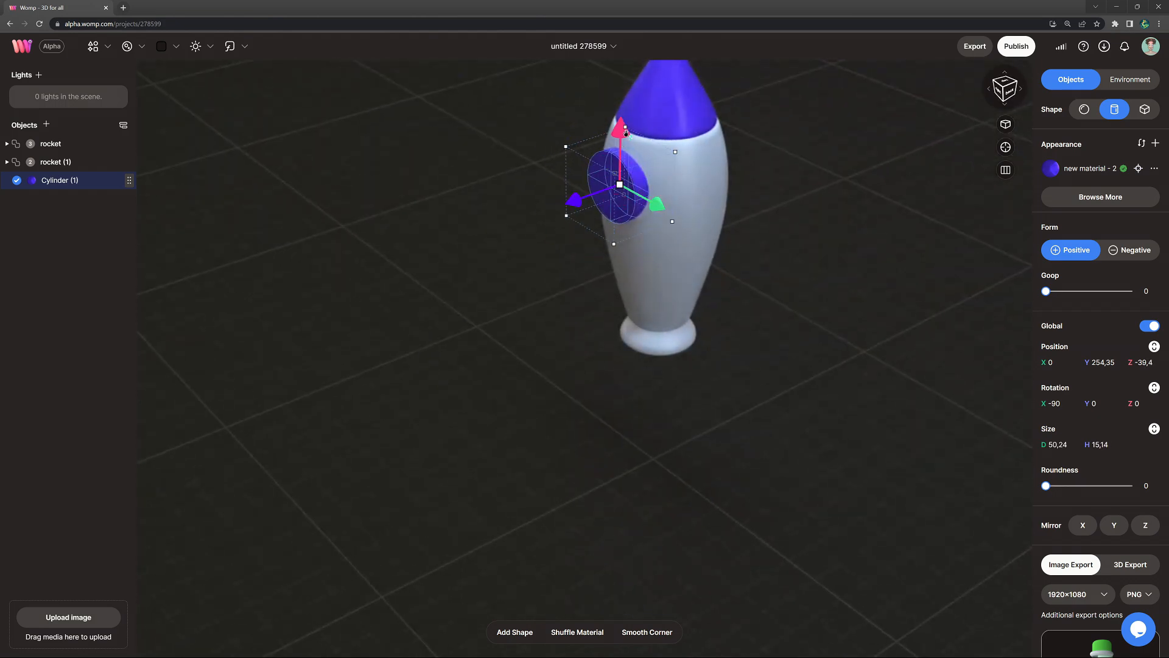
left_click(1130, 79)
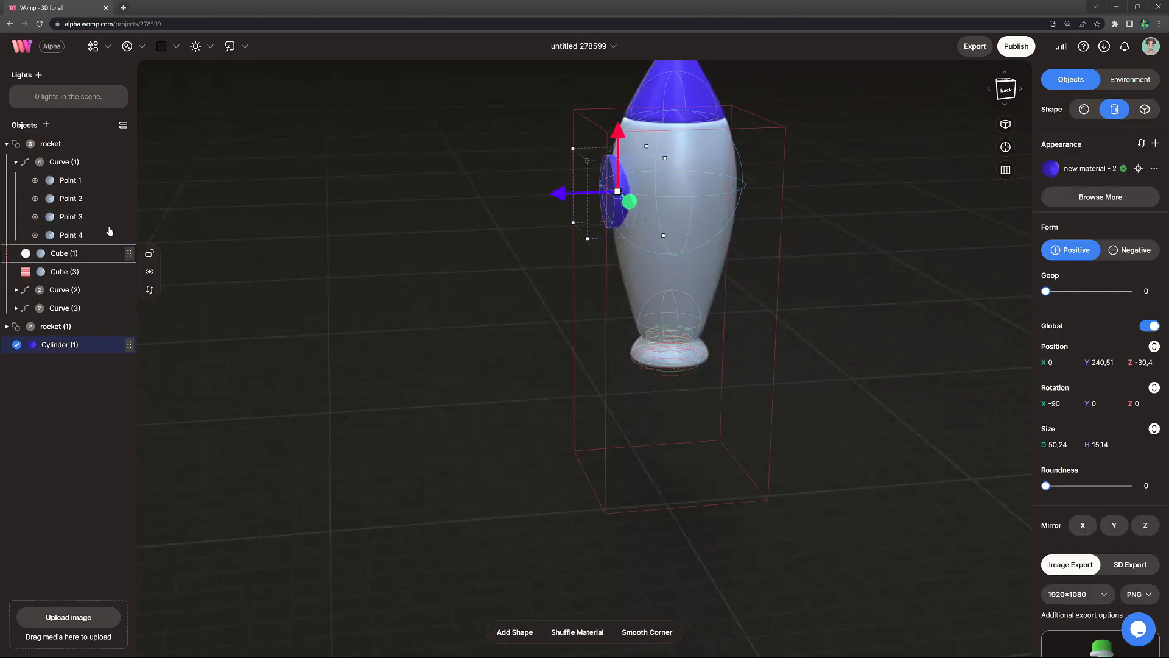
Raise the disc's Roundness to about 70, then duplicate it as a slightly smaller copy.
left_click(6, 143)
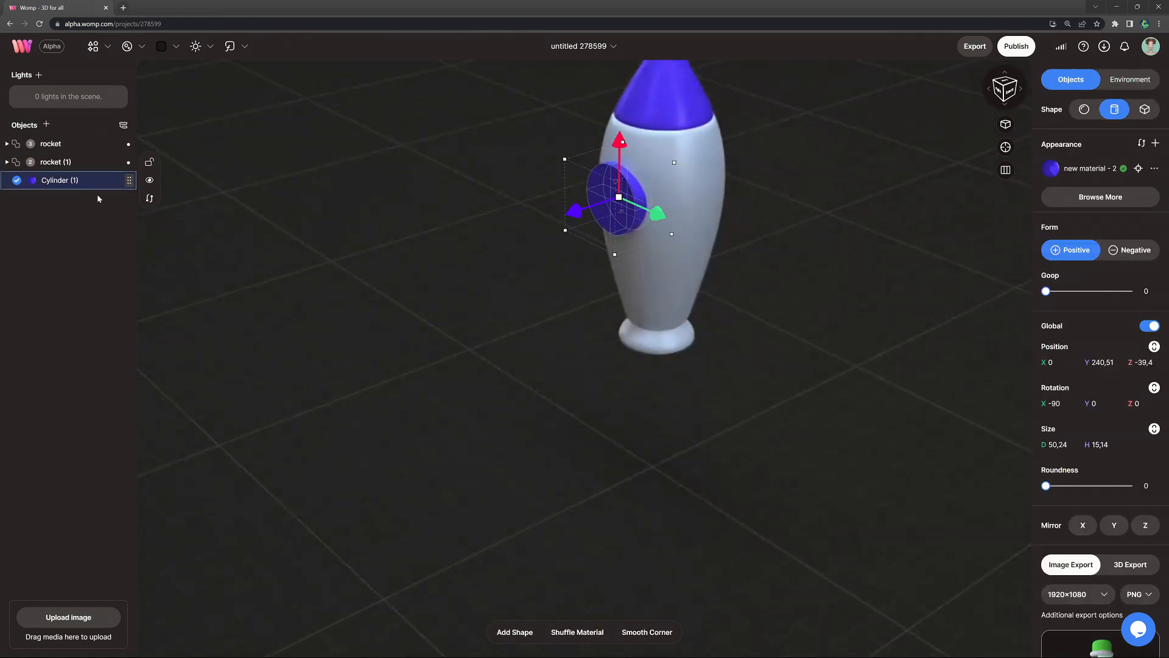
left_click_drag(1046, 485, 1099, 485)
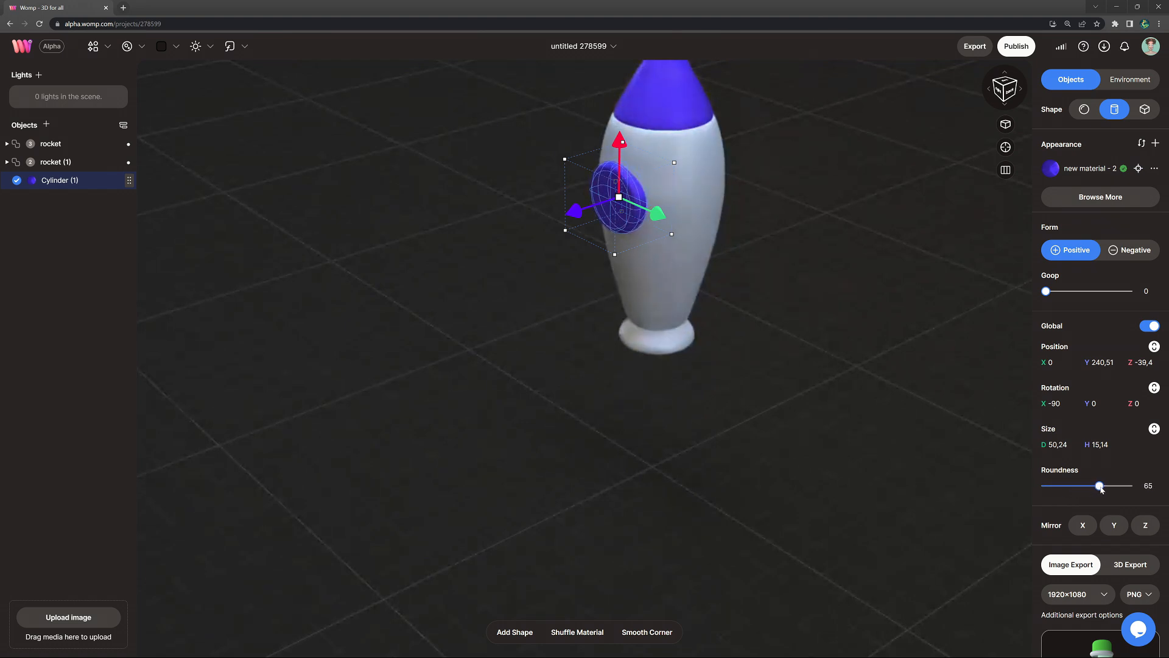
left_click_drag(1097, 485, 1103, 486)
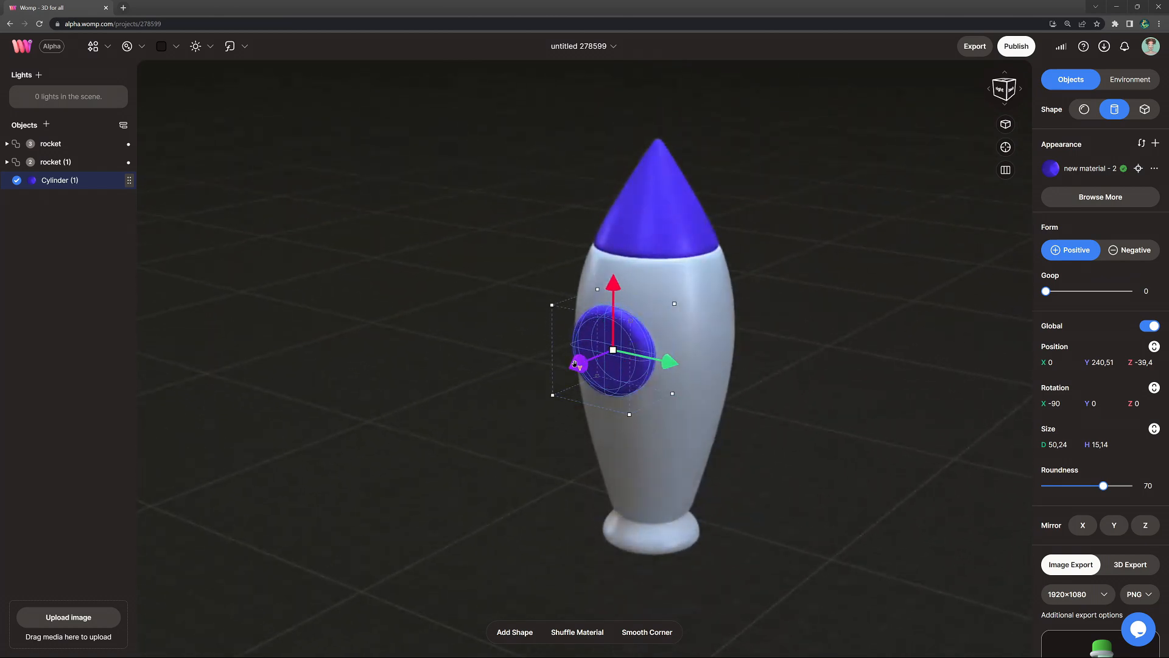
left_click_drag(1104, 485, 1097, 486)
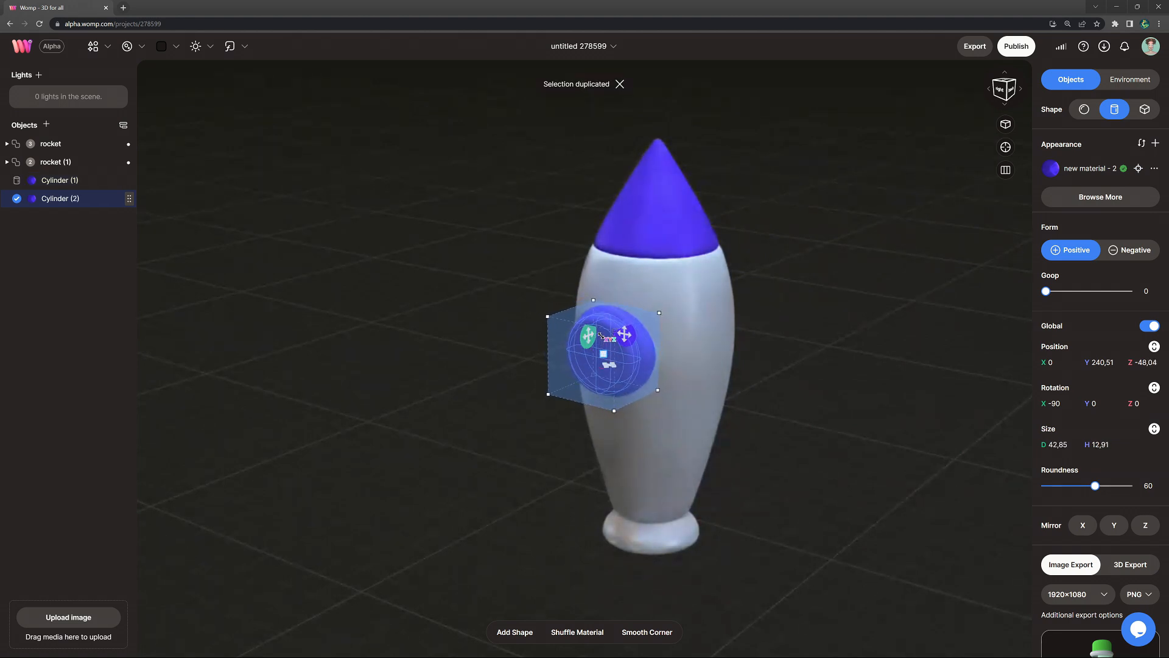
Move the smaller copy outward as a rim and duplicate it a third time.
left_click_drag(604, 351, 589, 366)
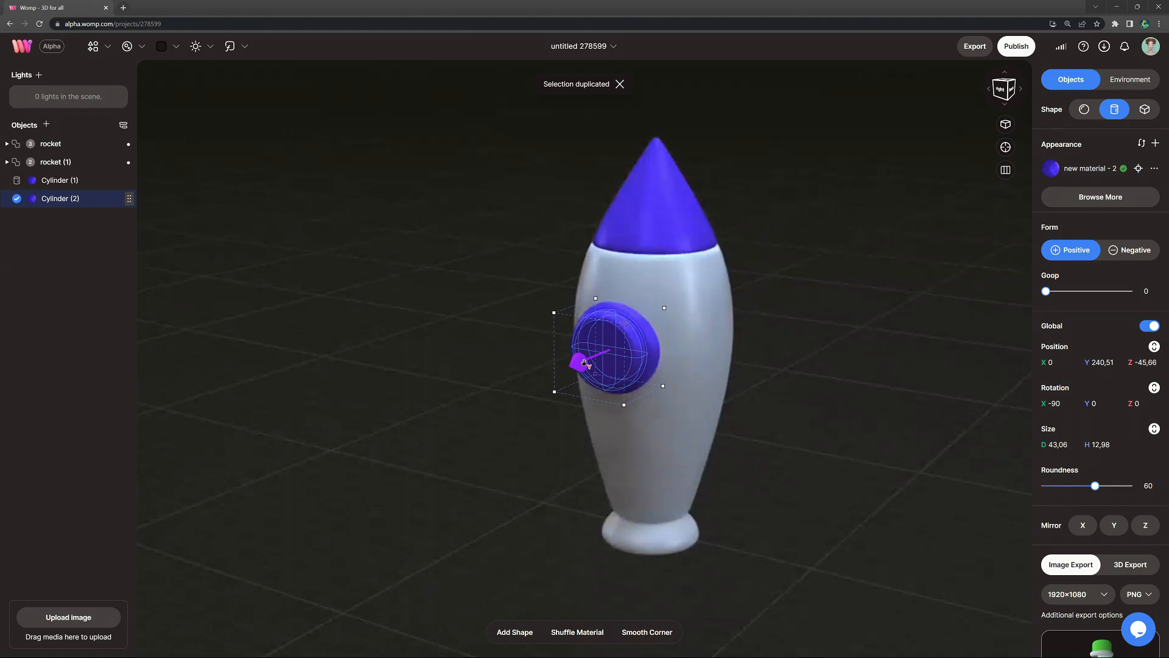
scroll("down", 3)
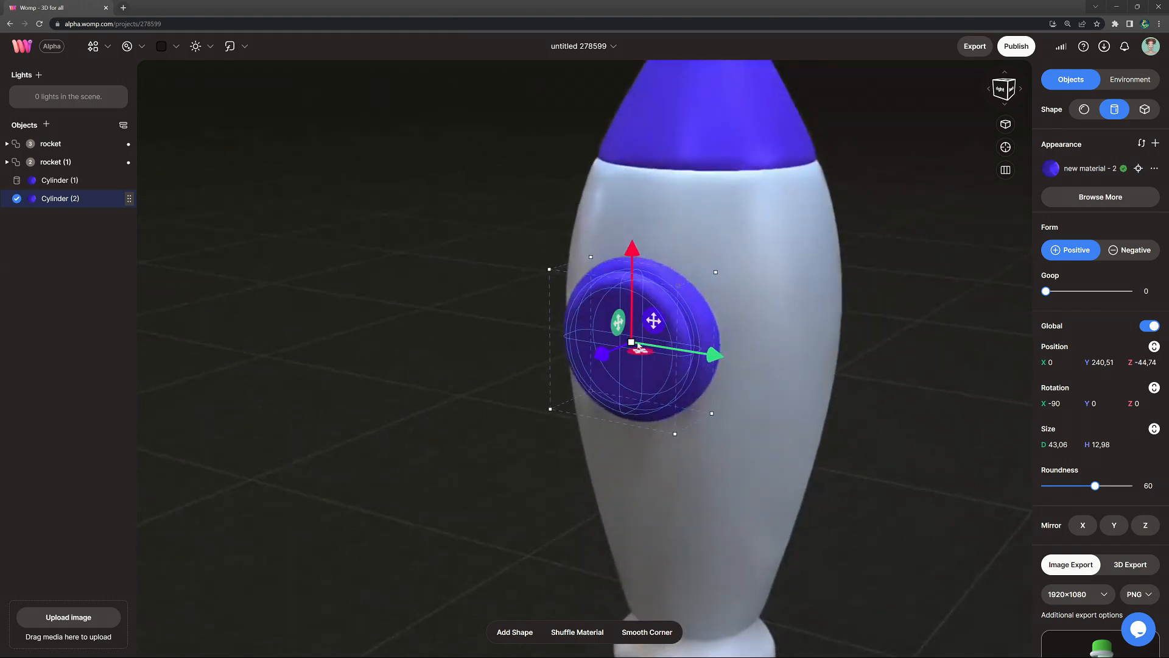
left_click(1129, 79)
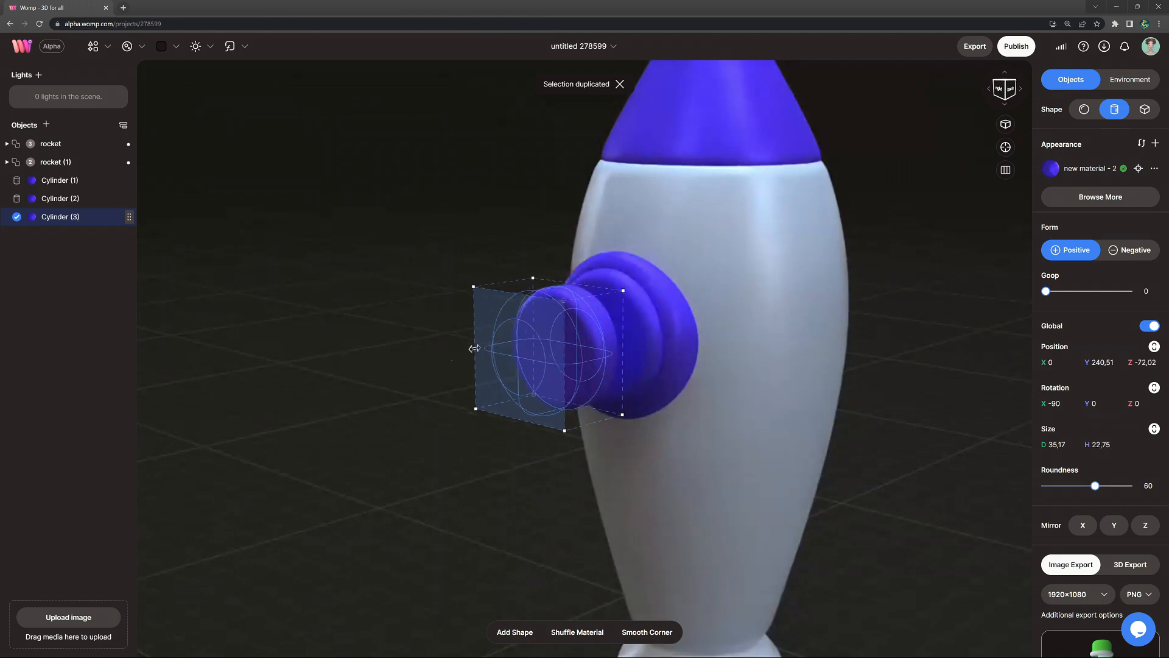
Set the third cylinder to Negative with Goop 5 and sink it in to cut the porthole hole.
left_click(1129, 249)
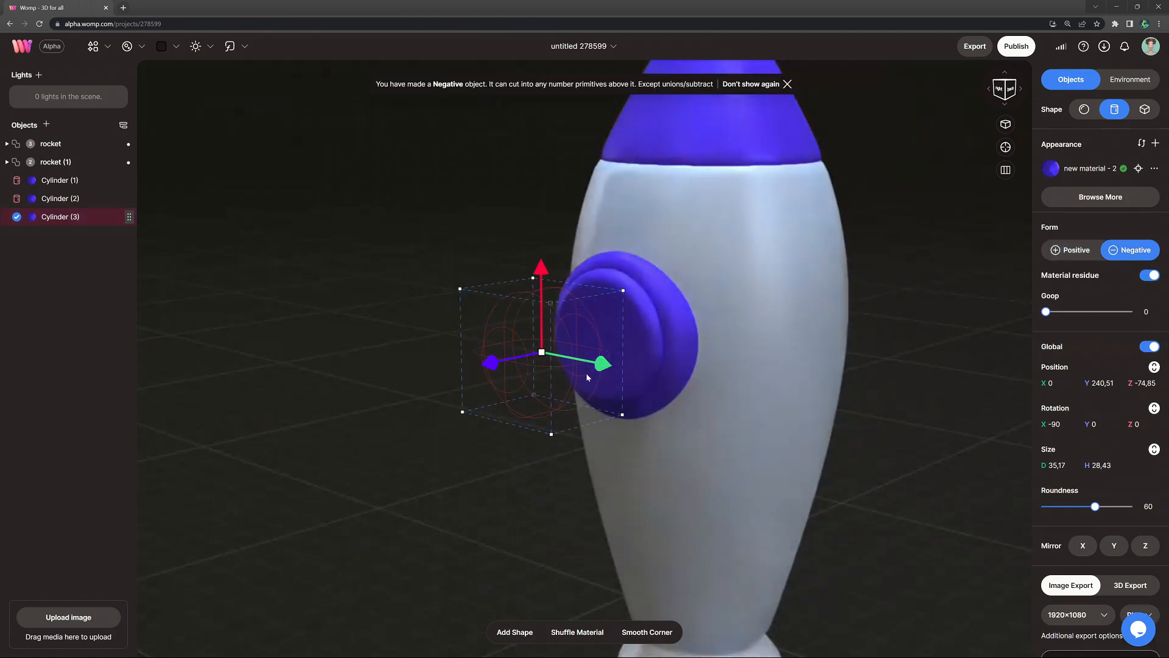
left_click_drag(602, 364, 593, 343)
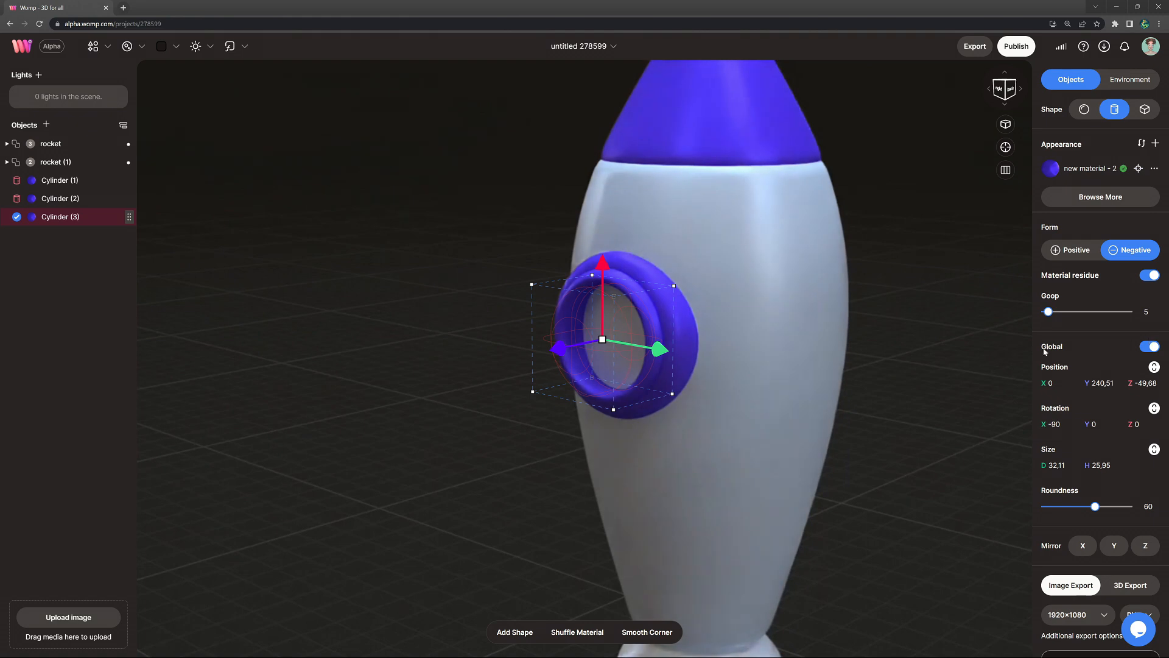
left_click(1129, 79)
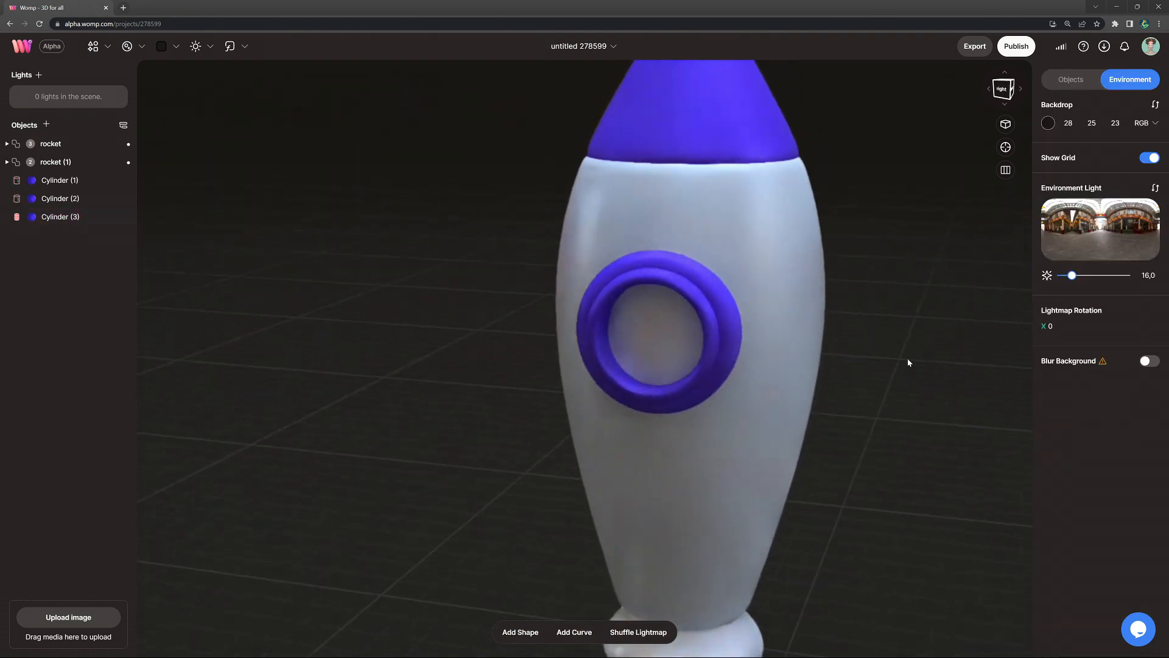
left_click(60, 216)
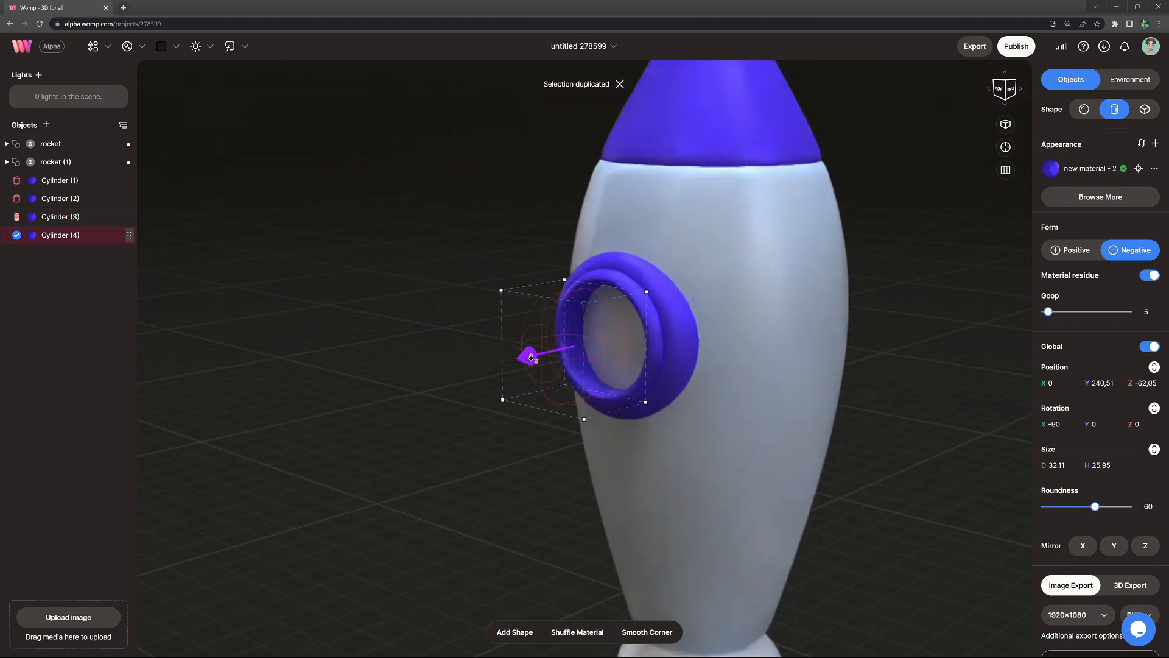
Turn the copied cutter into a positive sphere, un-apply the blue material and colour it dark purple.
left_click(1069, 250)
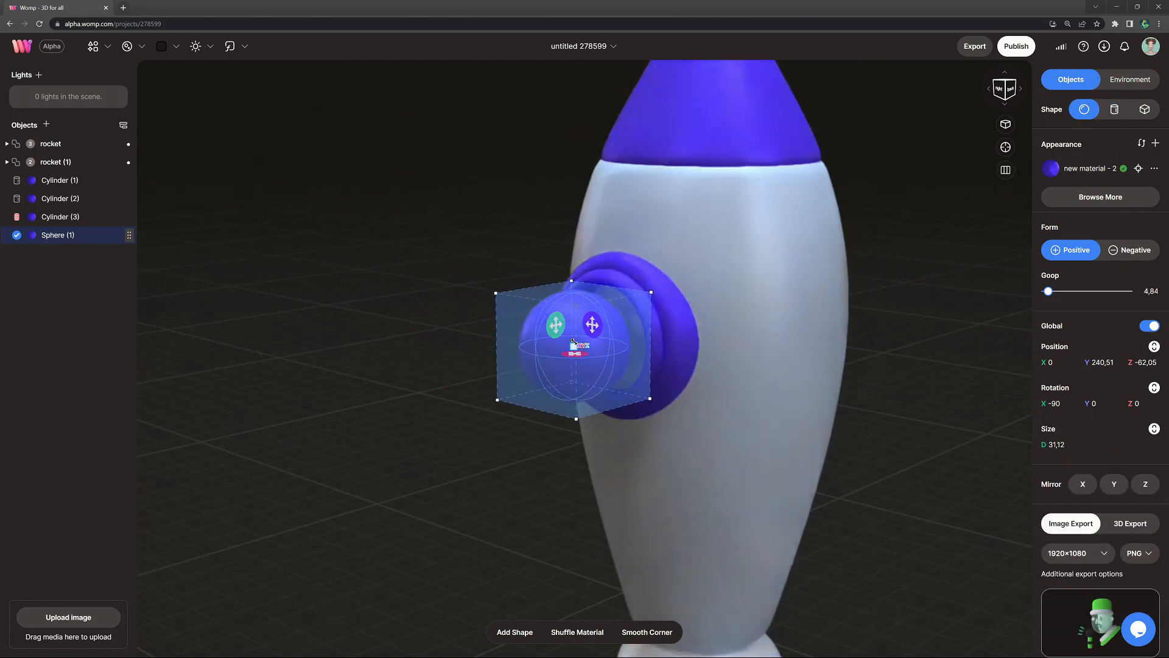
left_click(1154, 168)
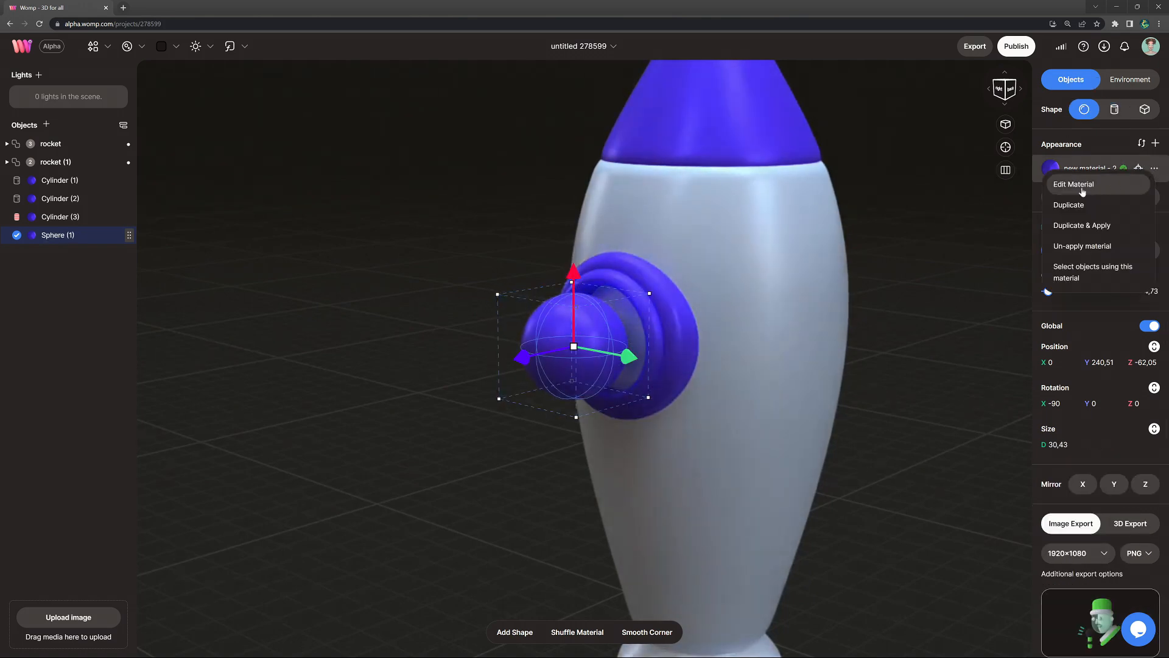
left_click(1082, 245)
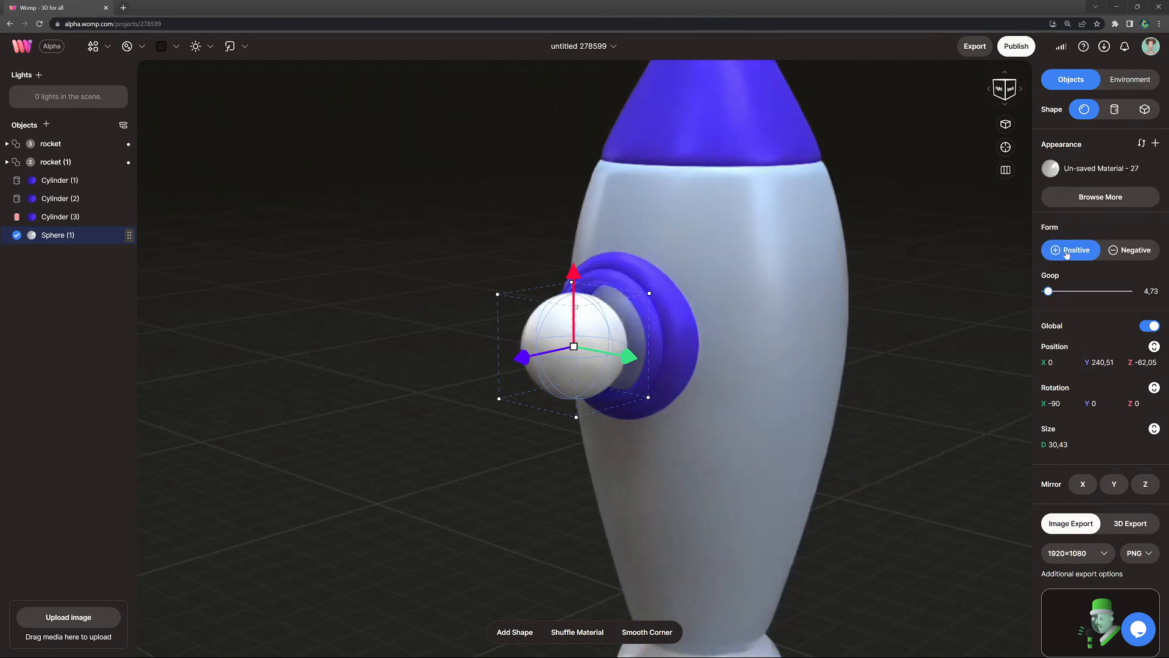
left_click(1049, 168)
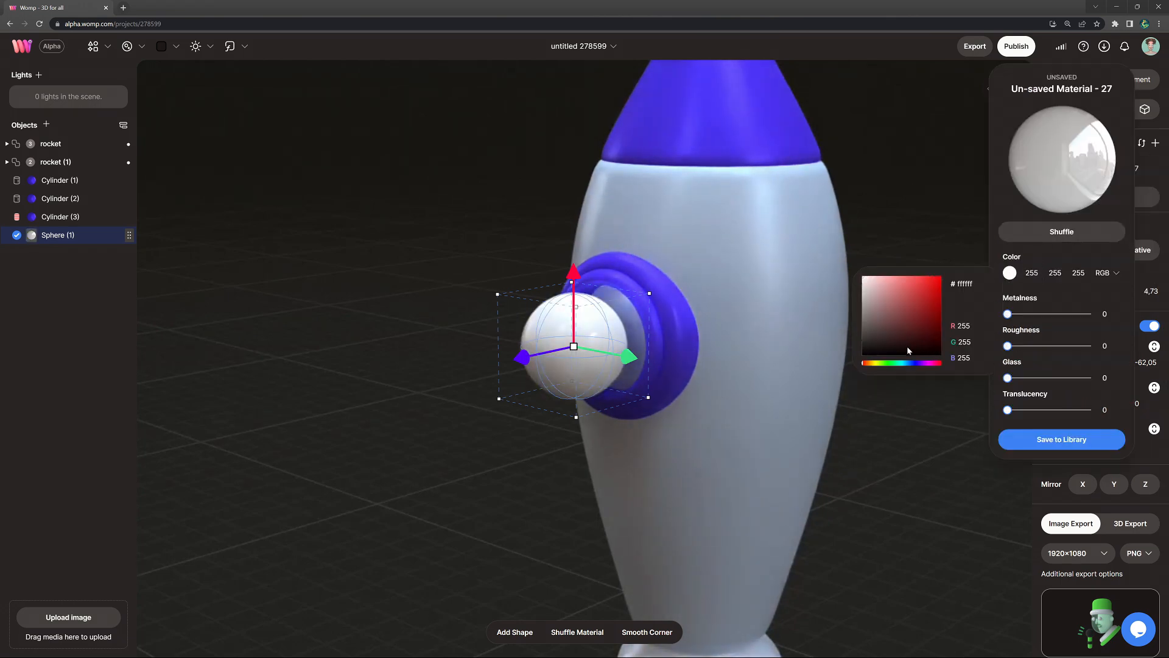
left_click(918, 343)
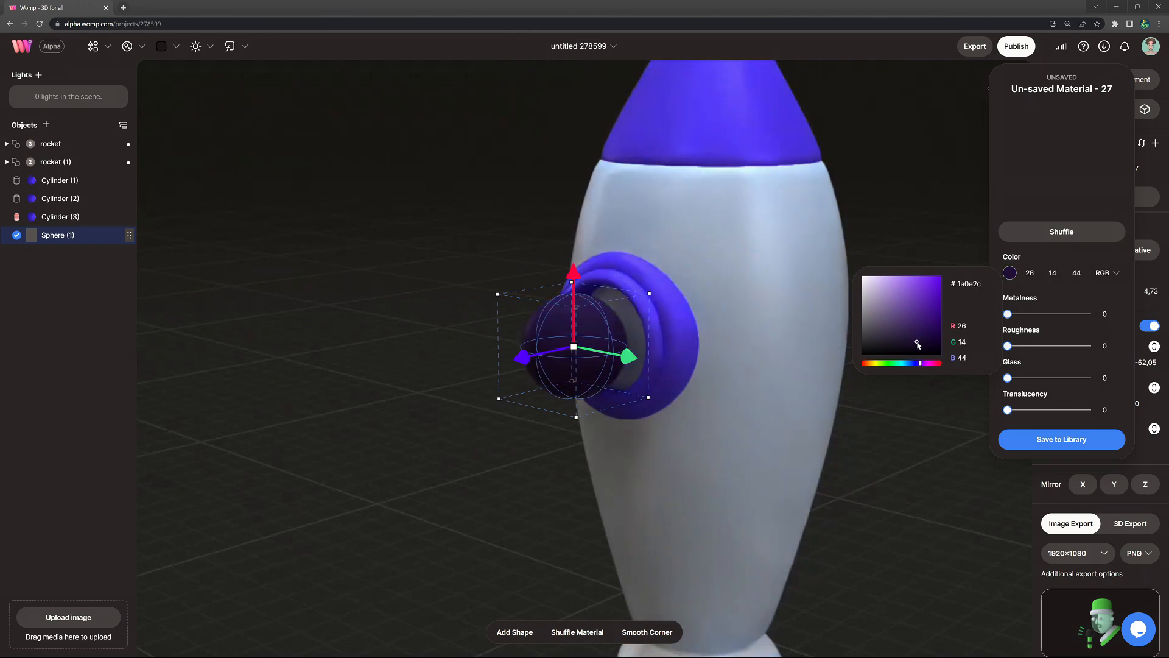
Give the window sphere Glass 40, a slightly darker purple and Metalness 11.
left_click_drag(1009, 378, 1044, 378)
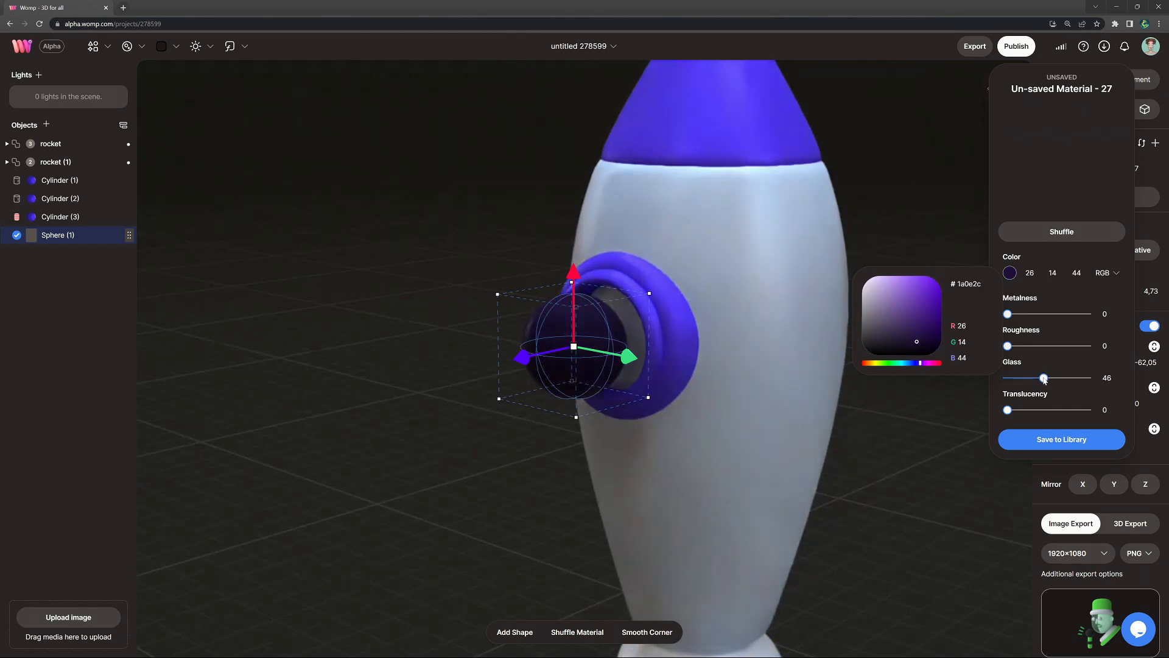
left_click_drag(1043, 378, 1039, 378)
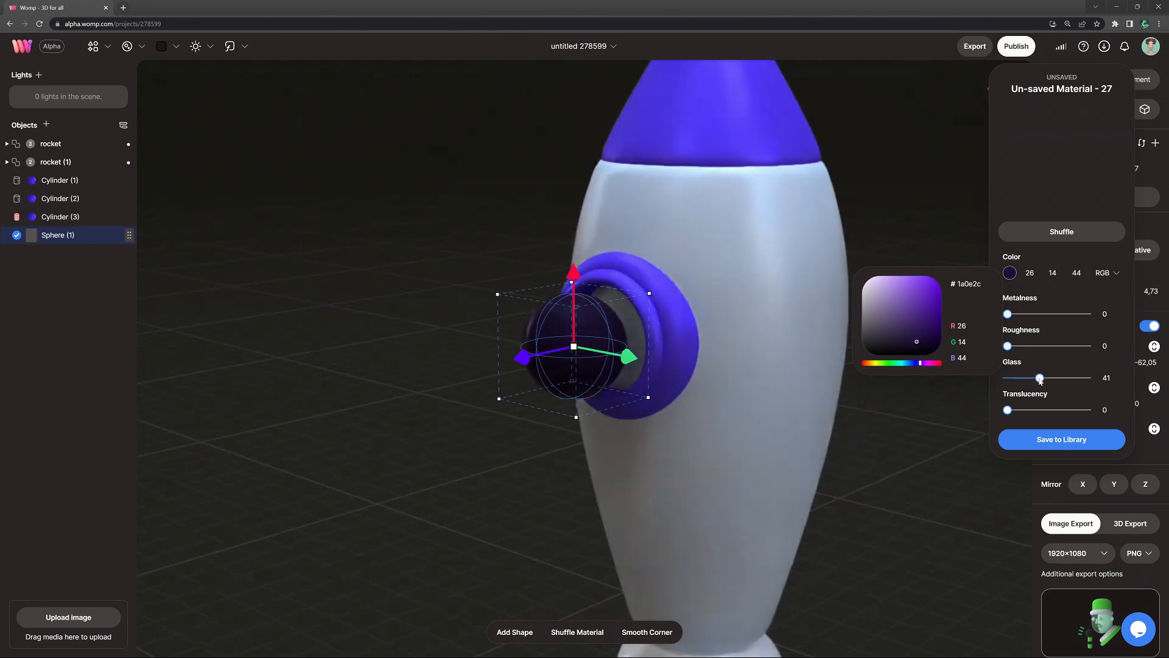
left_click_drag(1040, 378, 1037, 378)
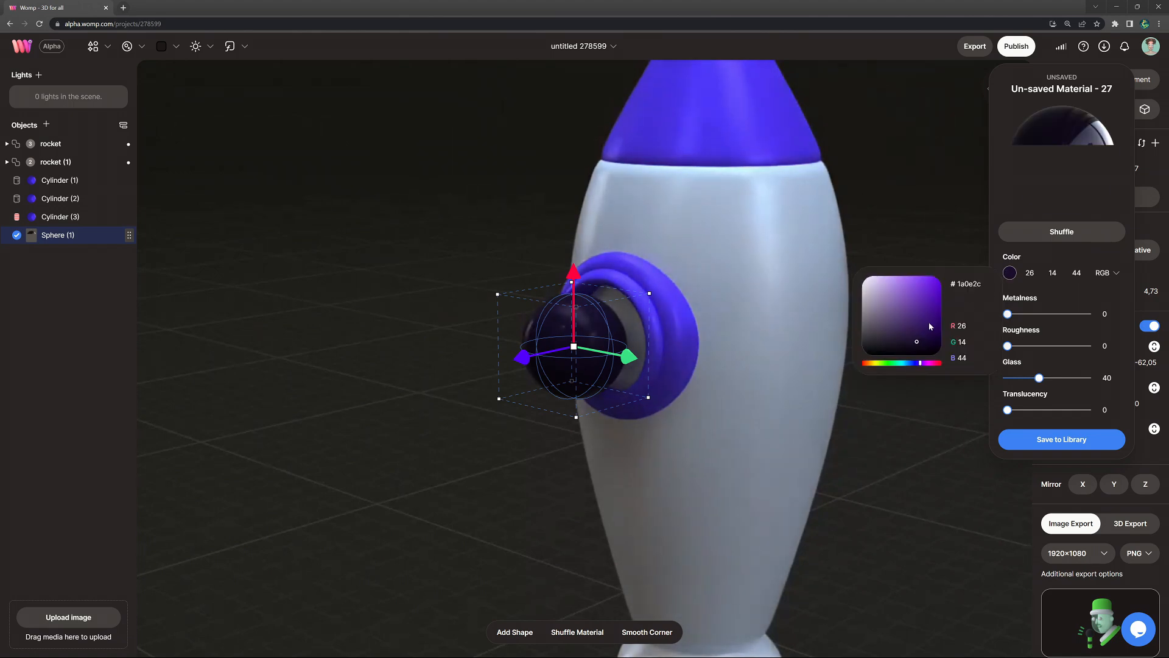
left_click(911, 345)
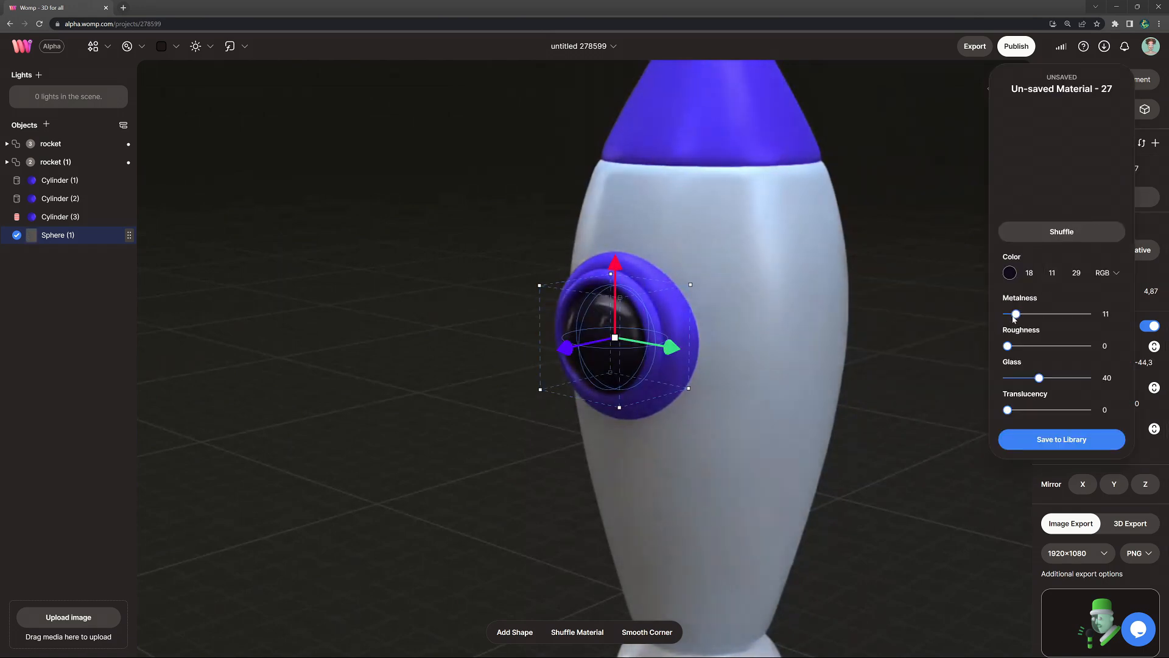
left_click_drag(1016, 313, 1013, 313)
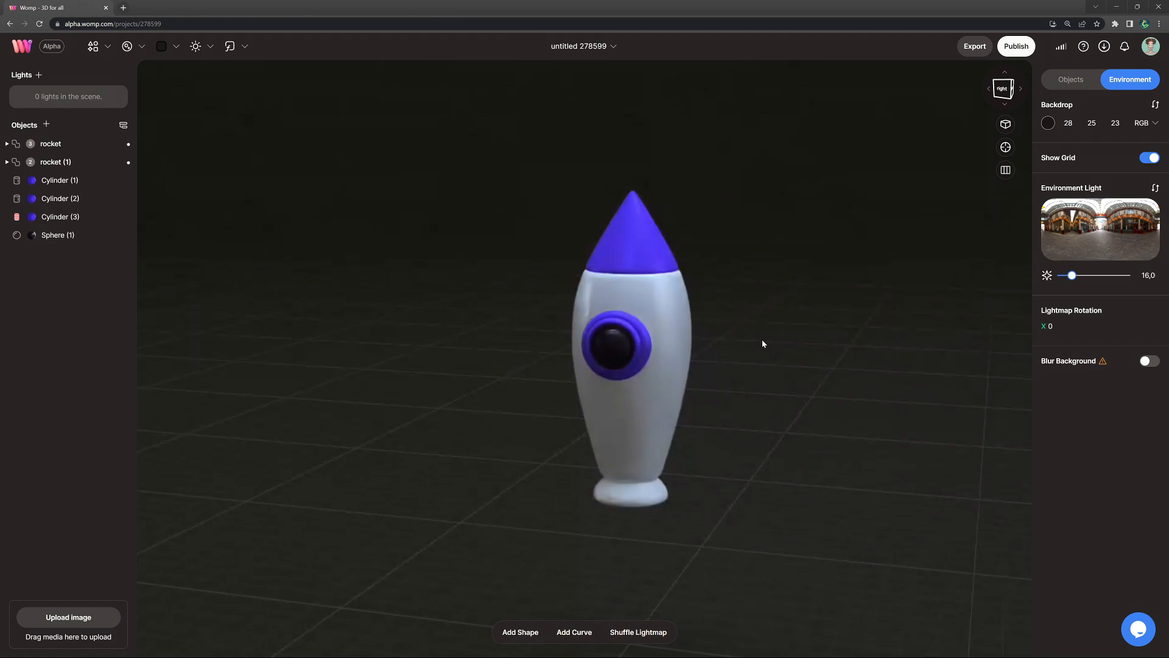
right_click(60, 199)
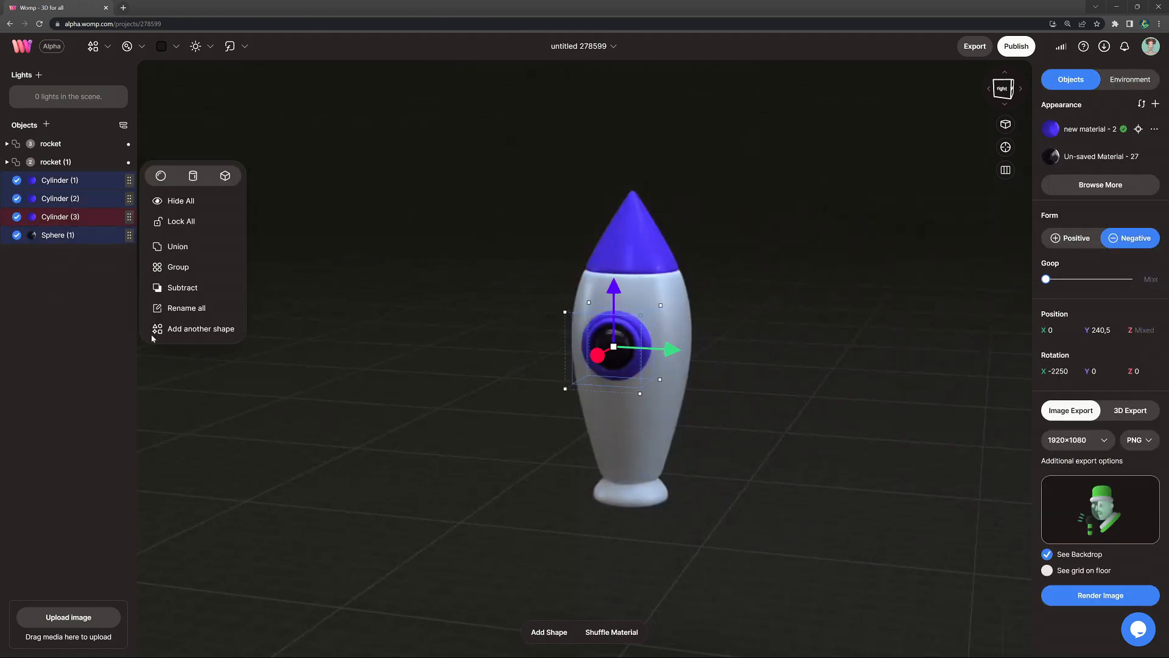
left_click(177, 246)
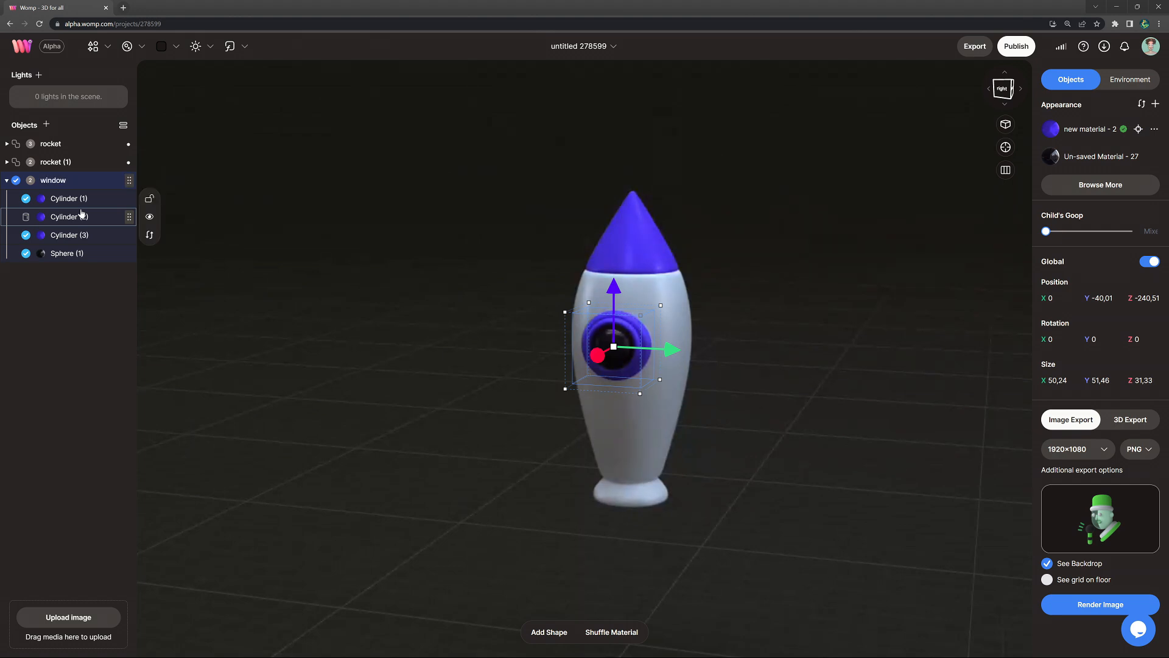
left_click(6, 180)
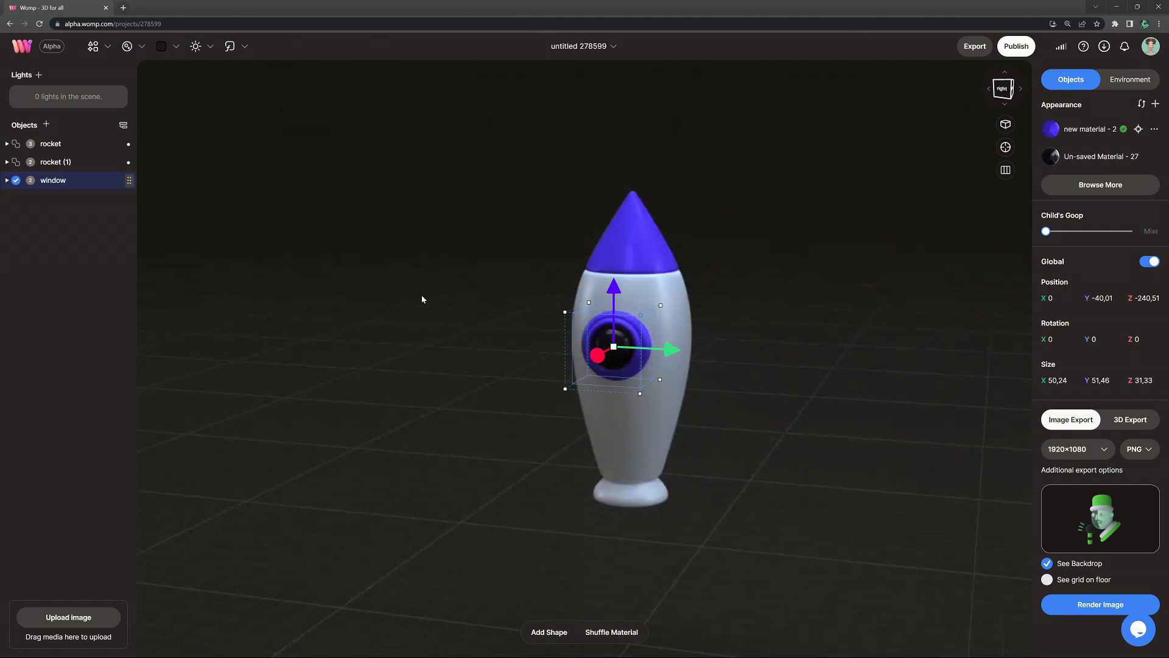
left_click(1129, 79)
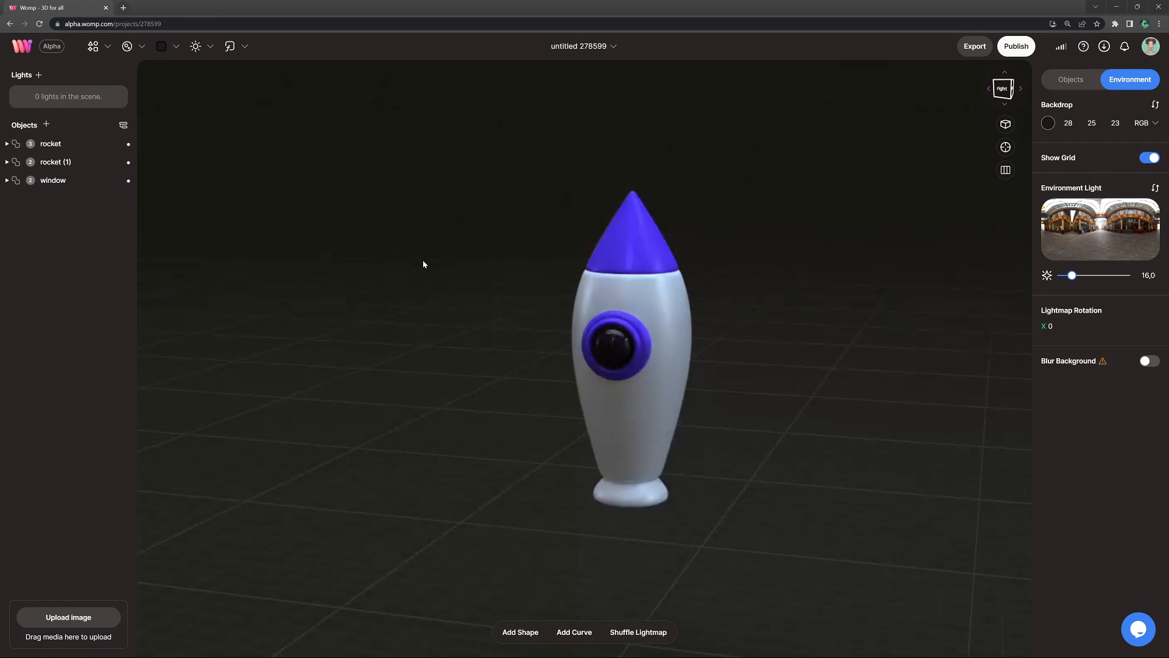
Add a curve set to Cube shape, mirrored on X, shrunk to fin size beside the rocket's base.
left_click(93, 46)
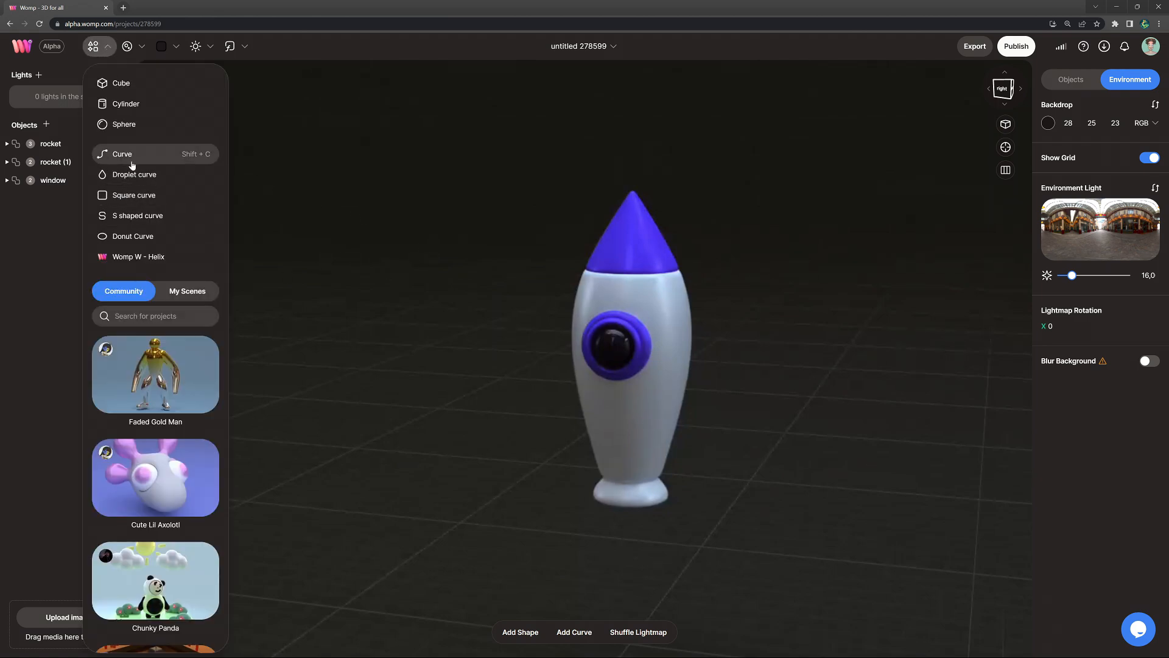
left_click(122, 154)
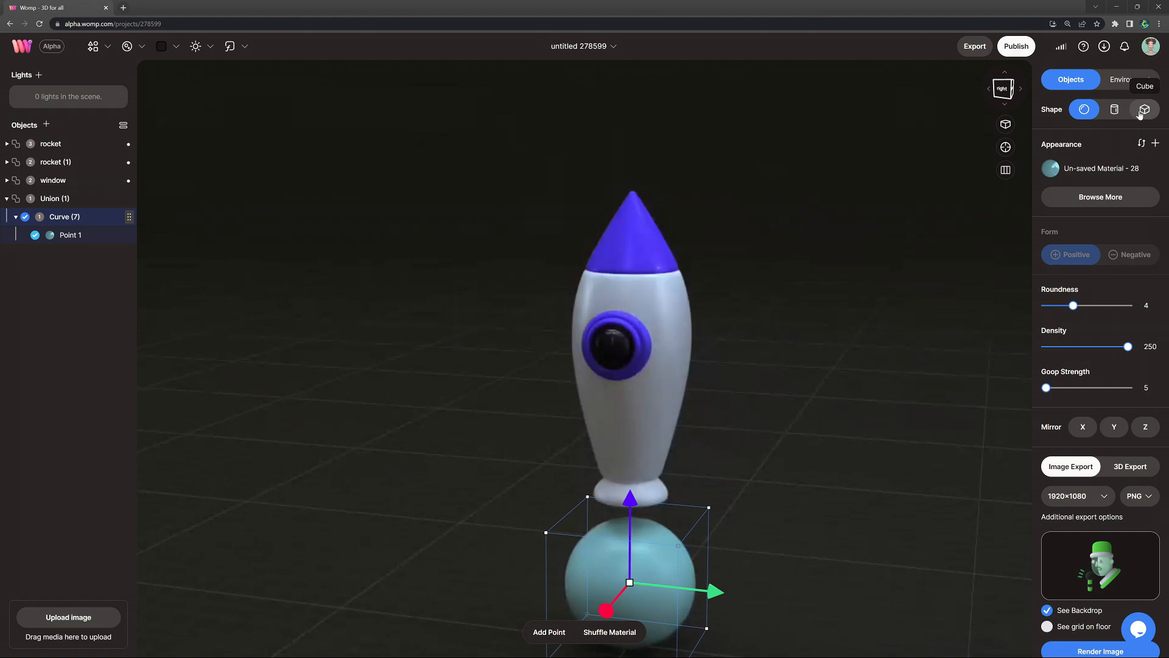
left_click(1145, 109)
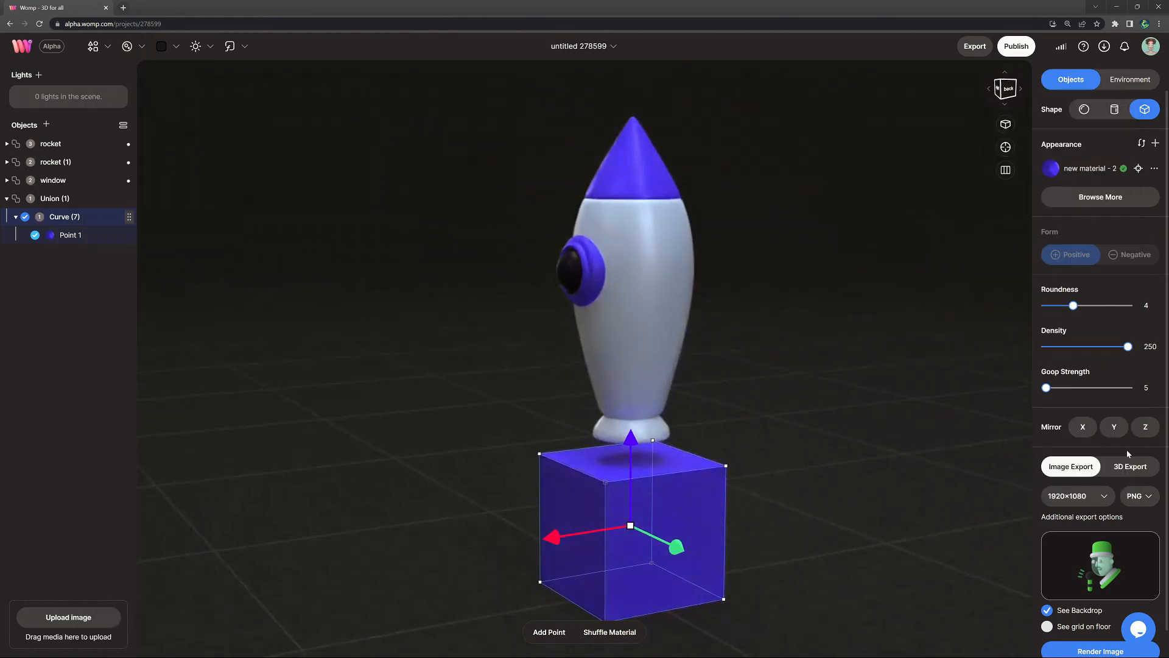
left_click(1082, 426)
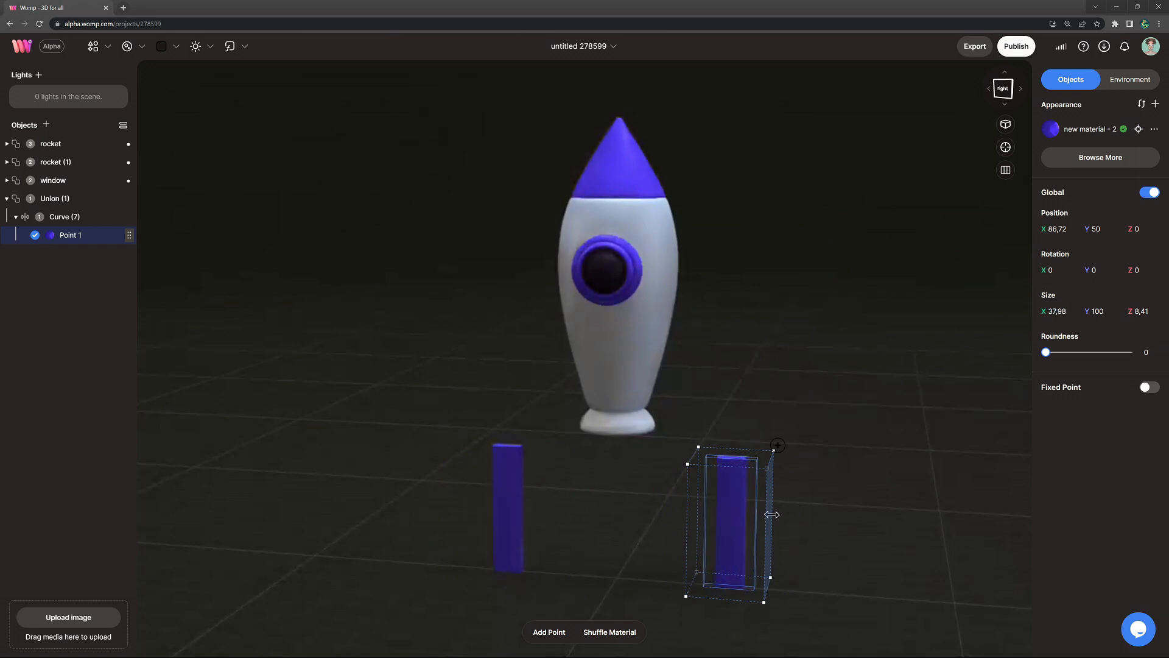
left_click_drag(1046, 352, 1129, 352)
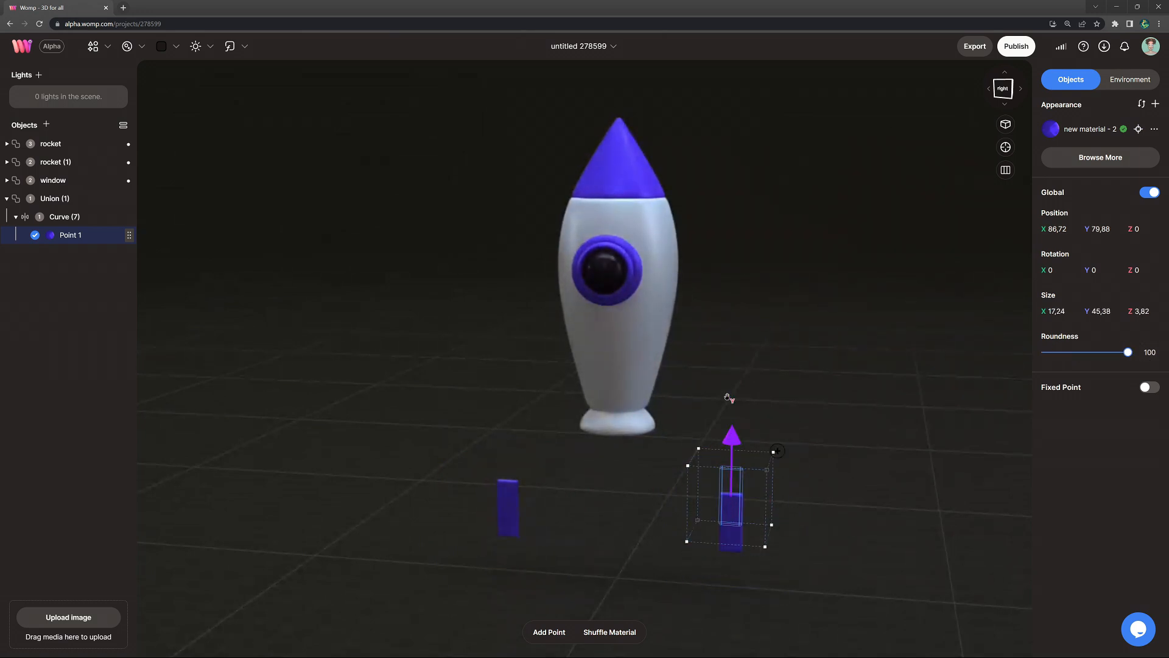
left_click_drag(723, 488, 667, 354)
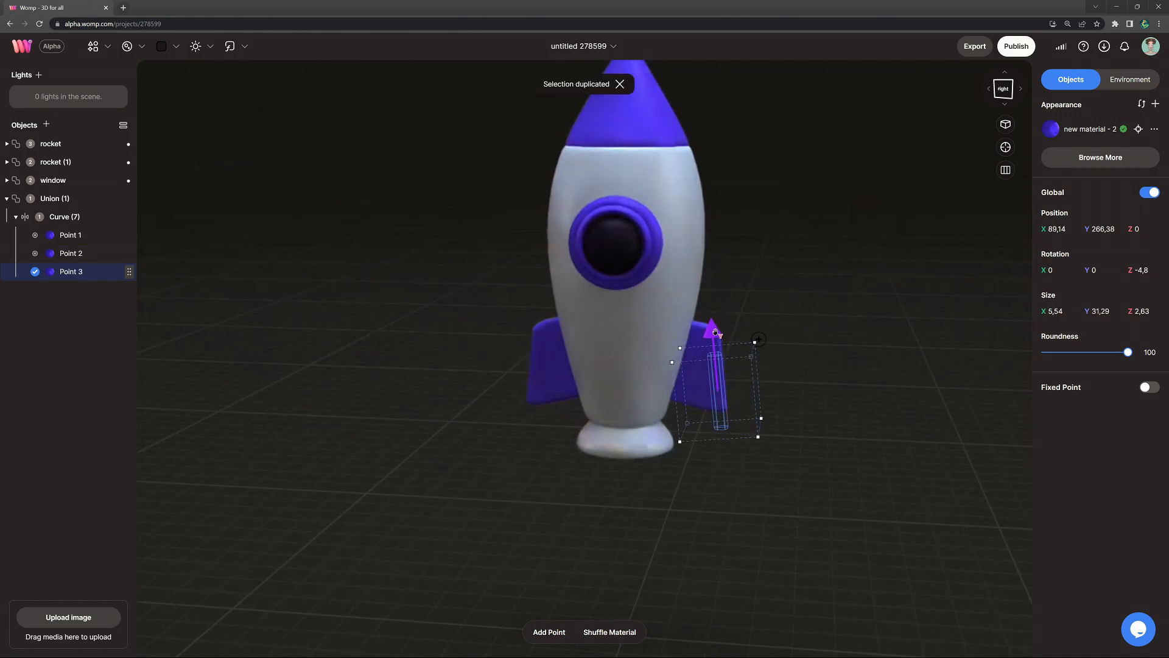
Shape the wing with a tilted third point and finish the curve as the object 'wings'.
left_click_drag(716, 333, 753, 317)
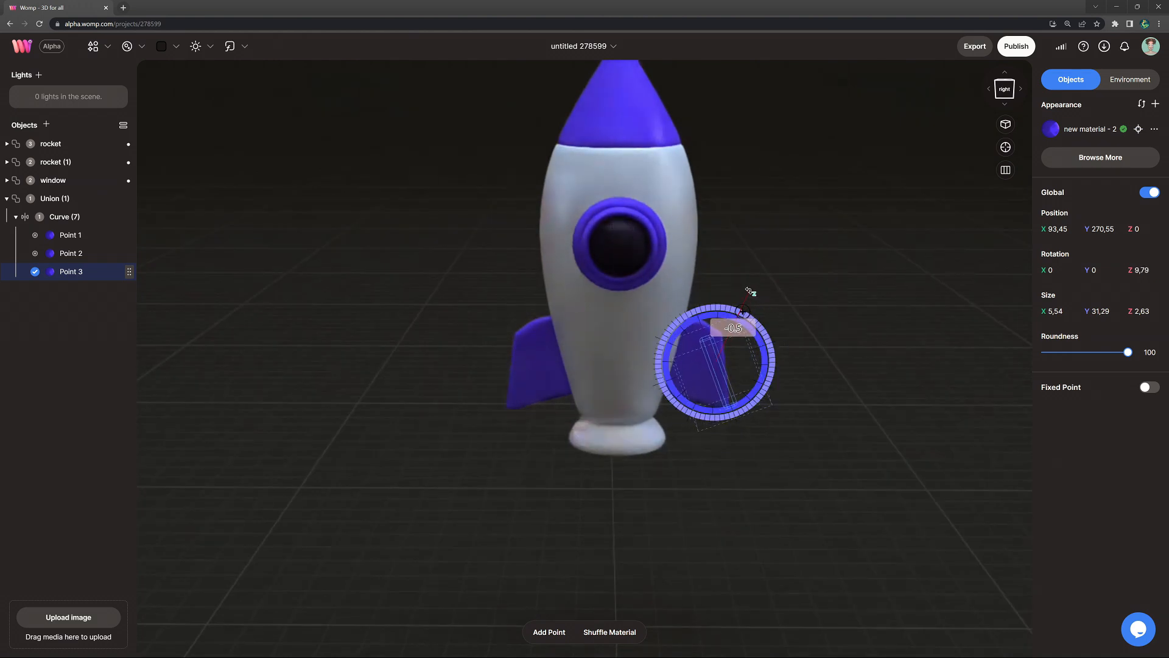
left_click_drag(744, 303, 752, 313)
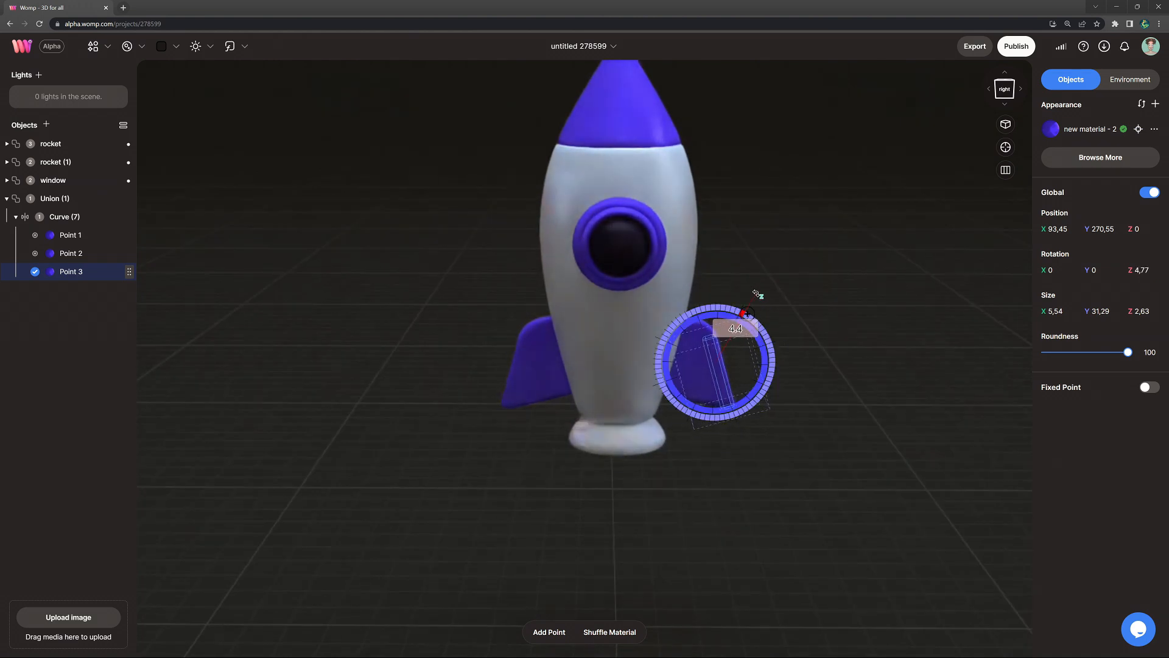
left_click(1129, 79)
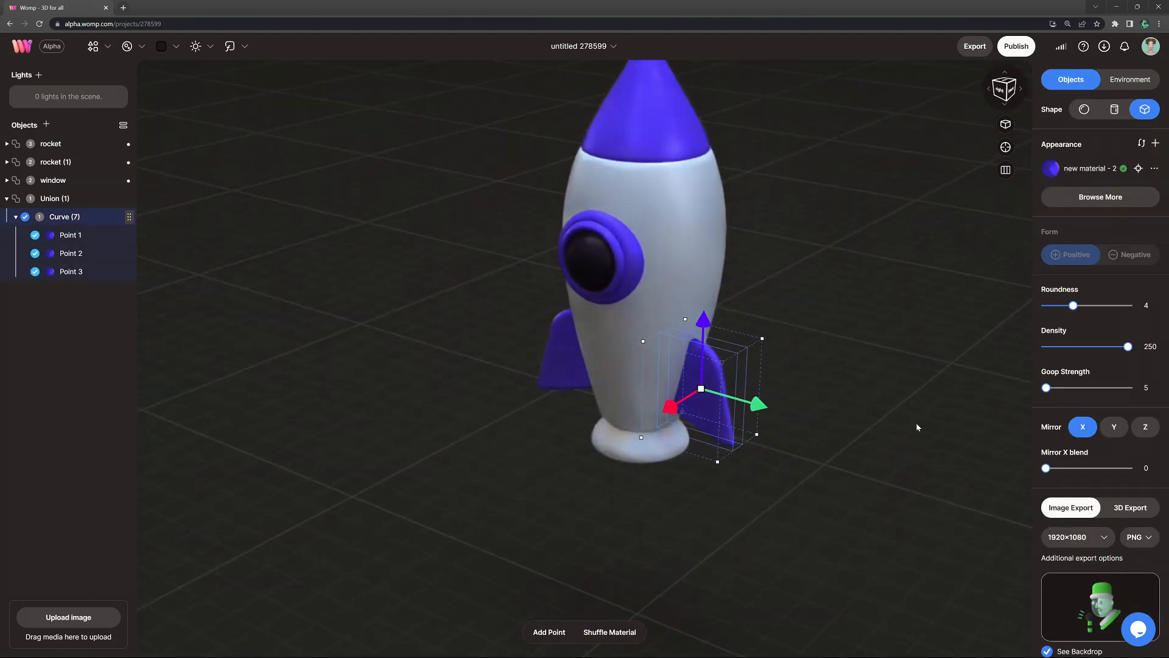
left_click(1129, 79)
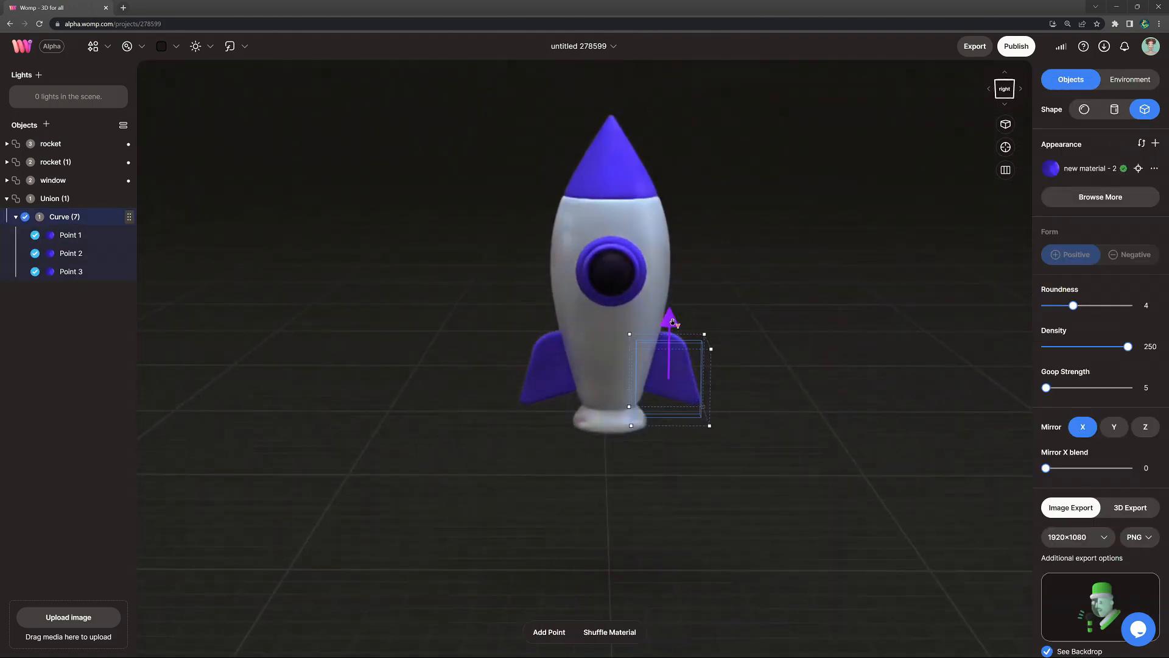
left_click(1130, 79)
type("wings")
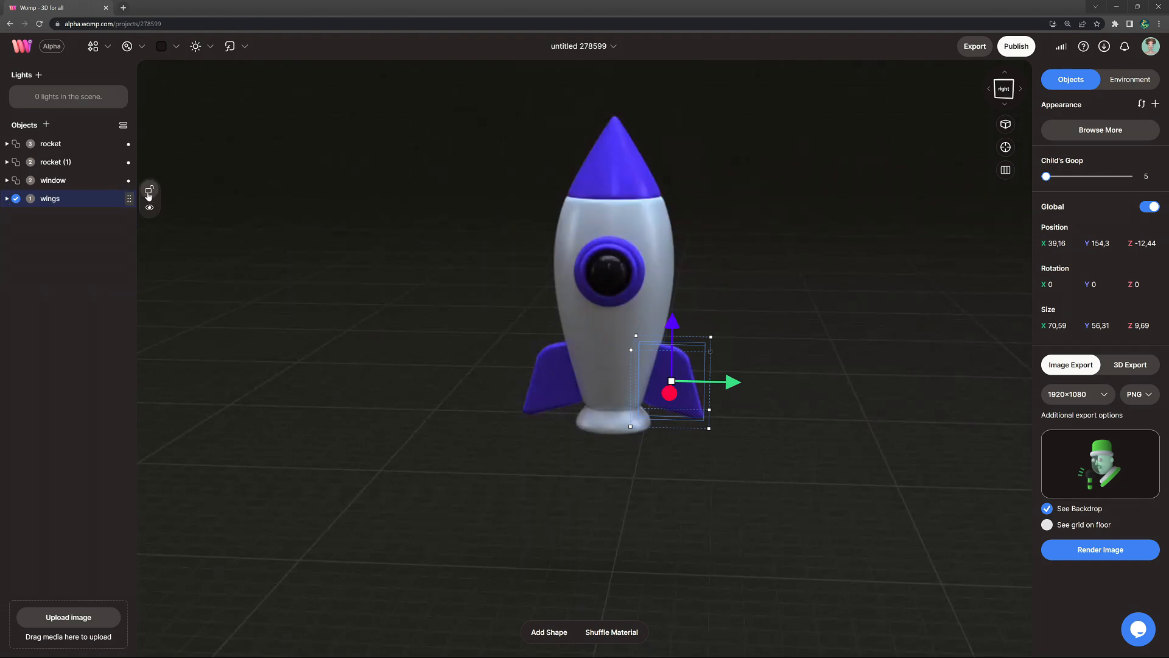
Add a flame curve under the rocket and colour its first point yellow.
left_click(1130, 79)
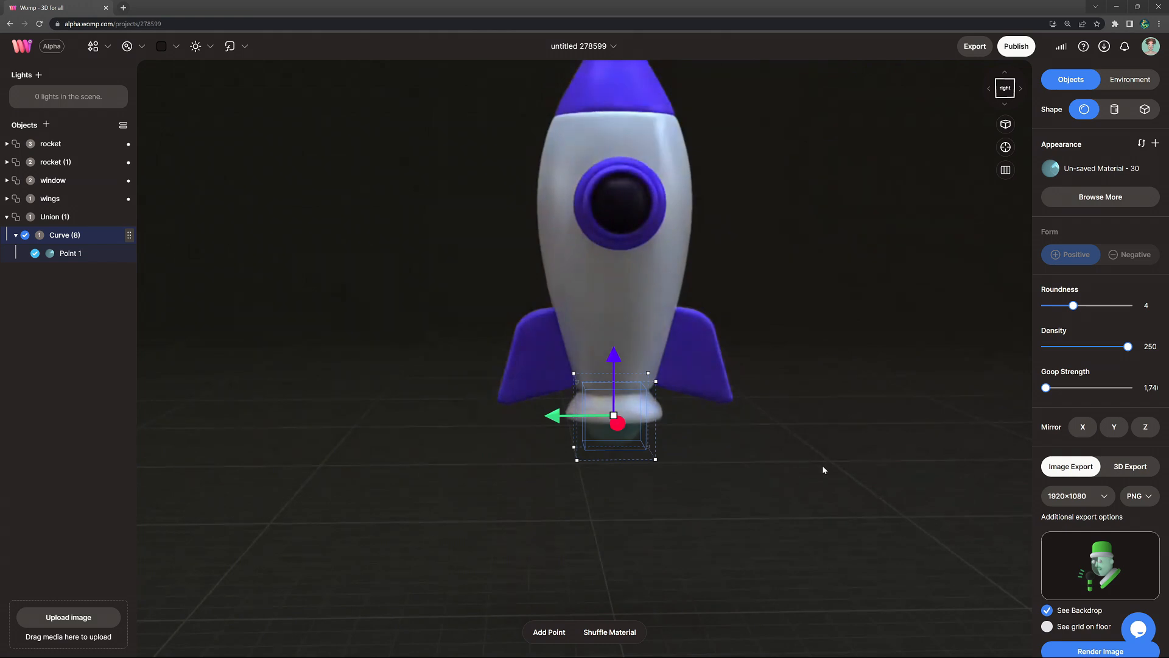
left_click(1050, 168)
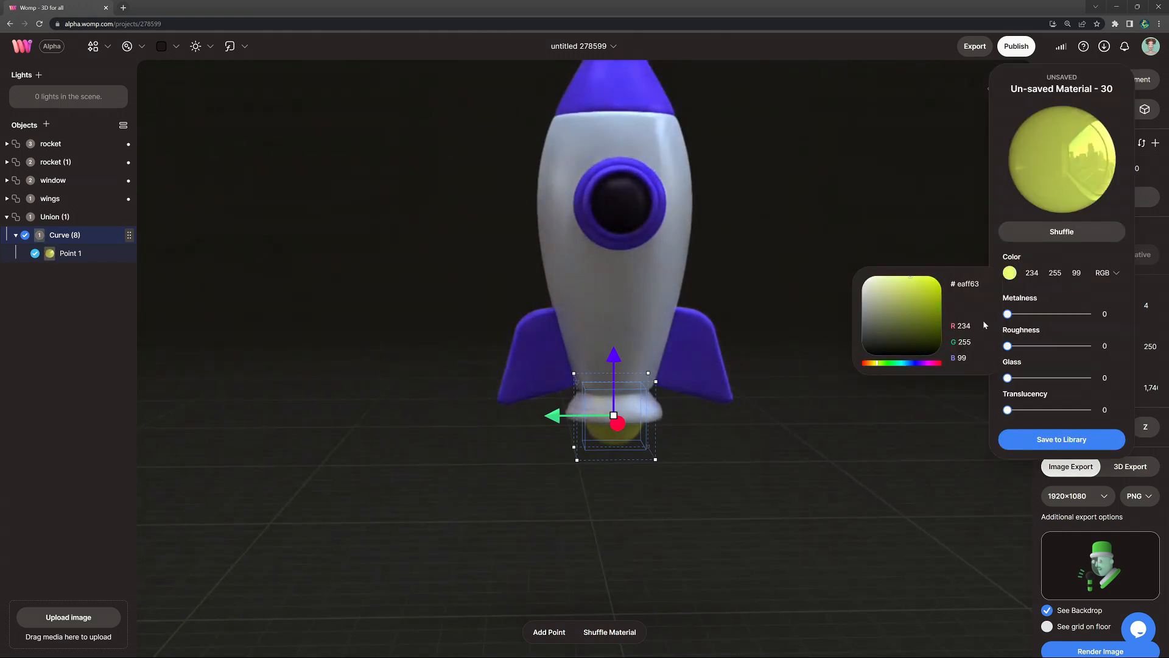
left_click_drag(1007, 346, 1048, 345)
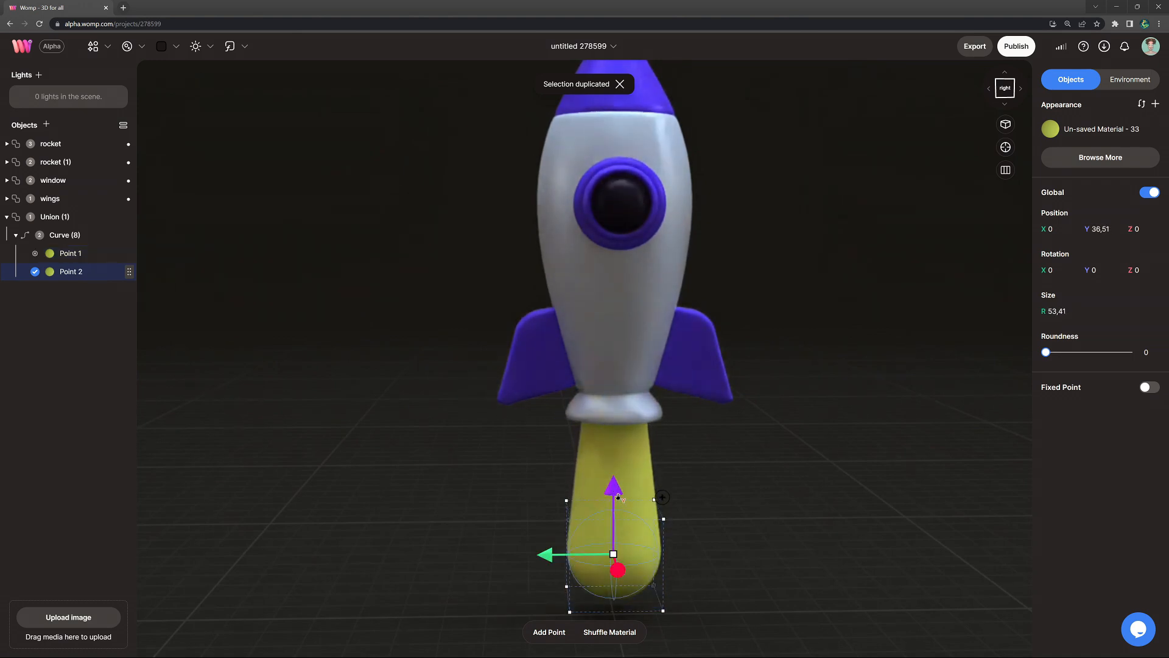
Colour the lower flame point orange so the flame fades yellow to orange.
left_click(1049, 128)
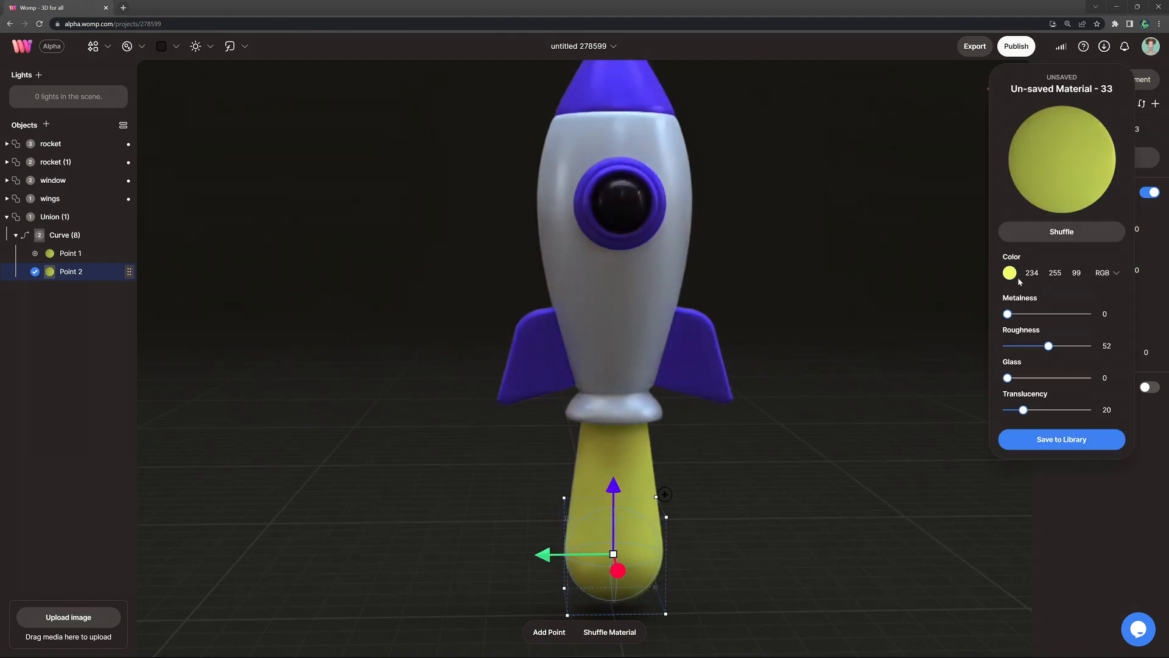
left_click(1009, 272)
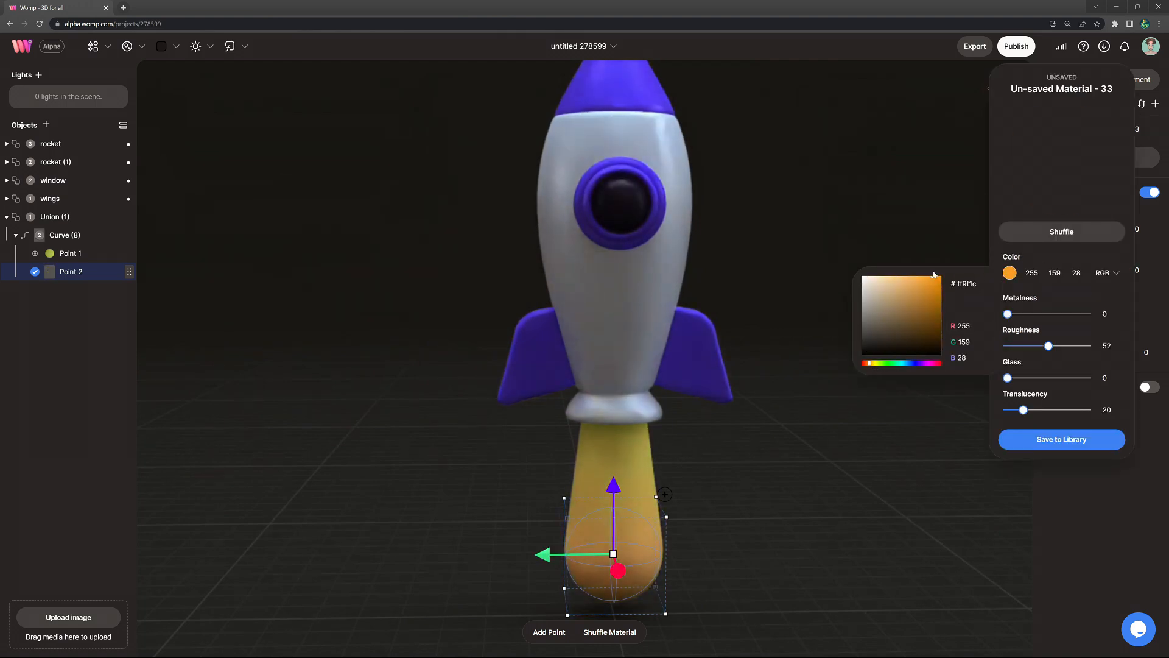
left_click(869, 363)
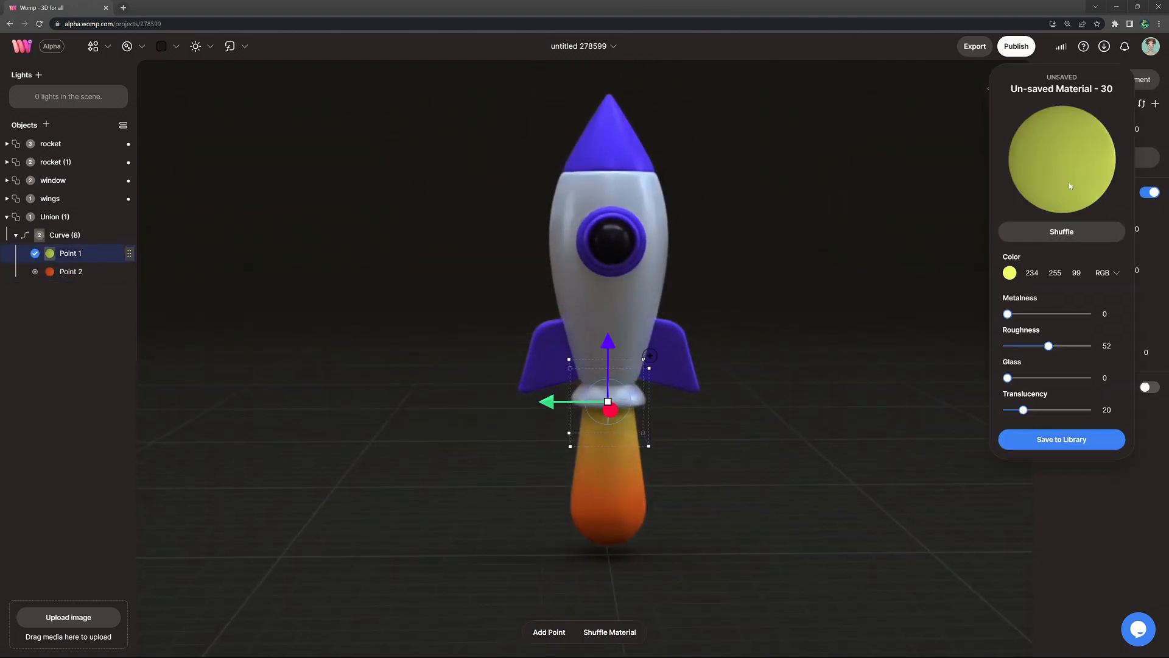
left_click(1009, 272)
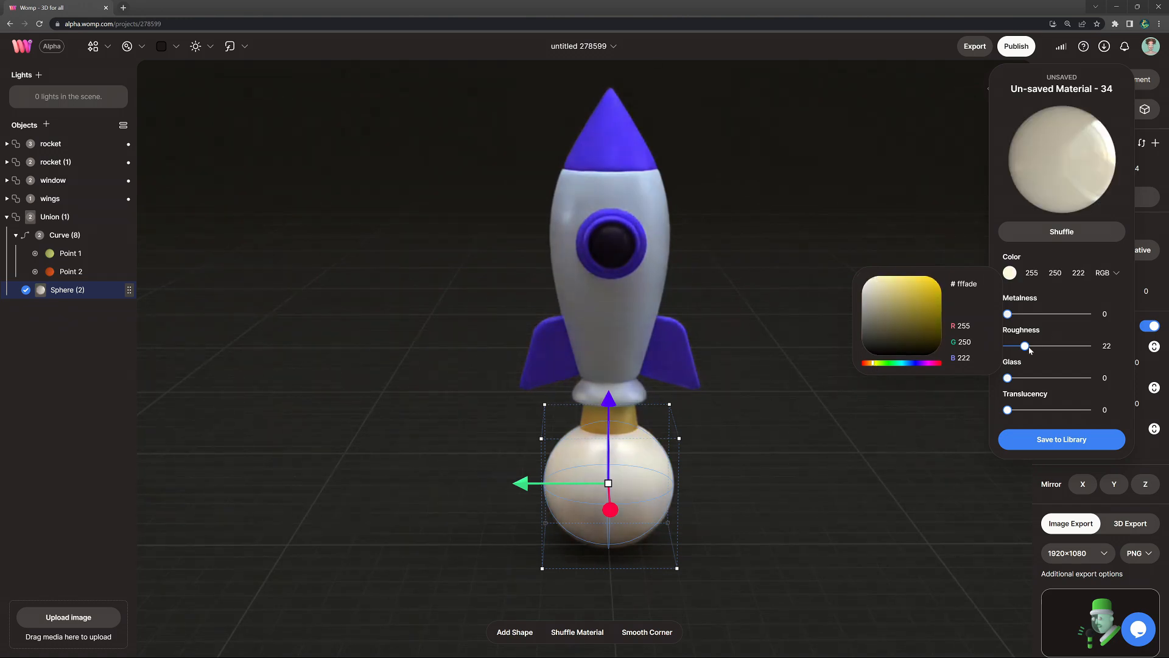
Smooth the cream smoke sphere's roughness and arrange the puffs around the flame base.
left_click_drag(1024, 345, 1049, 346)
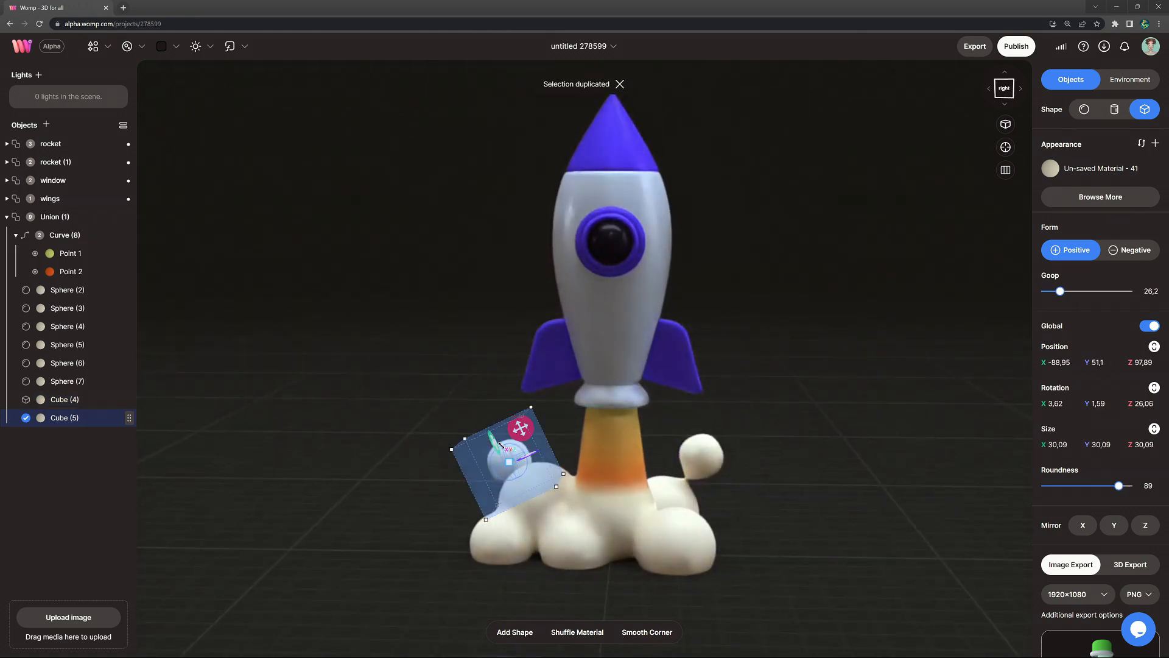
left_click(92, 46)
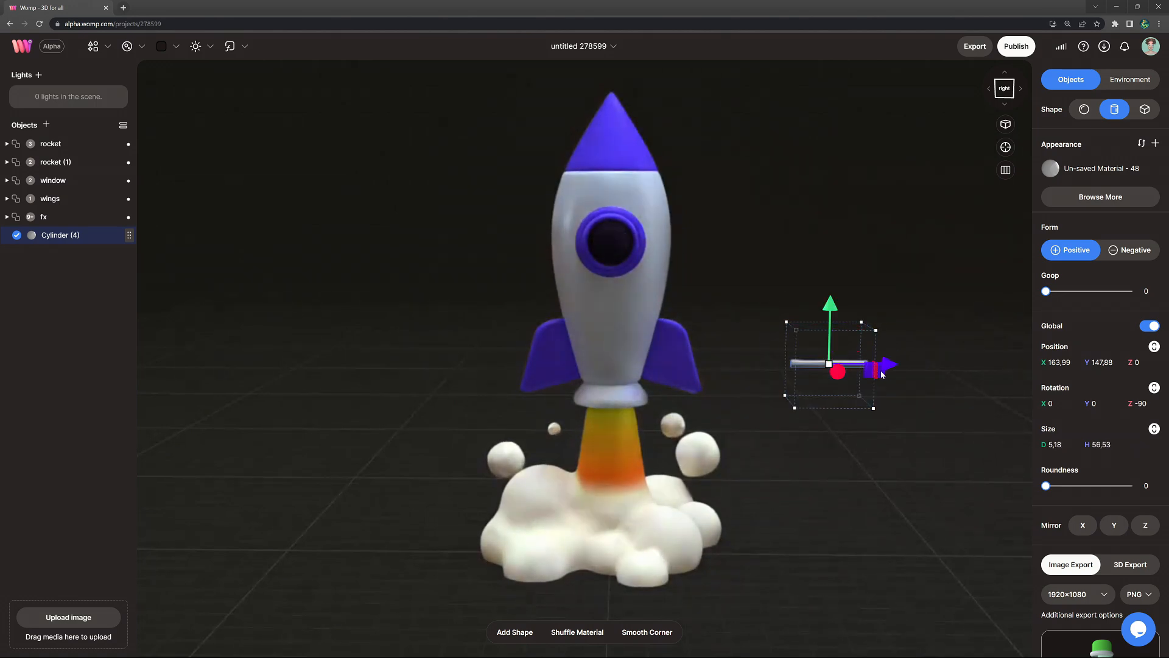
Shorten the thin cylinder, set Roundness 100 and colour it bright yellow 210,255,0 with slight metalness.
left_click_drag(1046, 486, 1053, 486)
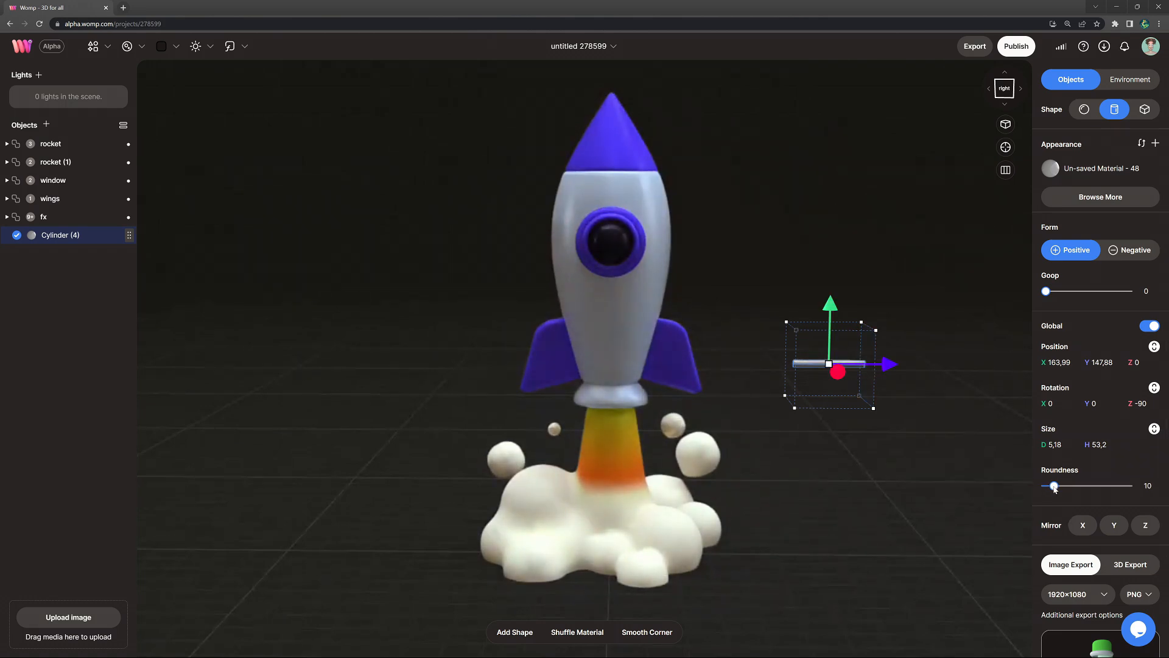
left_click(1050, 168)
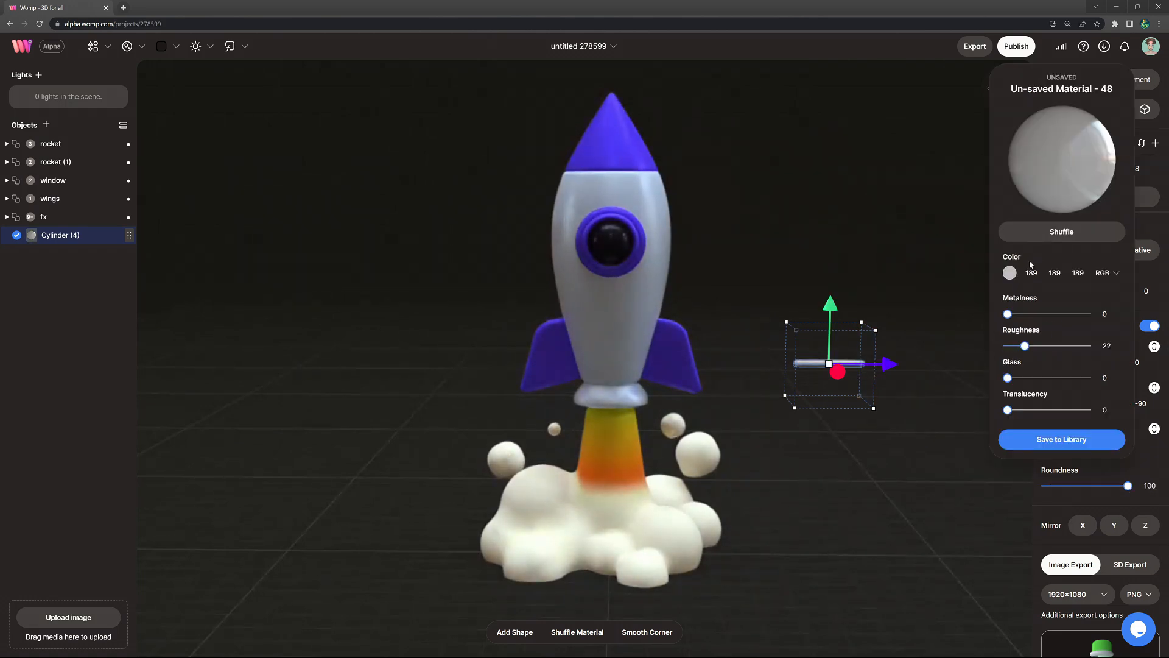
left_click(1009, 272)
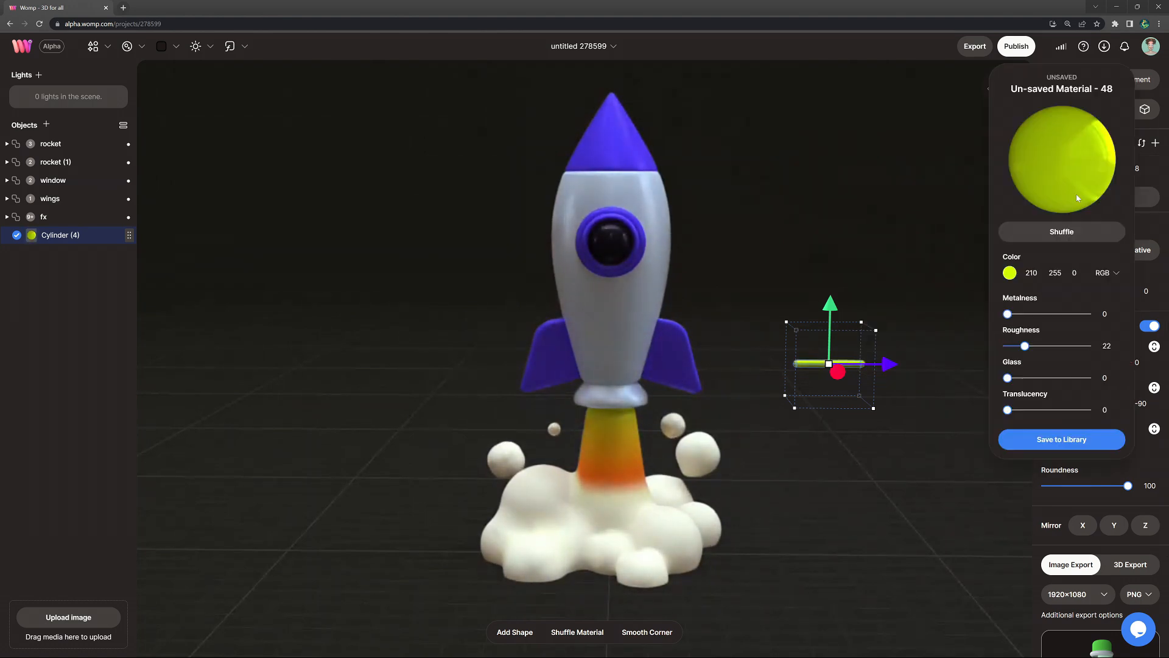
left_click_drag(1024, 346, 1026, 345)
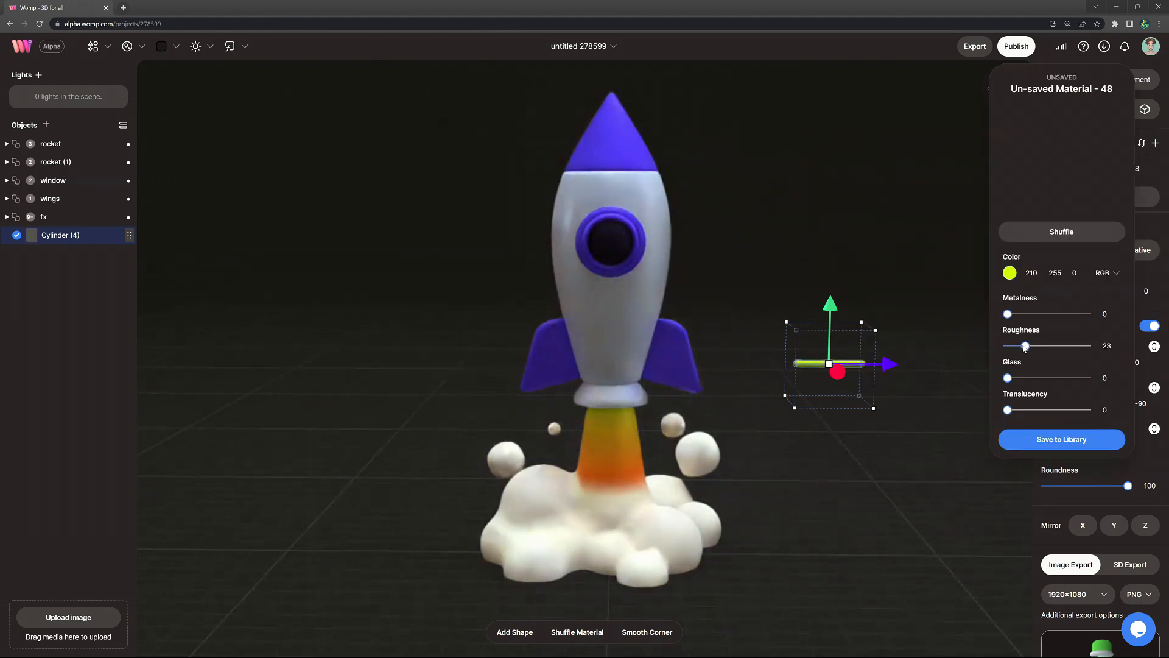
left_click_drag(1007, 313, 1012, 313)
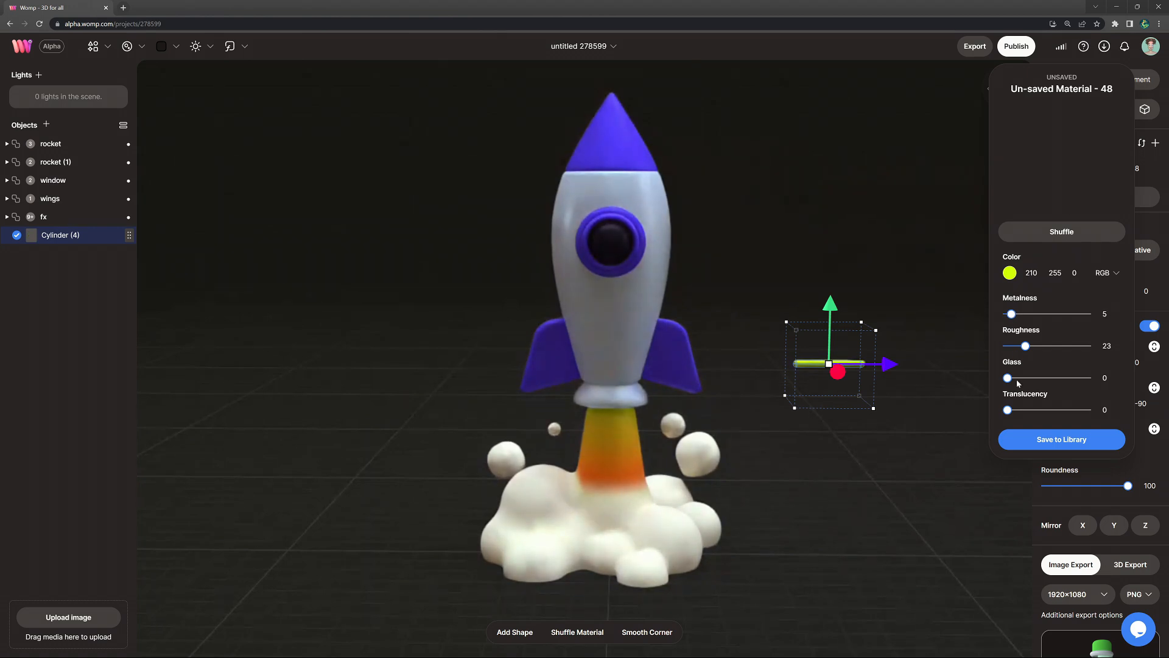
left_click_drag(1006, 409, 1014, 409)
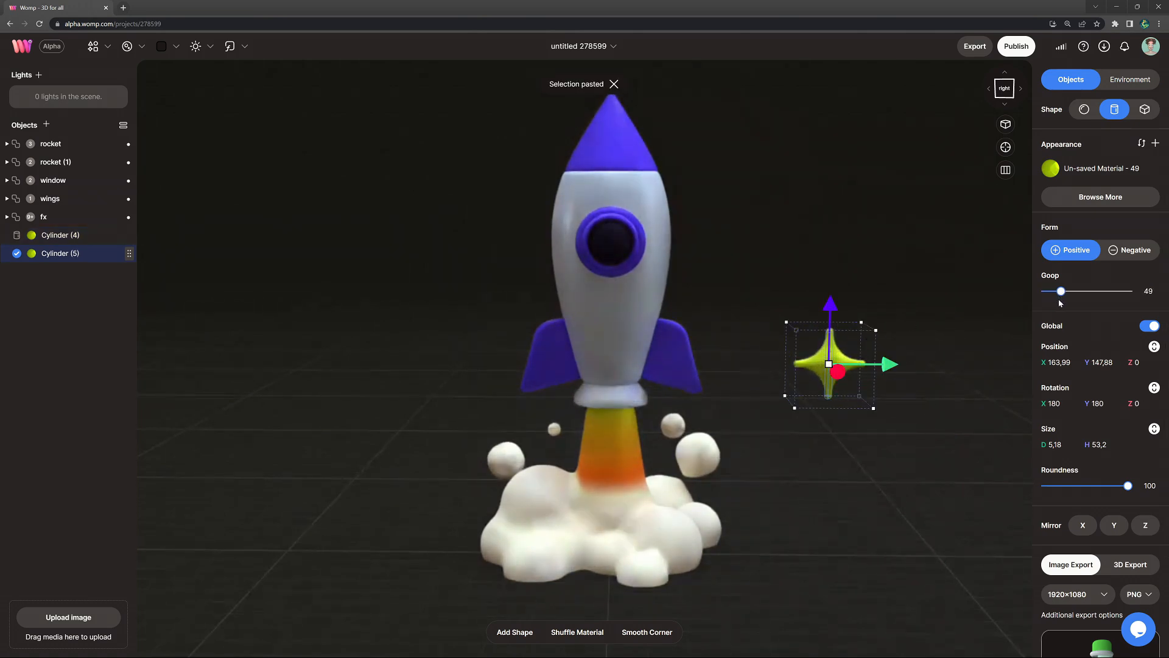
Blend the crossed cylinders with Goop 49 into a 'sparkl' star and place copies around the rocket.
left_click_drag(1061, 291, 1073, 291)
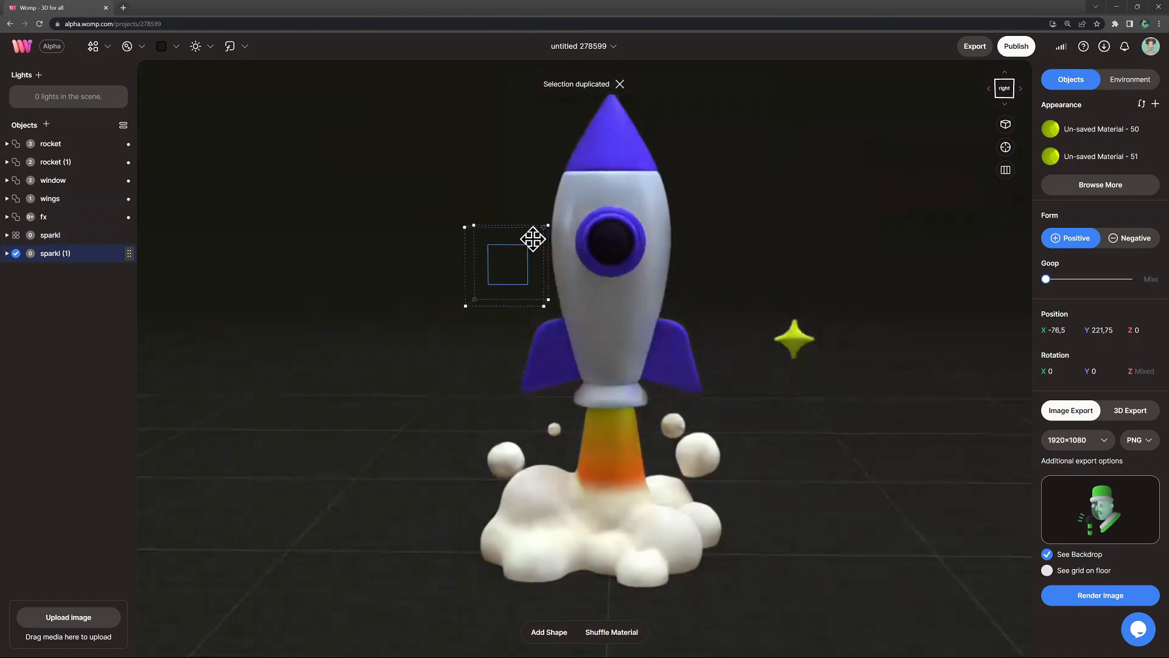
left_click_drag(534, 239, 447, 224)
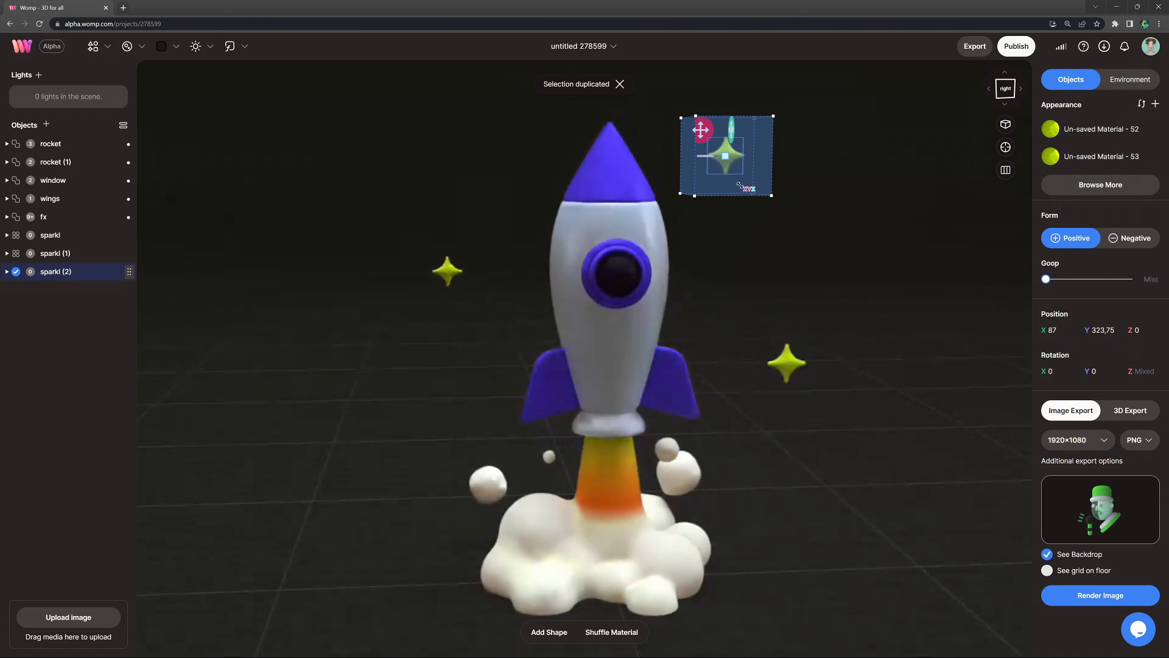
left_click(1130, 80)
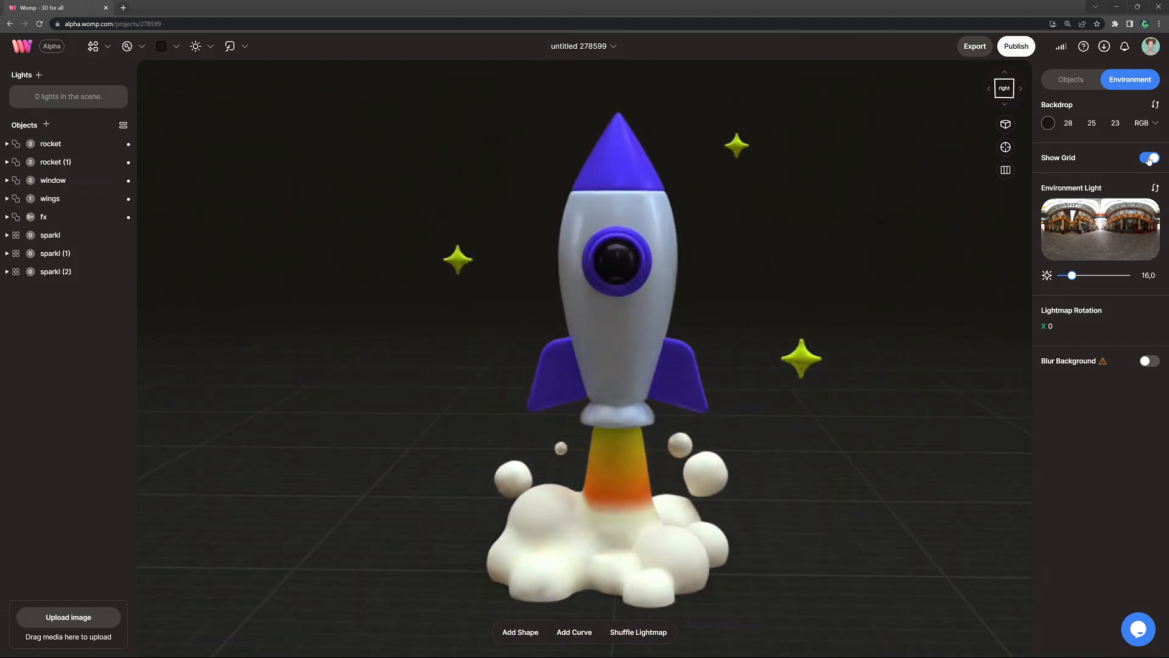
Hide the floor grid and set the backdrop colour to dark purple RGB 31, 9, 50.
left_click(1147, 157)
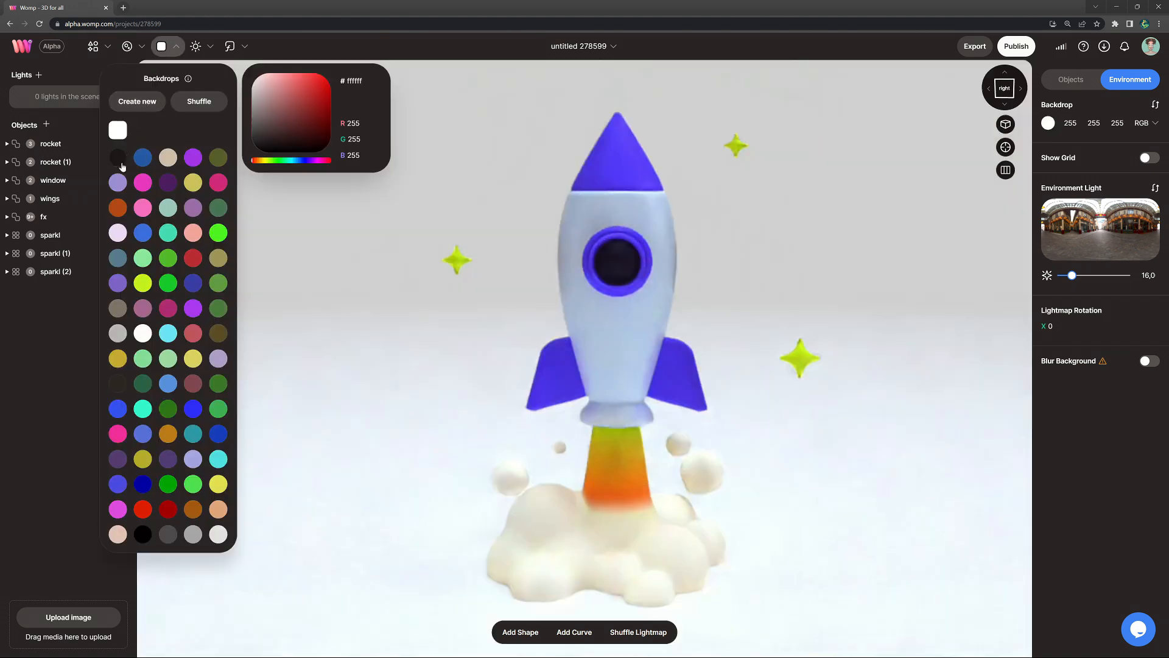
left_click(305, 86)
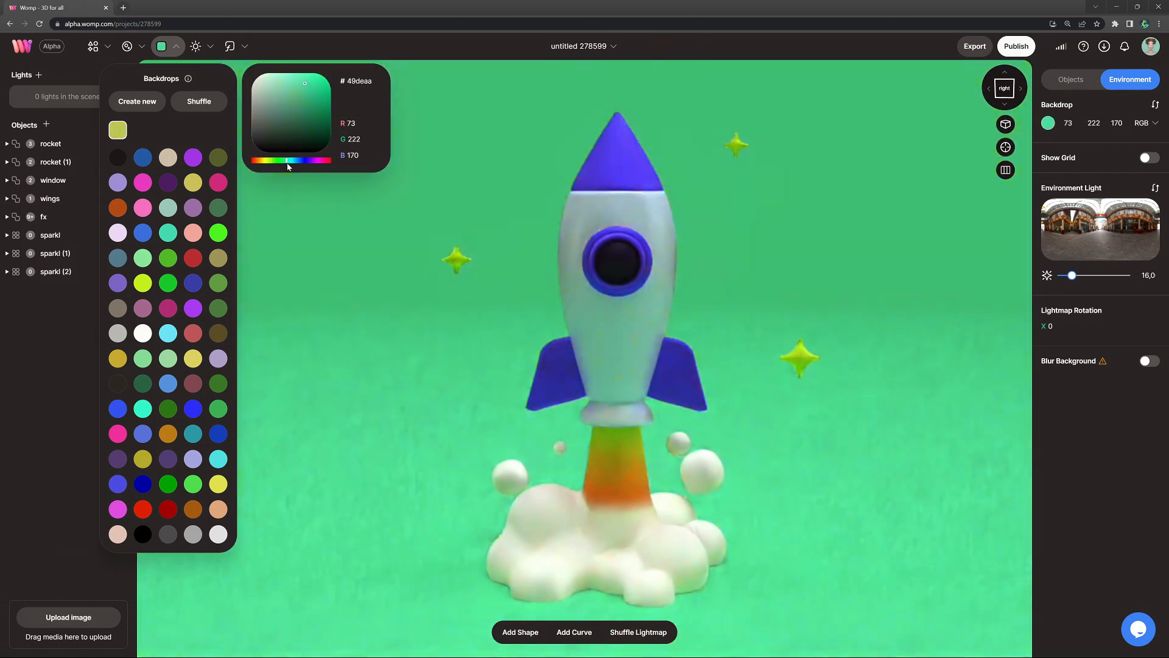
left_click_drag(291, 161, 313, 160)
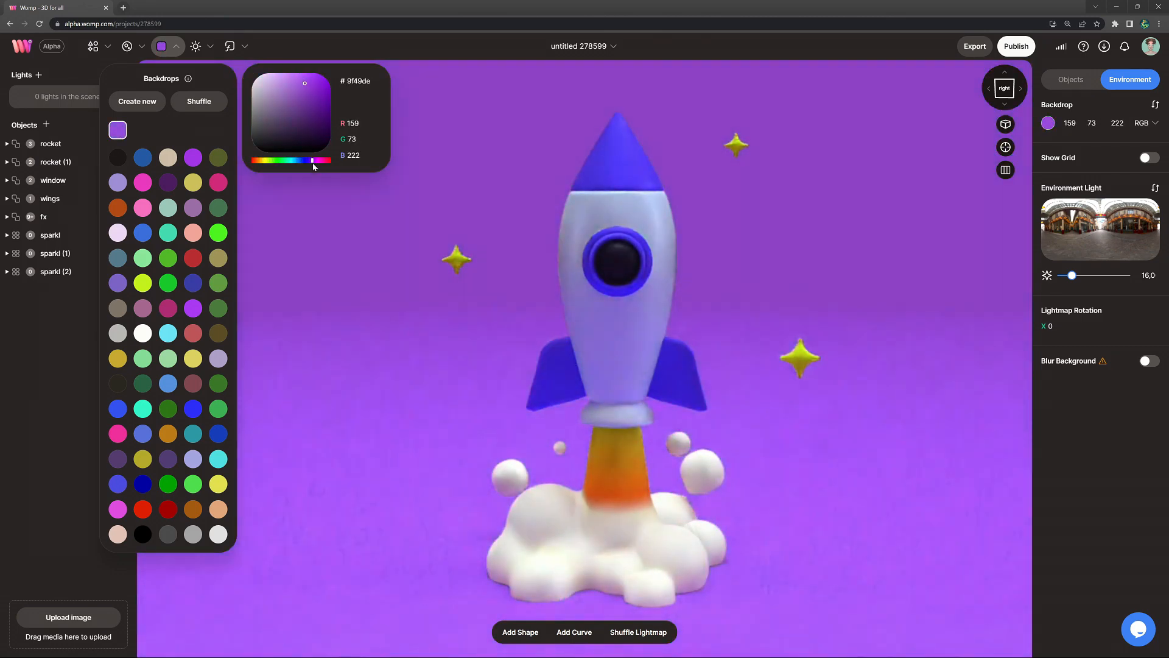
left_click_drag(313, 90, 313, 146)
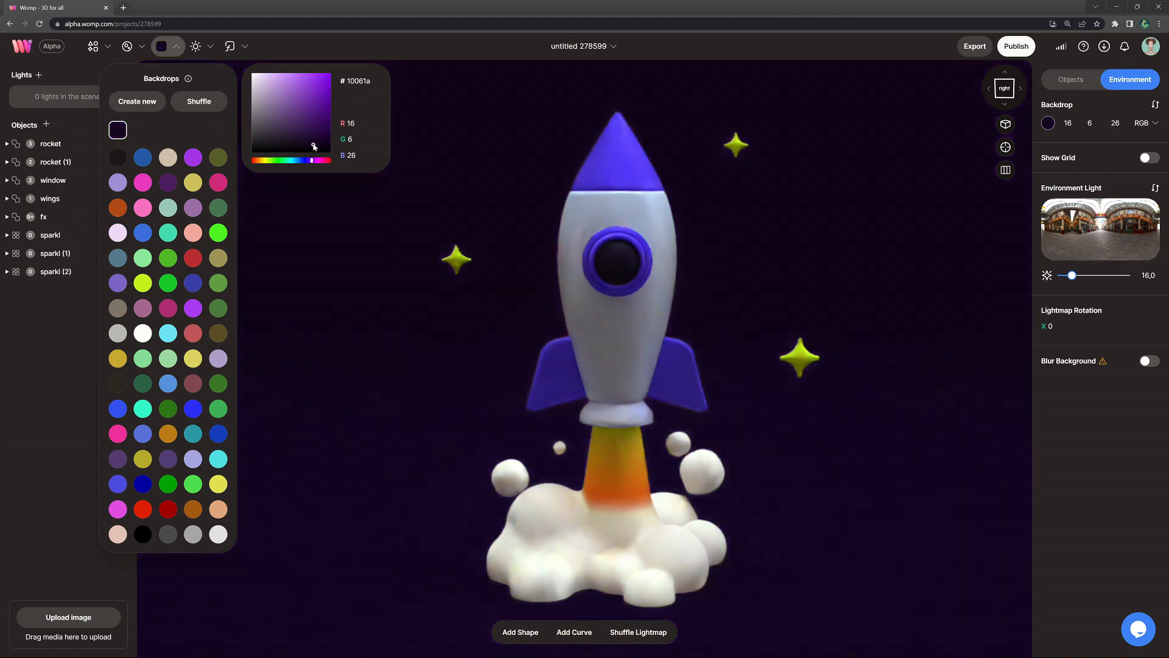
left_click(316, 139)
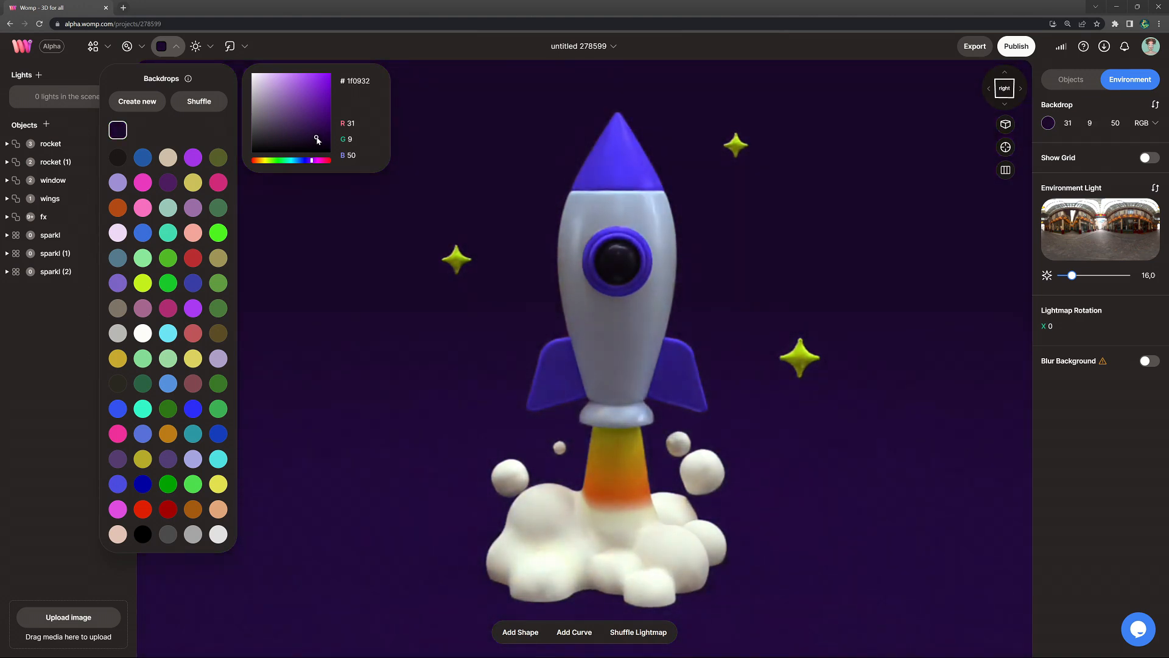
left_click(819, 458)
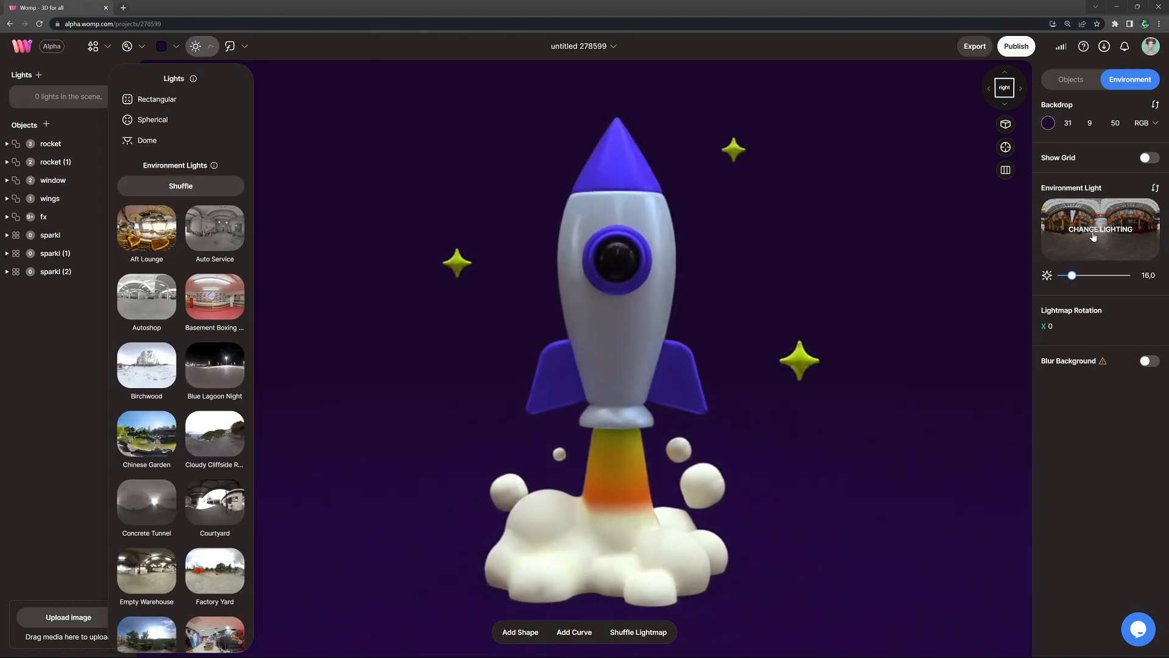
Try the Aft Lounge and Autoshop environment lights, then settle on a dark studio map.
left_click(146, 227)
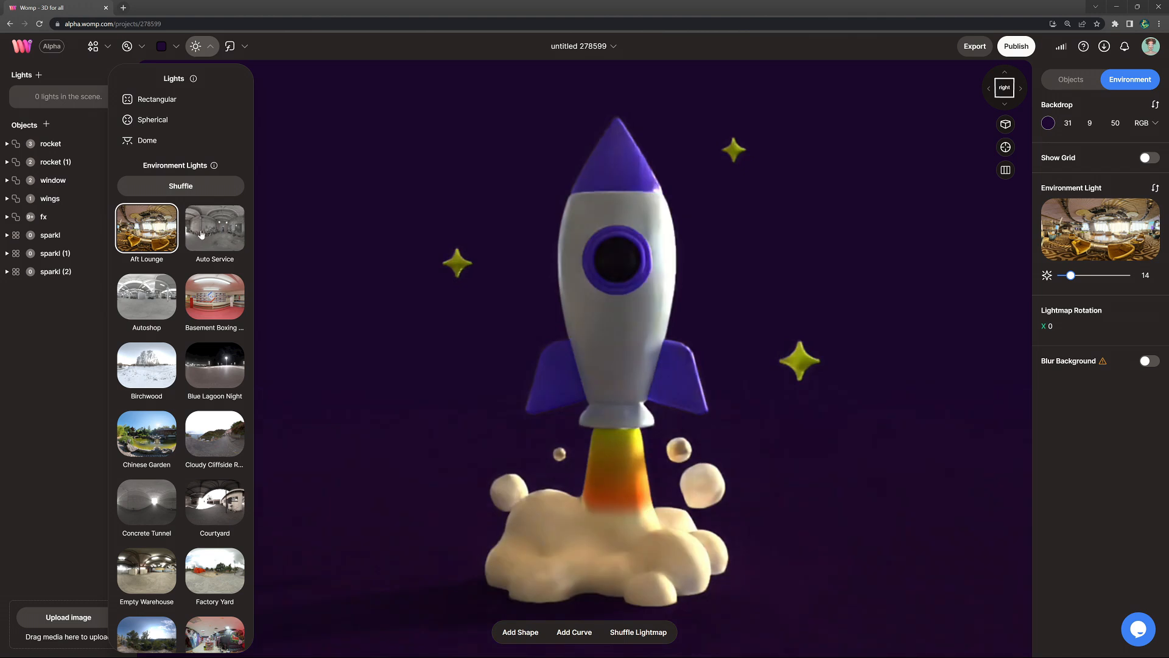
left_click(213, 227)
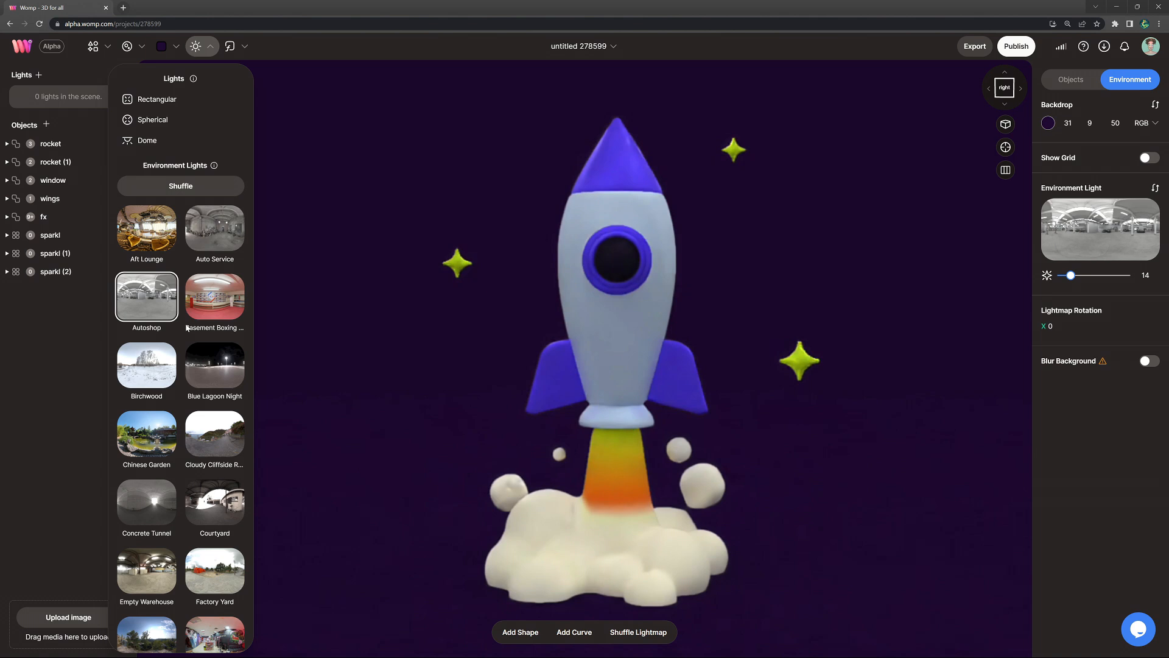
left_click(214, 295)
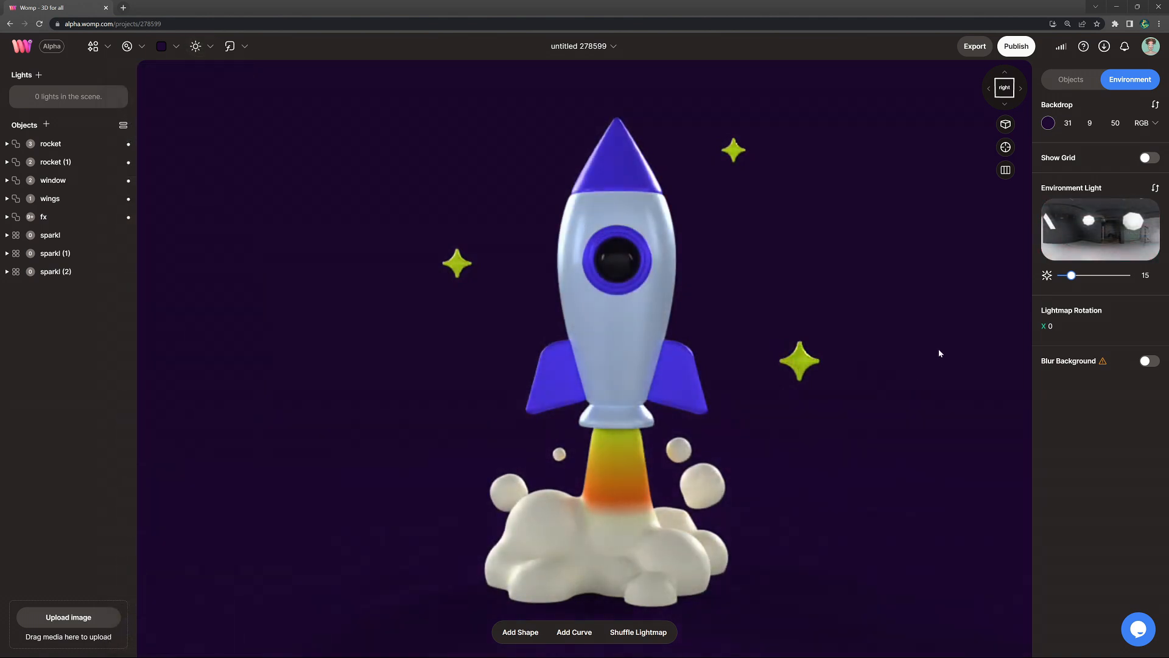
Lower the environment lighting brightness to 12.
left_click_drag(1102, 275, 1065, 275)
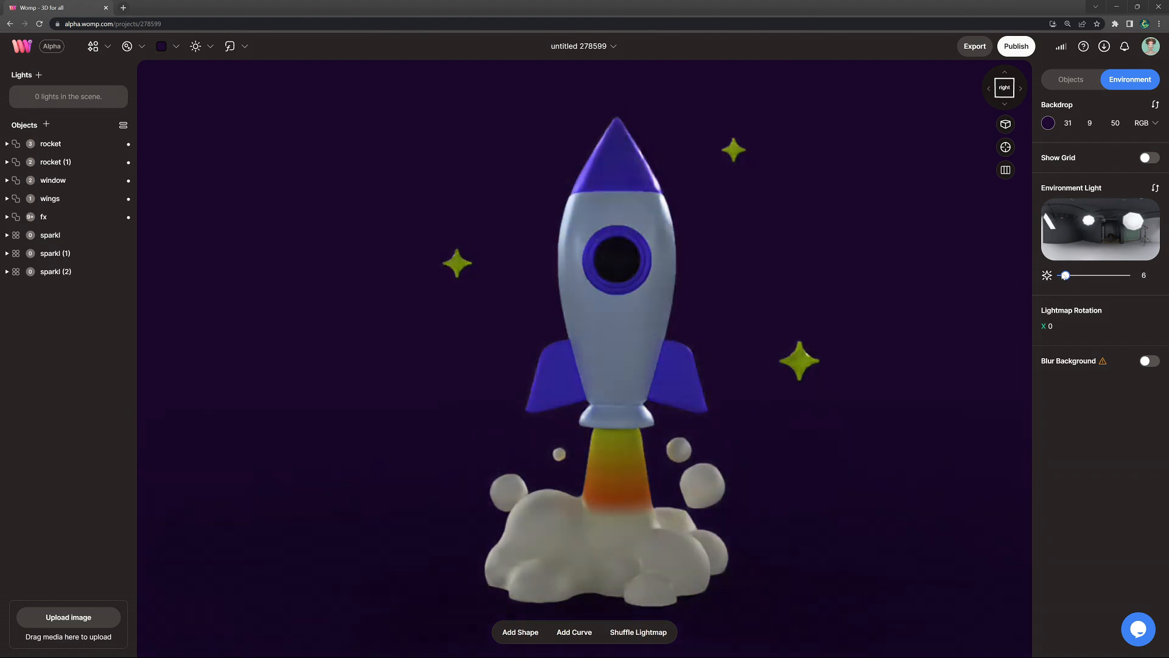
left_click_drag(1065, 275, 1071, 275)
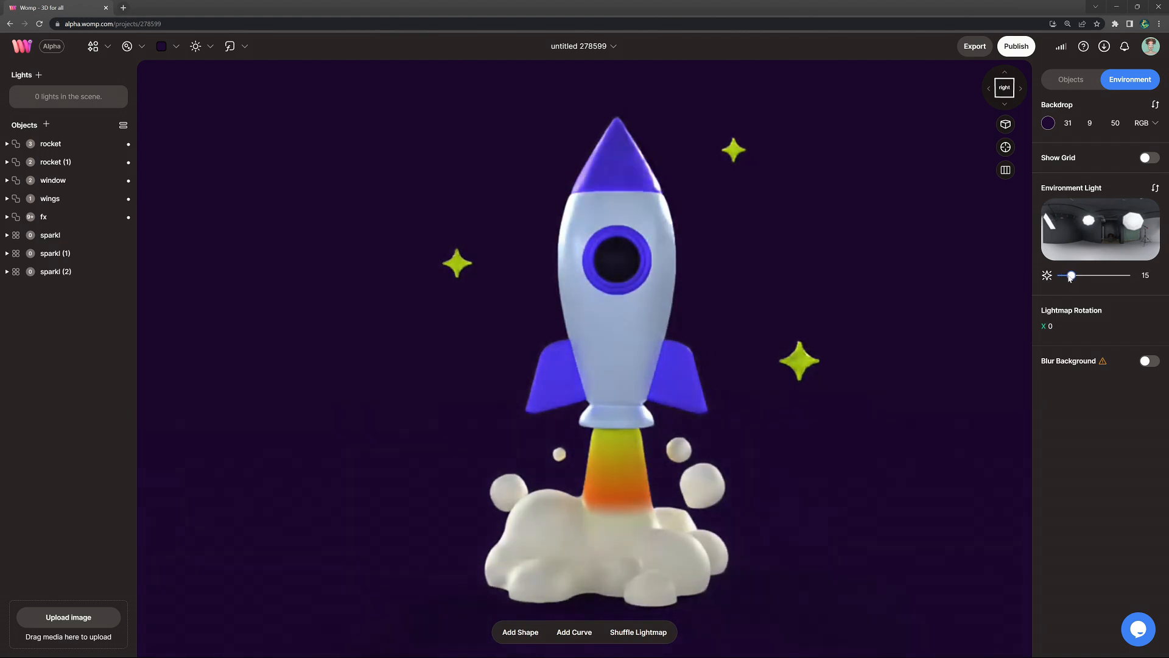
left_click_drag(1072, 275, 1067, 275)
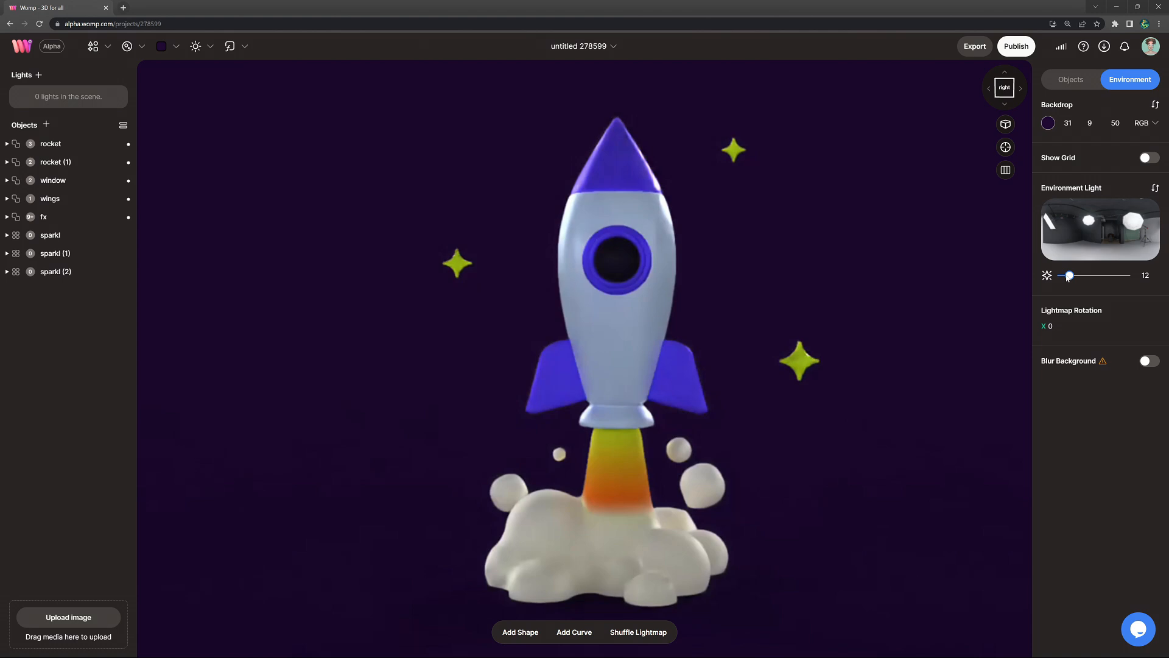
left_click(195, 46)
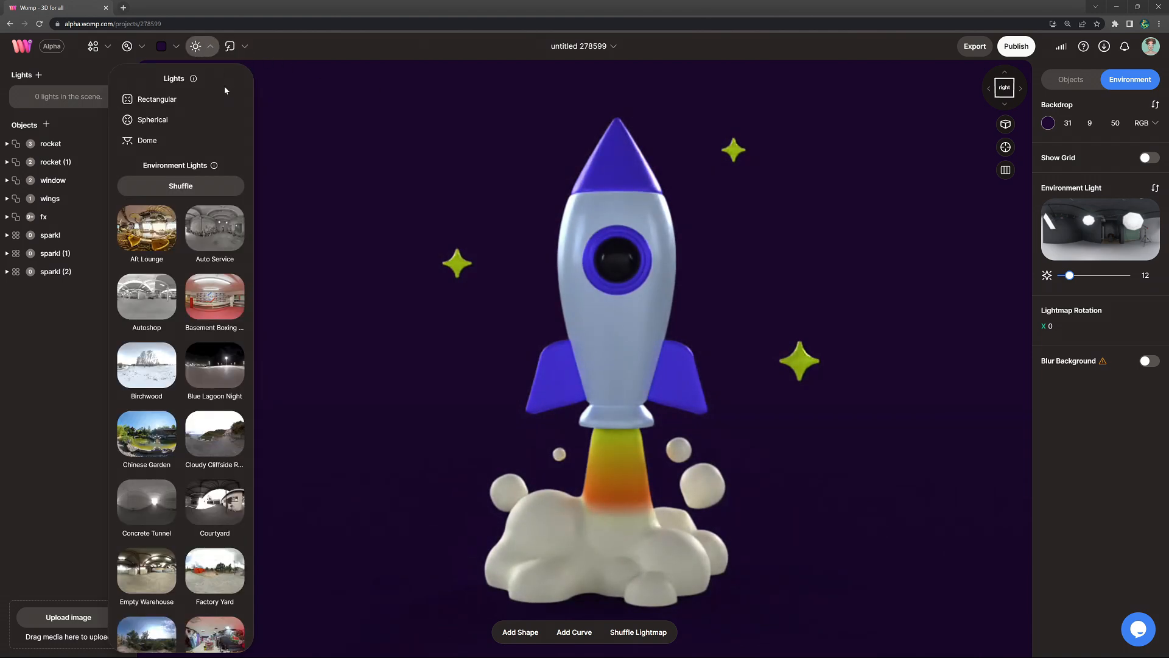
Add spherical lights, one orange RGB 255,65,7 at luminance 68 near the flame, pasting its colour to another.
left_click(152, 120)
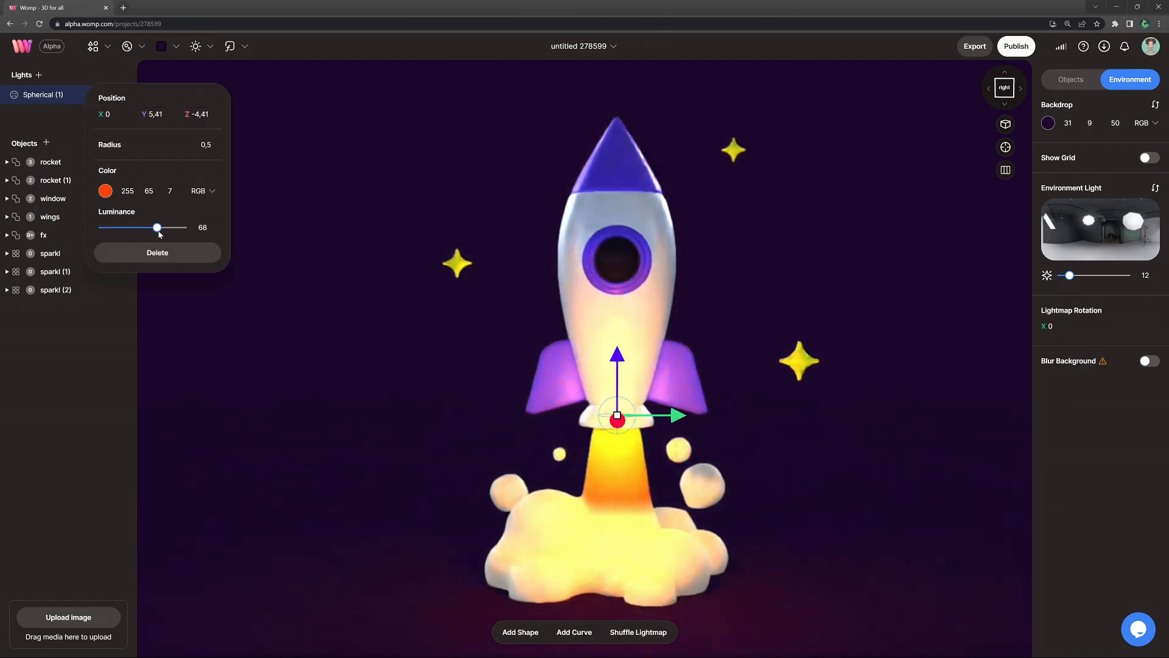
left_click(105, 191)
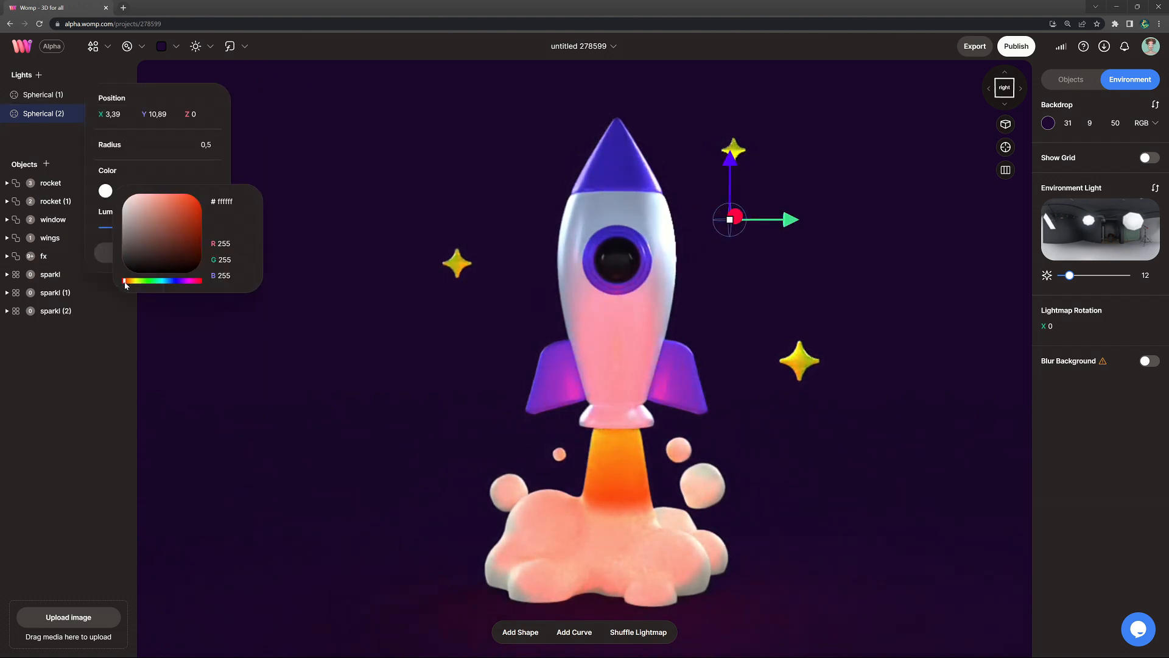
left_click(186, 191)
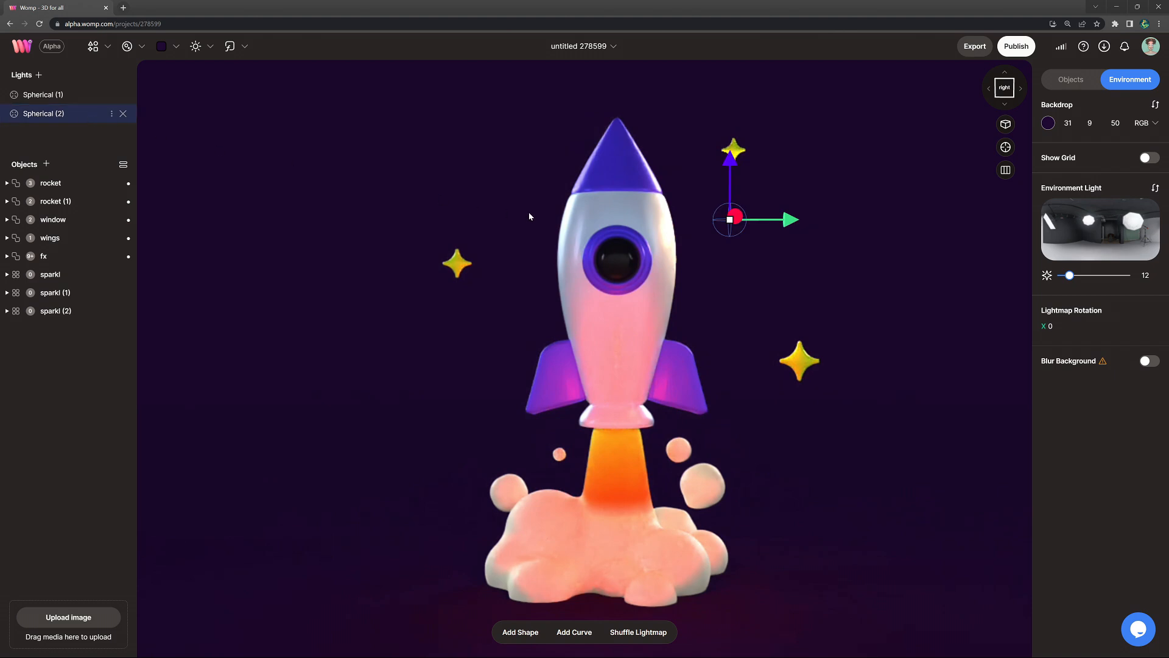
key("ctrl+v")
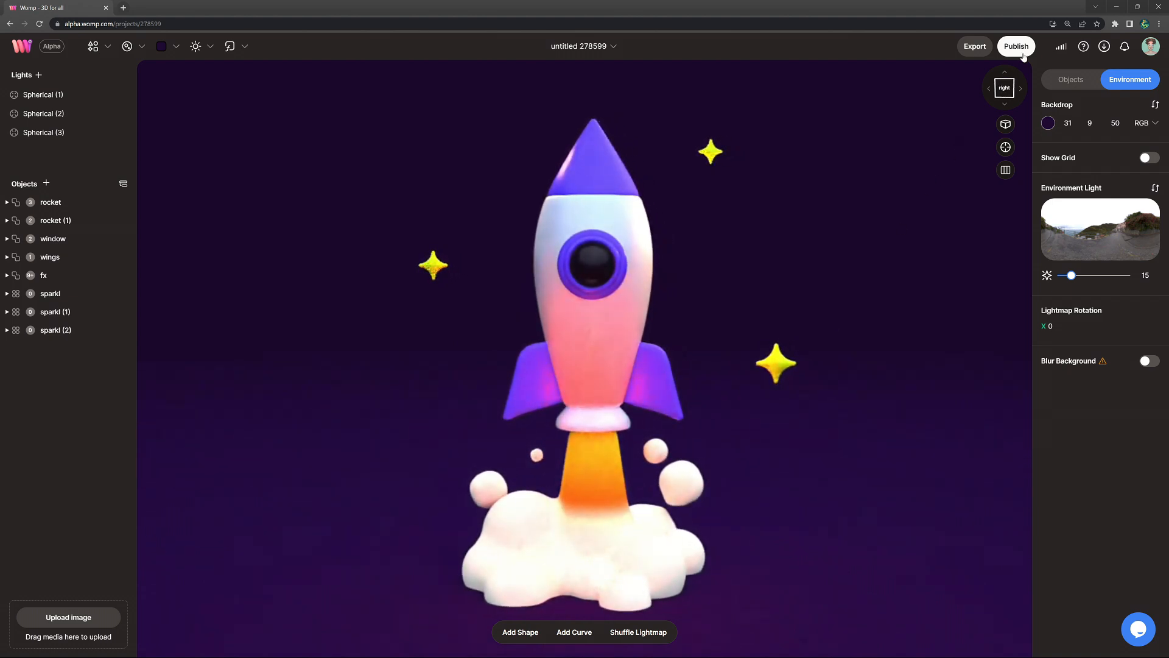
Start publishing with a square thumbnail, title 'rocket <3' and hashtags #rocket #colours.
left_click(1016, 46)
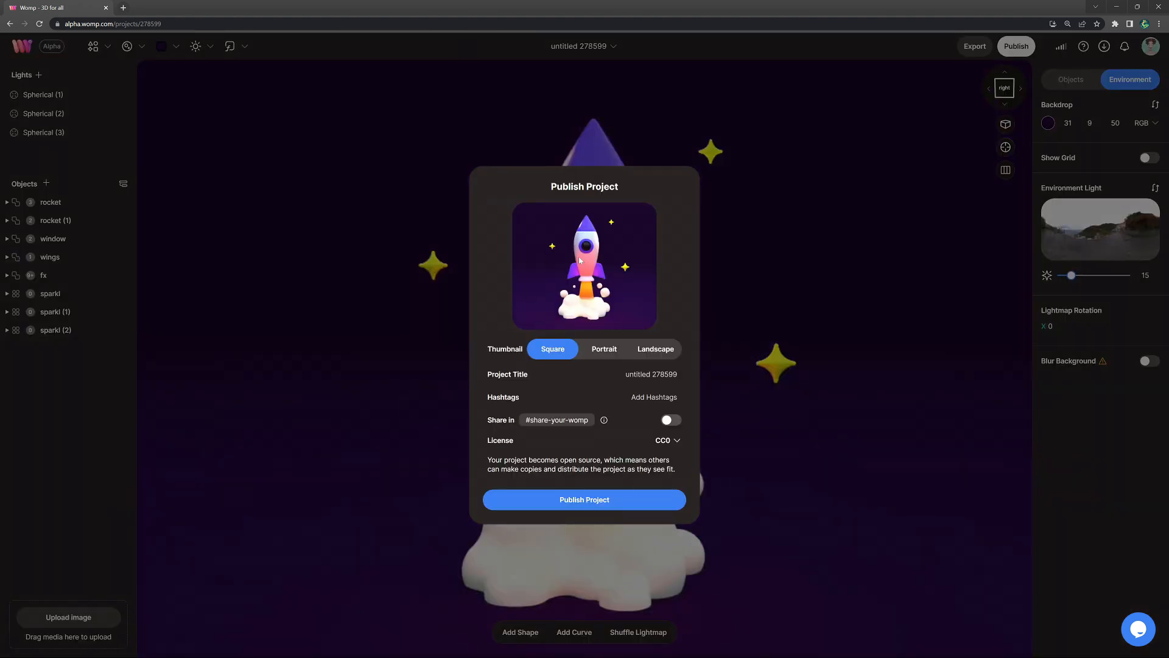
left_click(655, 348)
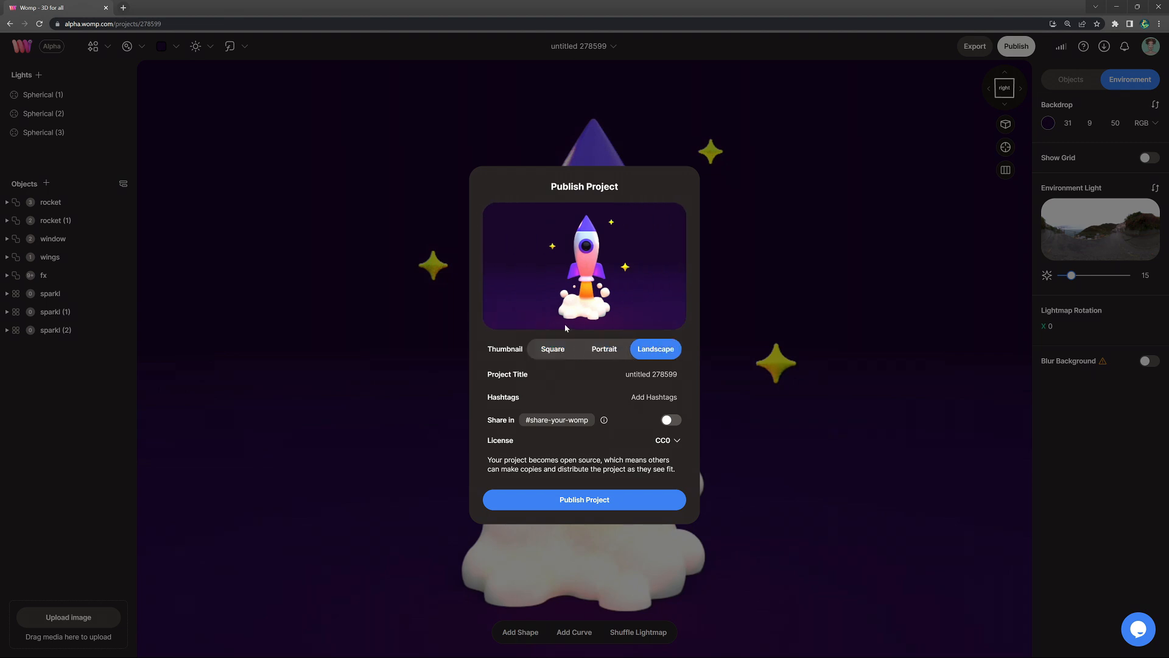
left_click(552, 349)
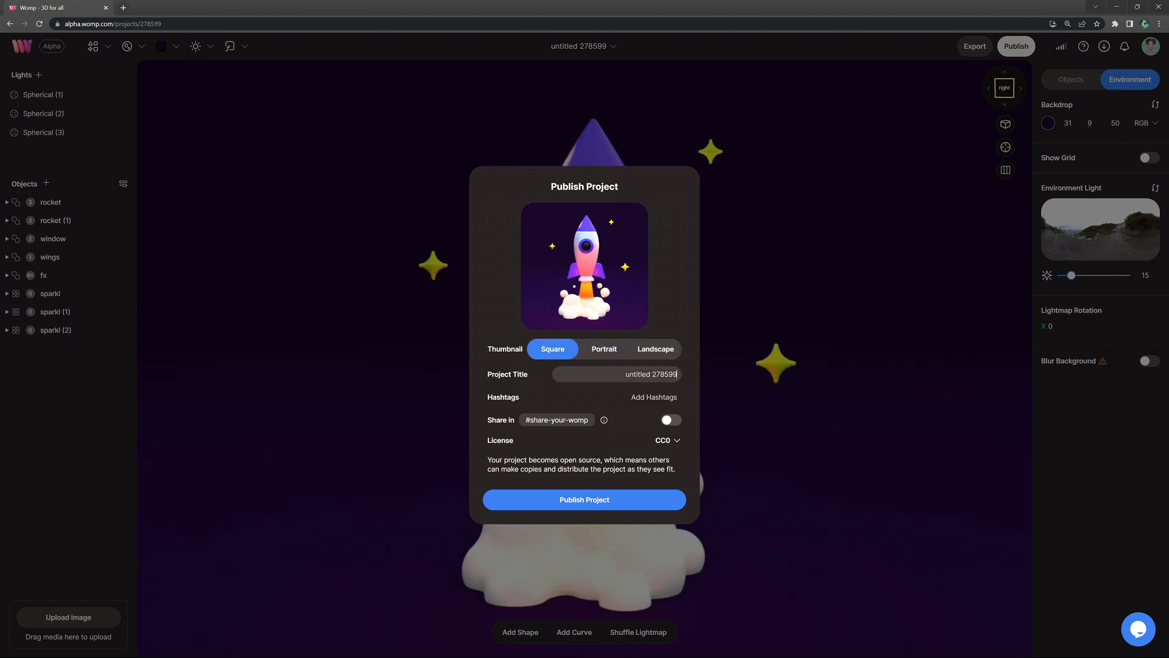
type("rocket <3")
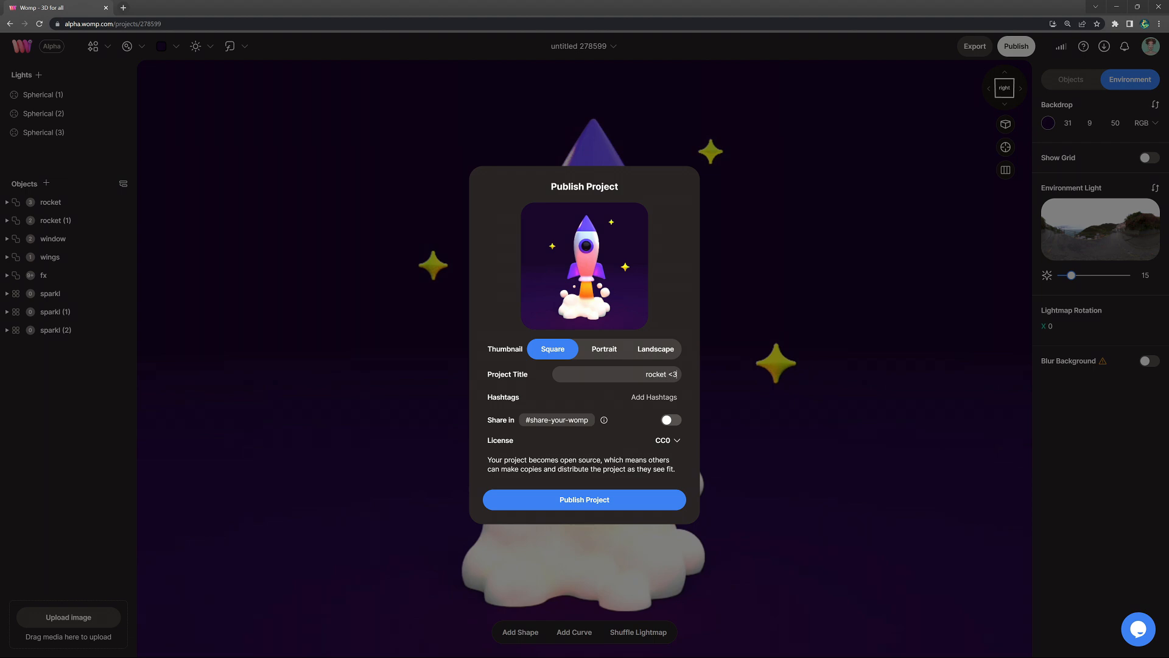
type("#rock")
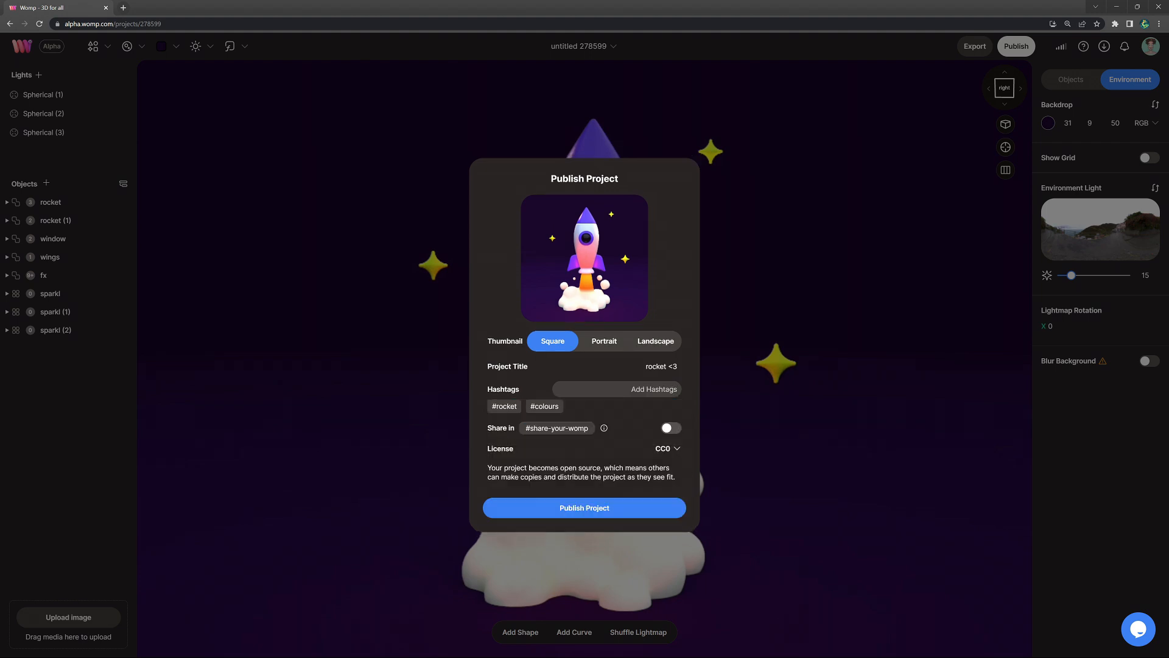
Share to #share-your-womp under a CC BY licence and publish the project.
left_click(670, 427)
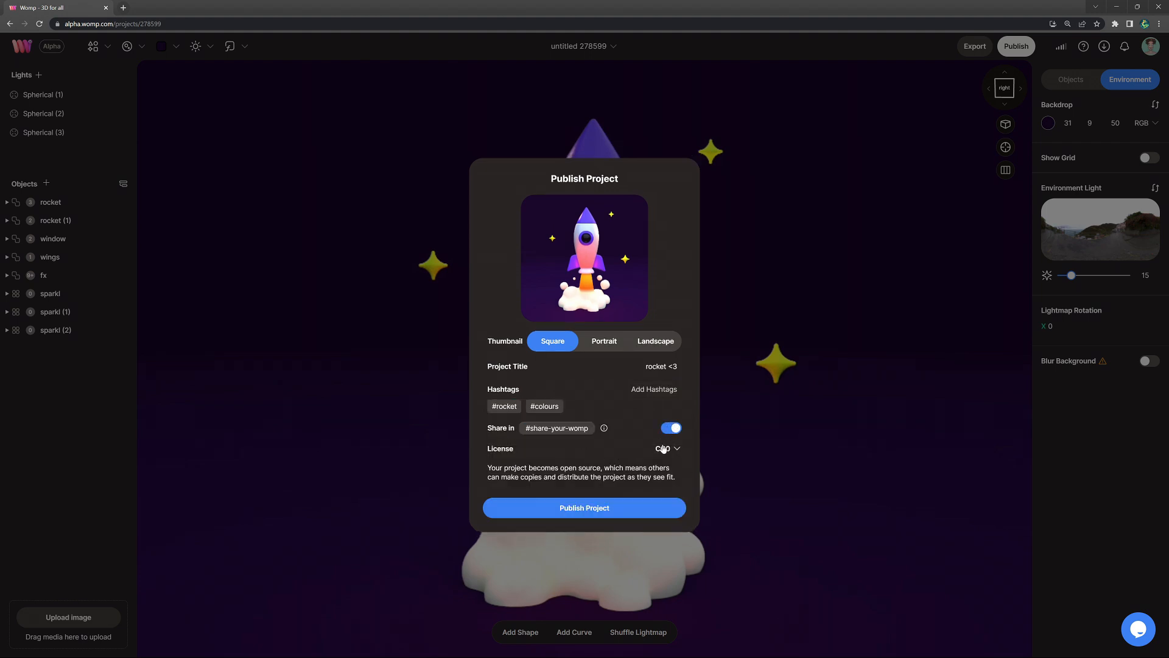
left_click(663, 448)
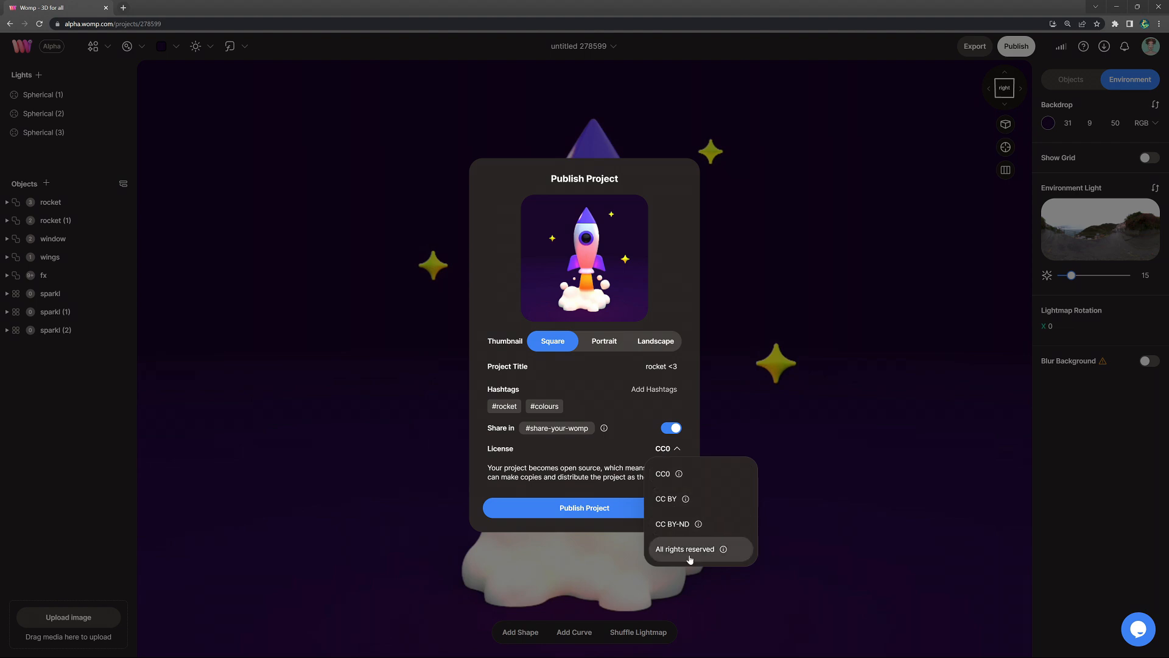
left_click(664, 498)
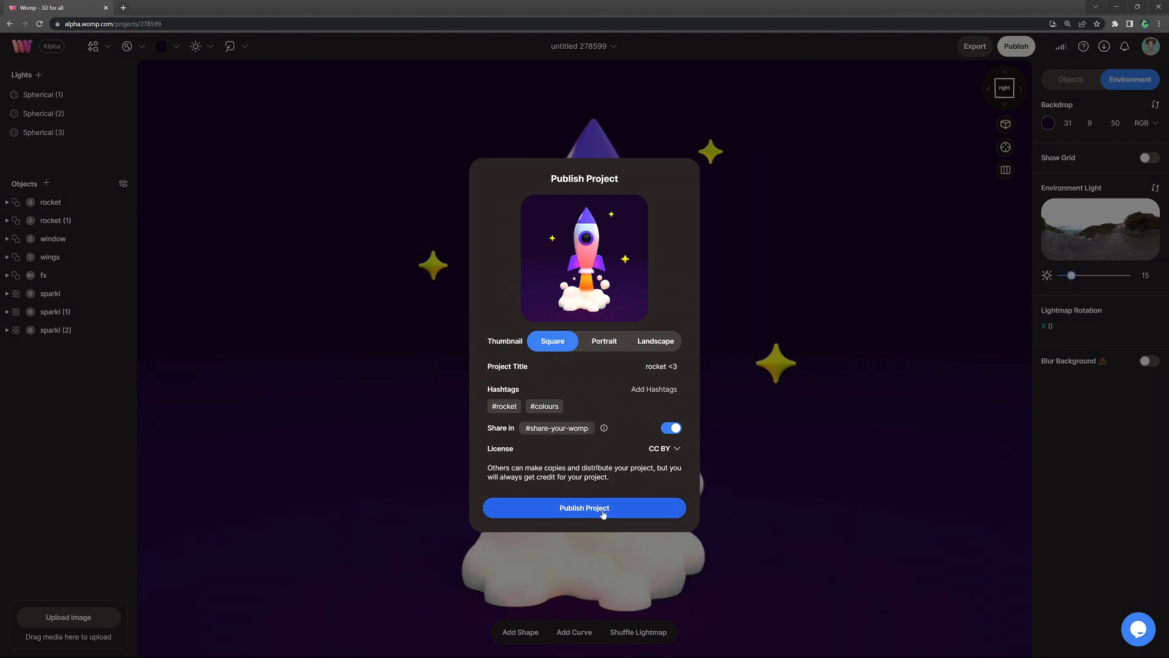
left_click(584, 508)
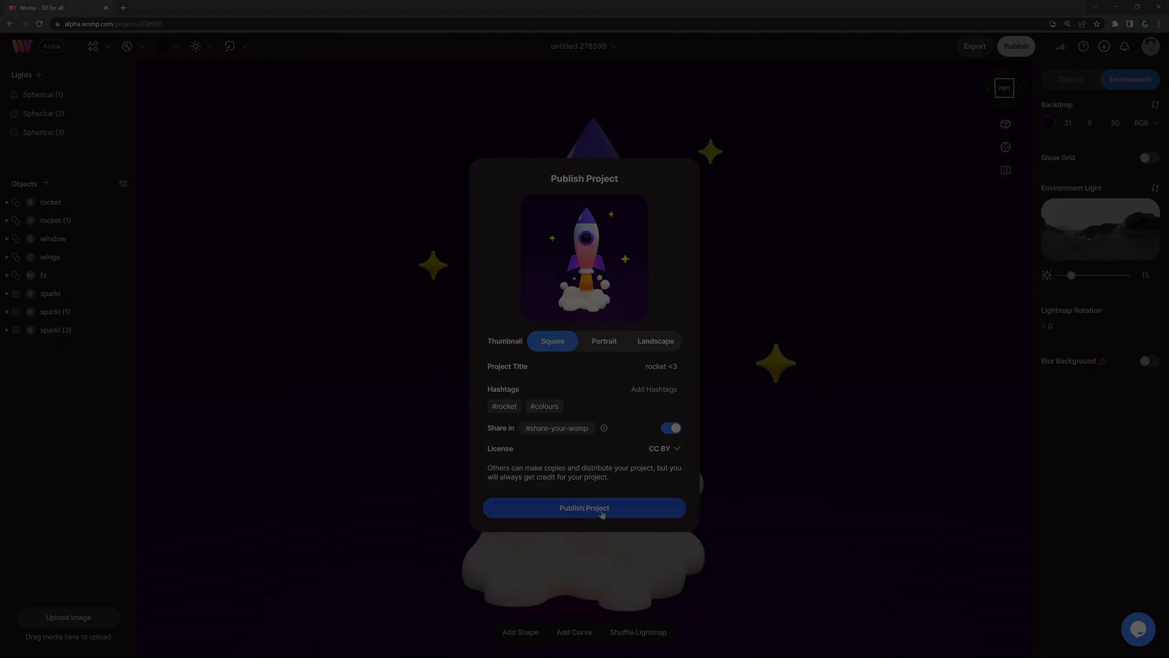